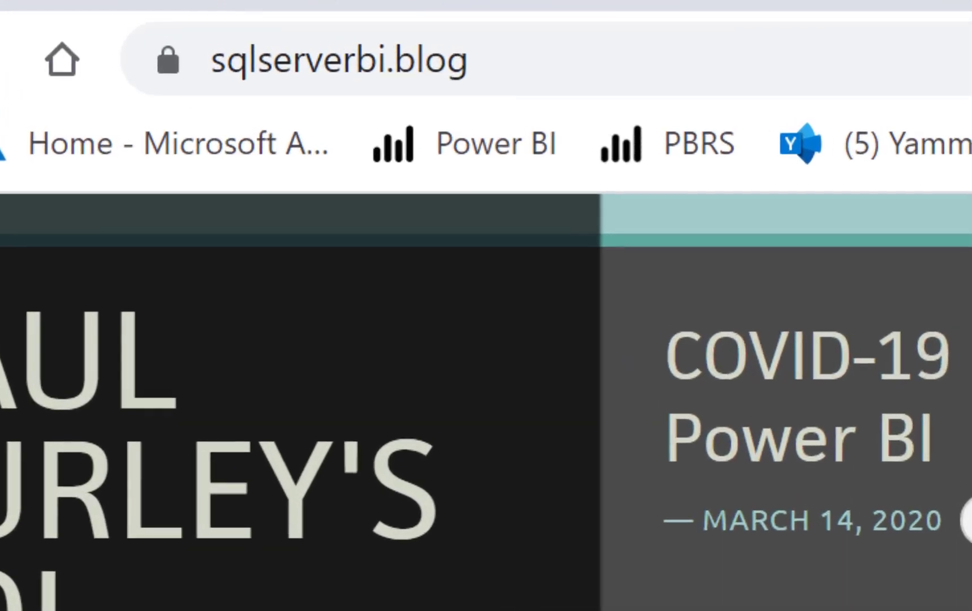
# Bring up the COVID-19 report's cover page and scroll through its Report Page Menu.
pyautogui.click(338, 61)
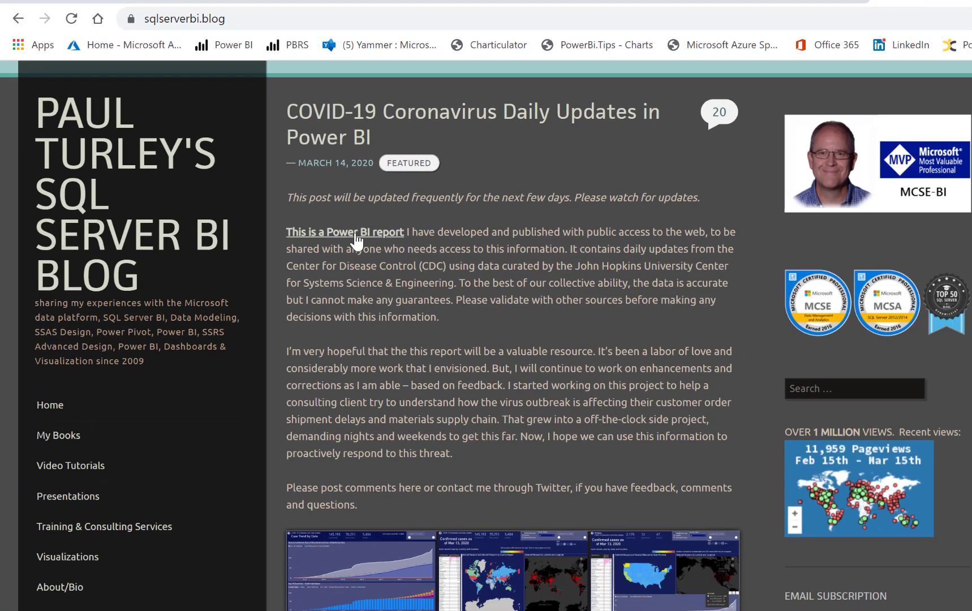
pyautogui.moveTo(436, 259)
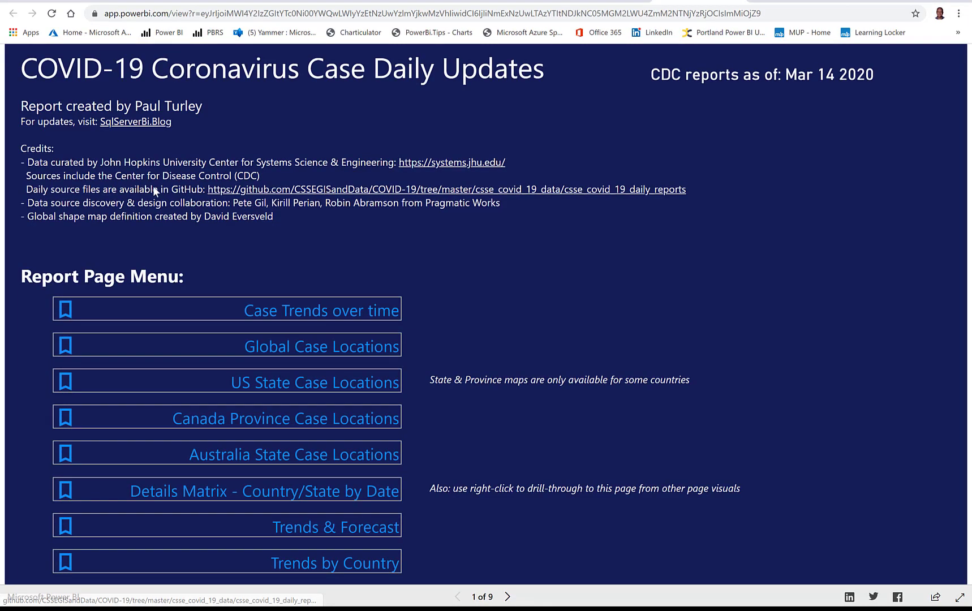
pyautogui.moveTo(126, 168)
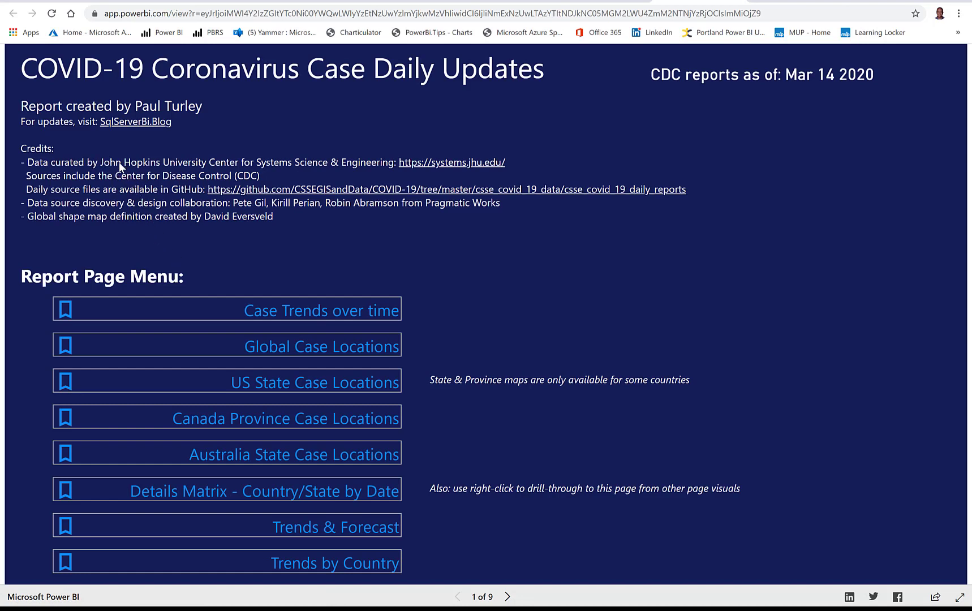
pyautogui.moveTo(143, 198)
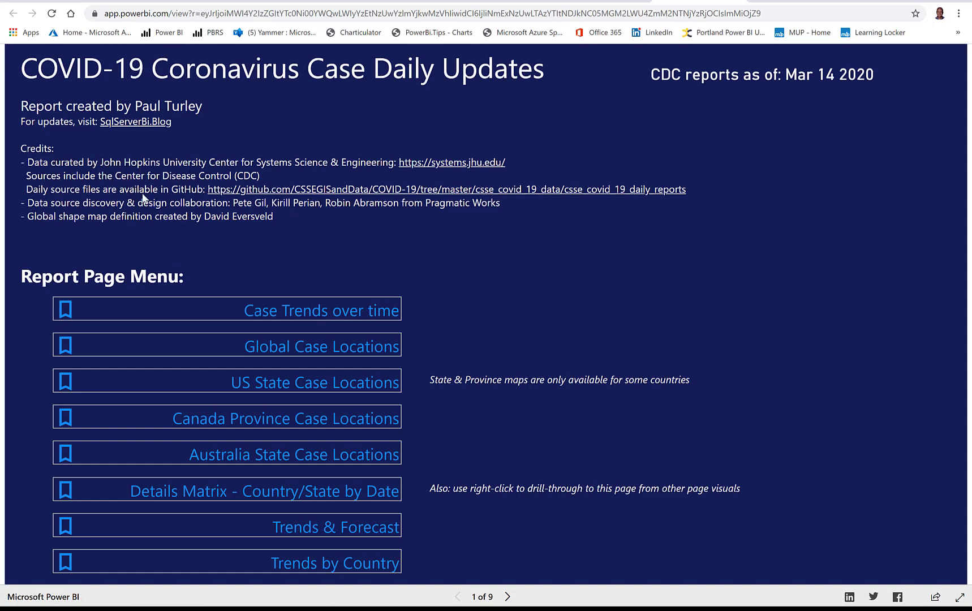
pyautogui.moveTo(256, 153)
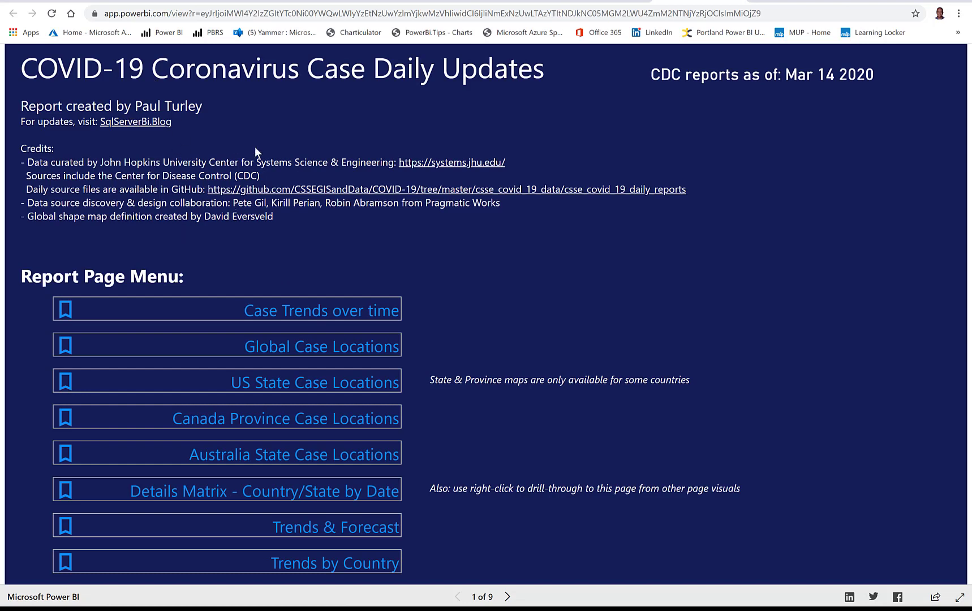
pyautogui.moveTo(351, 291)
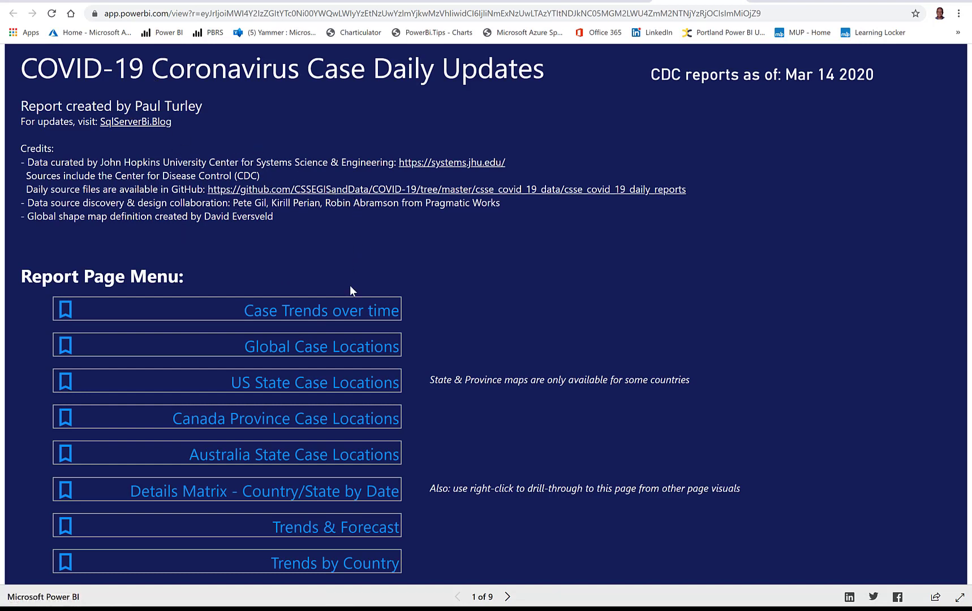
pyautogui.moveTo(439, 415)
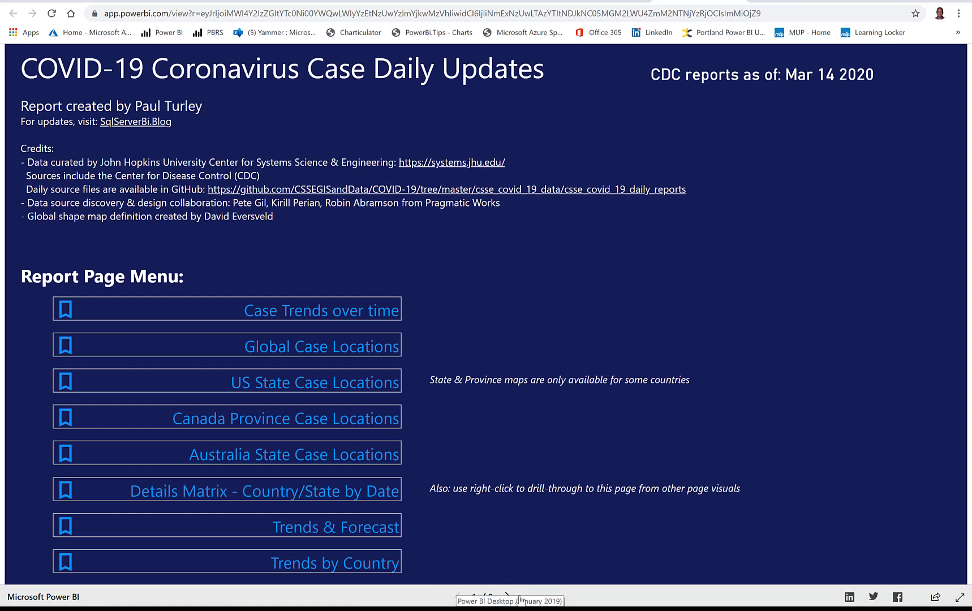
pyautogui.moveTo(509, 583)
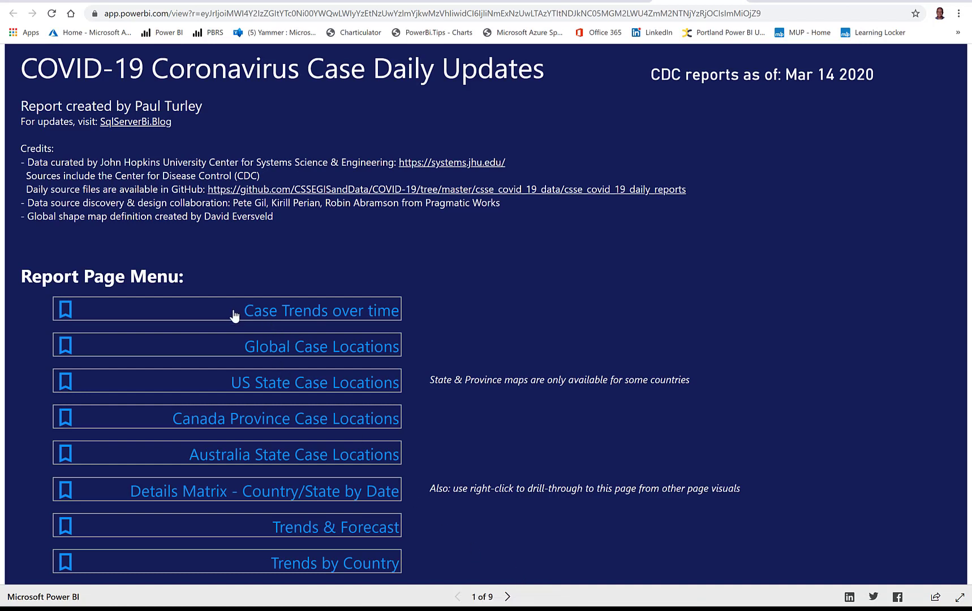
pyautogui.moveTo(243, 311)
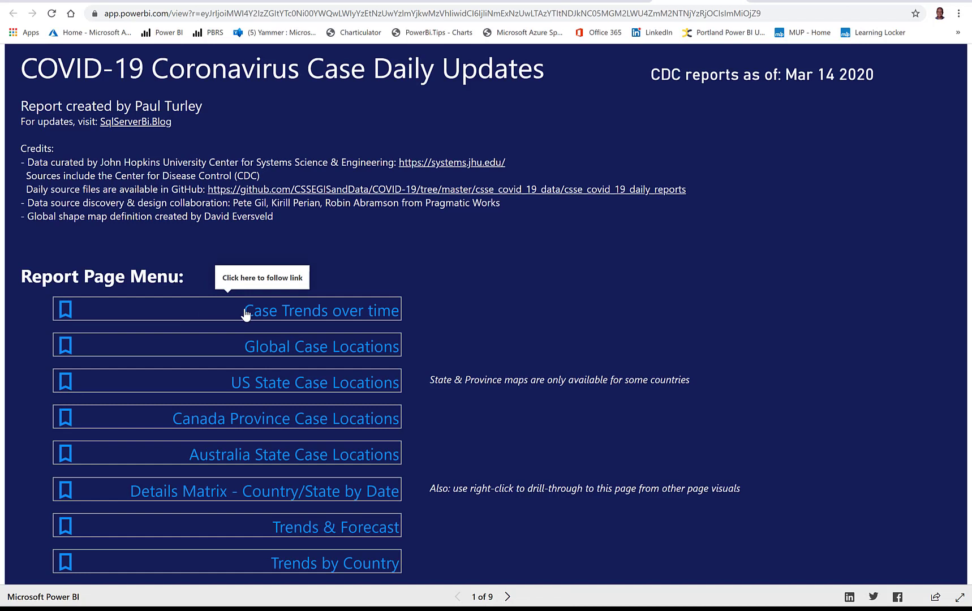
pyautogui.moveTo(491, 325)
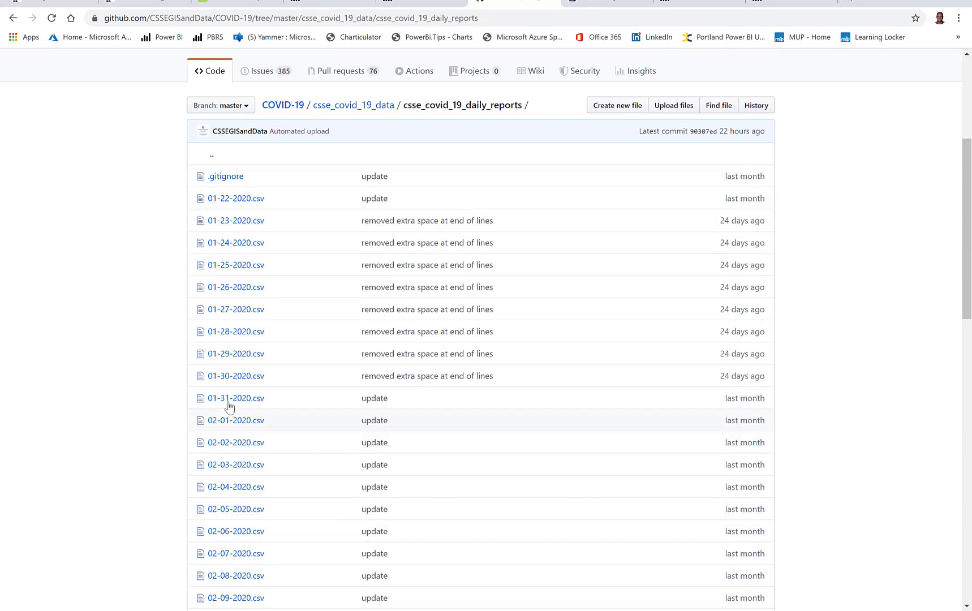
pyautogui.scroll(-3)
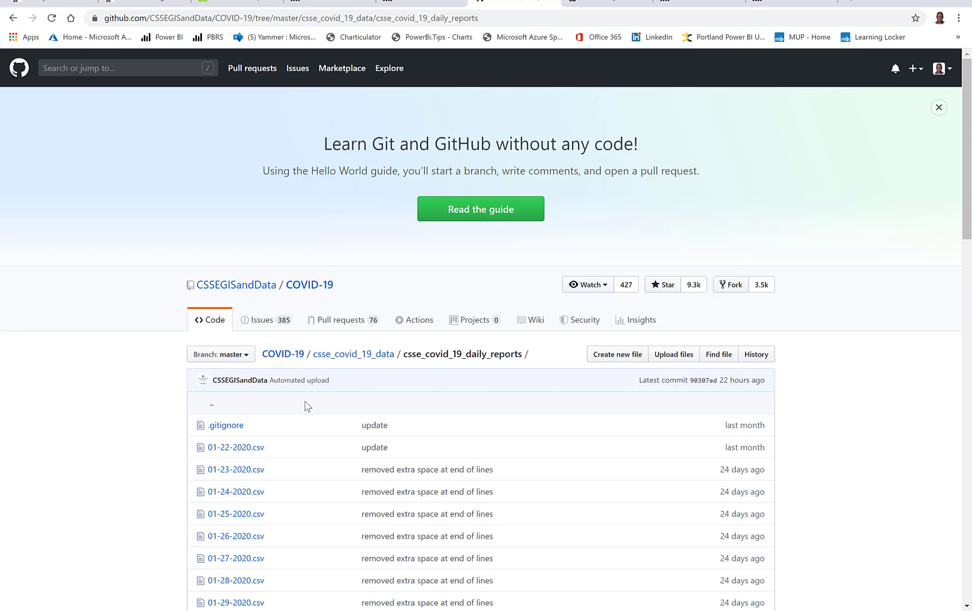
pyautogui.moveTo(307, 370)
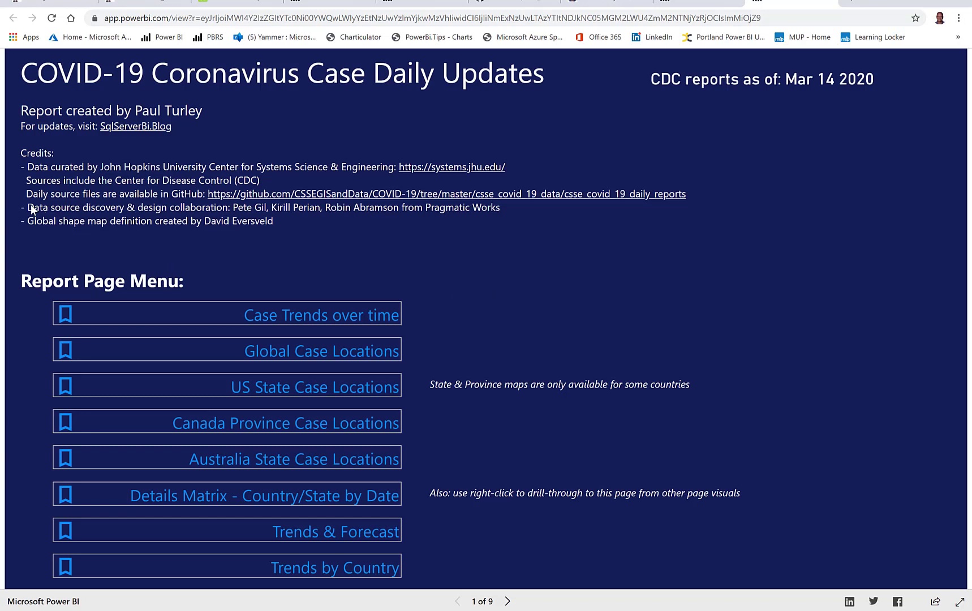
pyautogui.moveTo(154, 231)
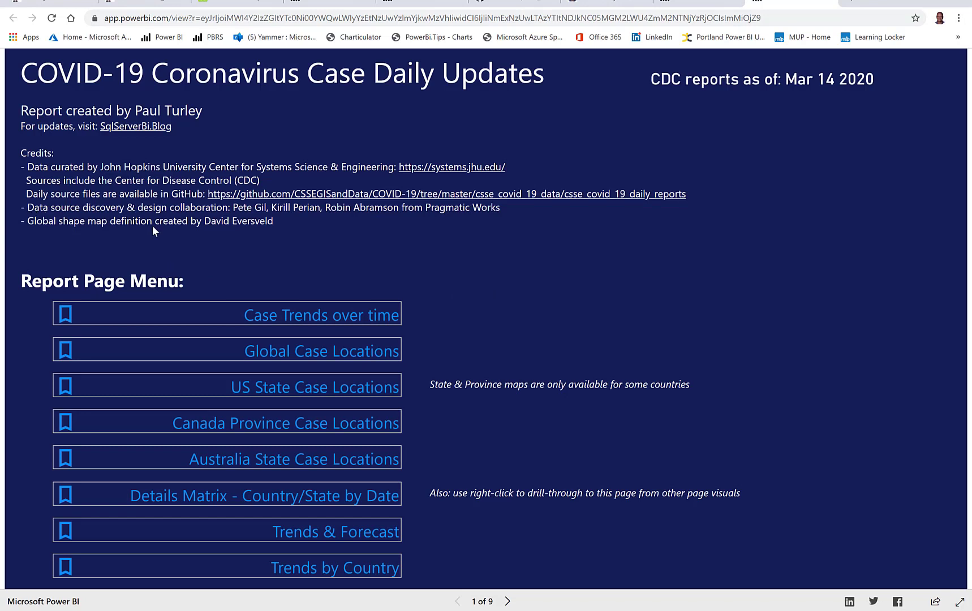
pyautogui.moveTo(265, 255)
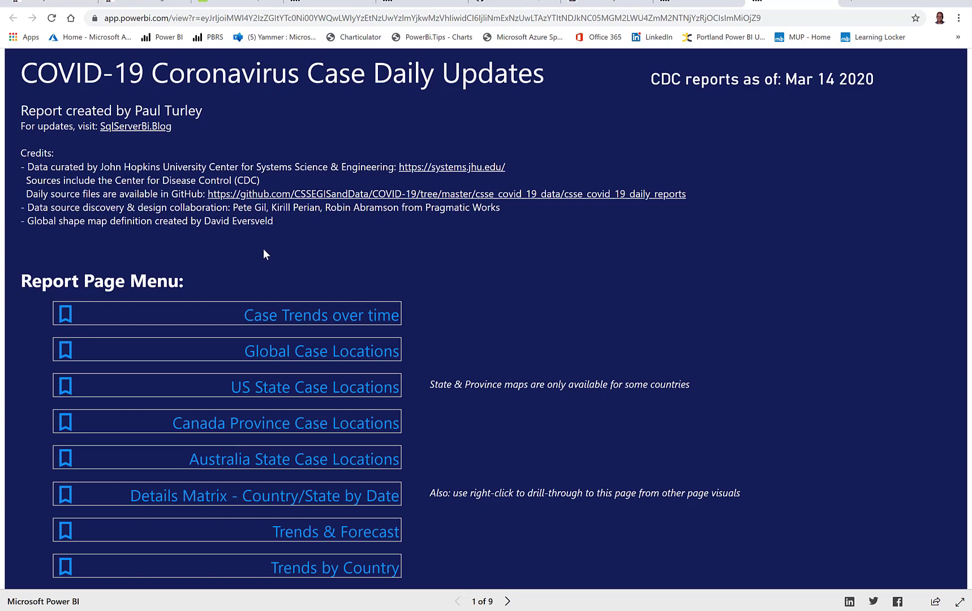
pyautogui.moveTo(369, 345)
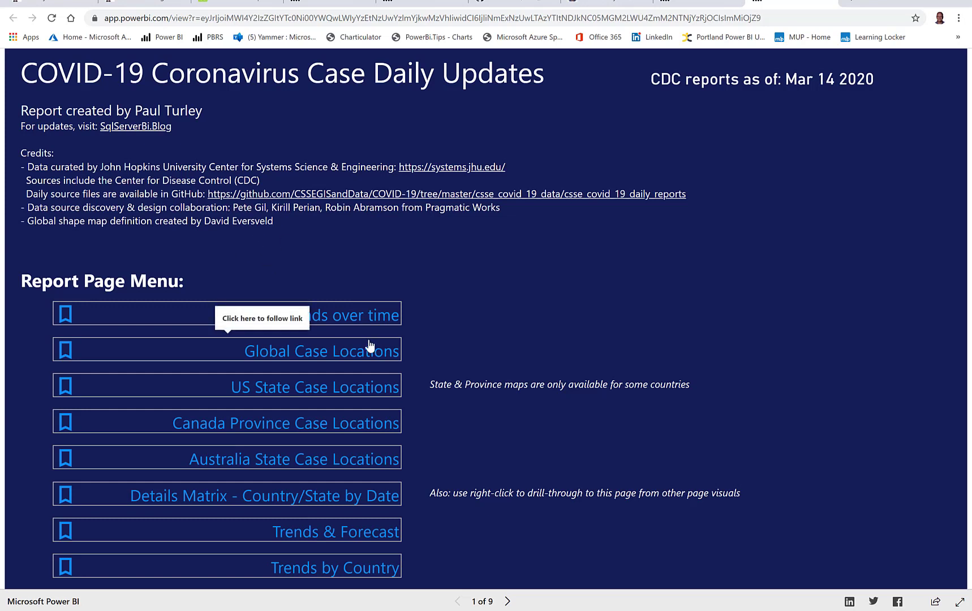
pyautogui.moveTo(470, 356)
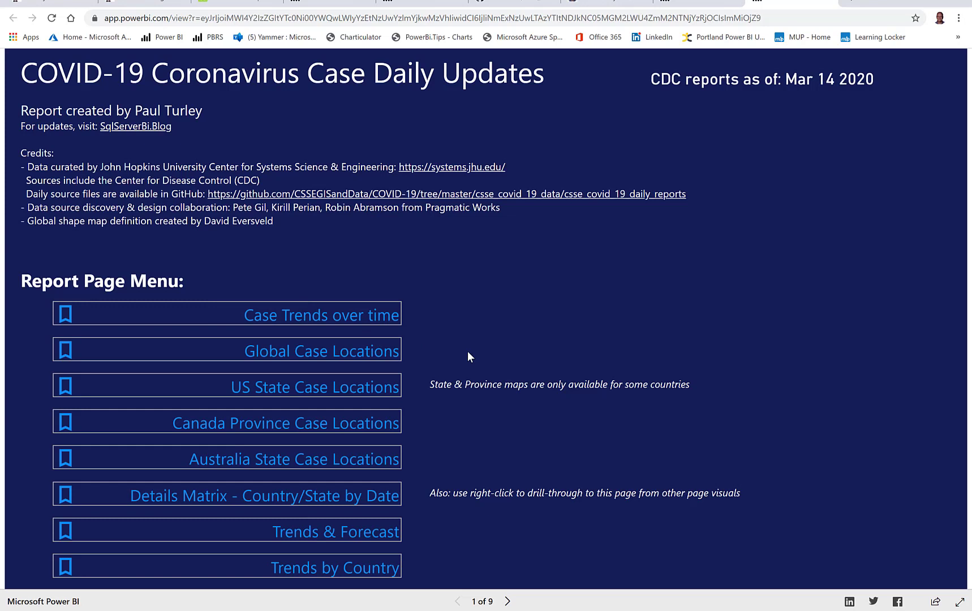
pyautogui.moveTo(466, 217)
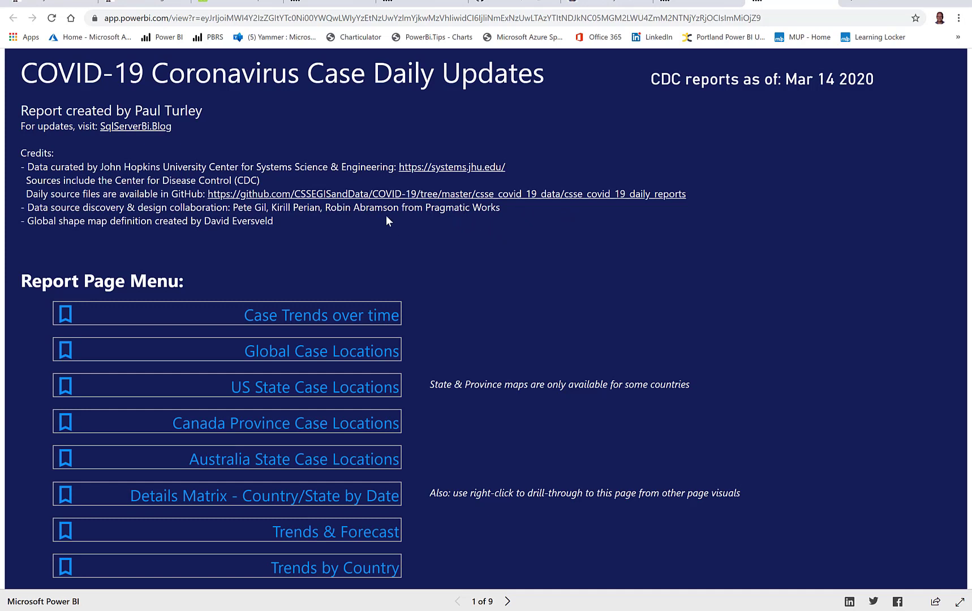
pyautogui.moveTo(528, 246)
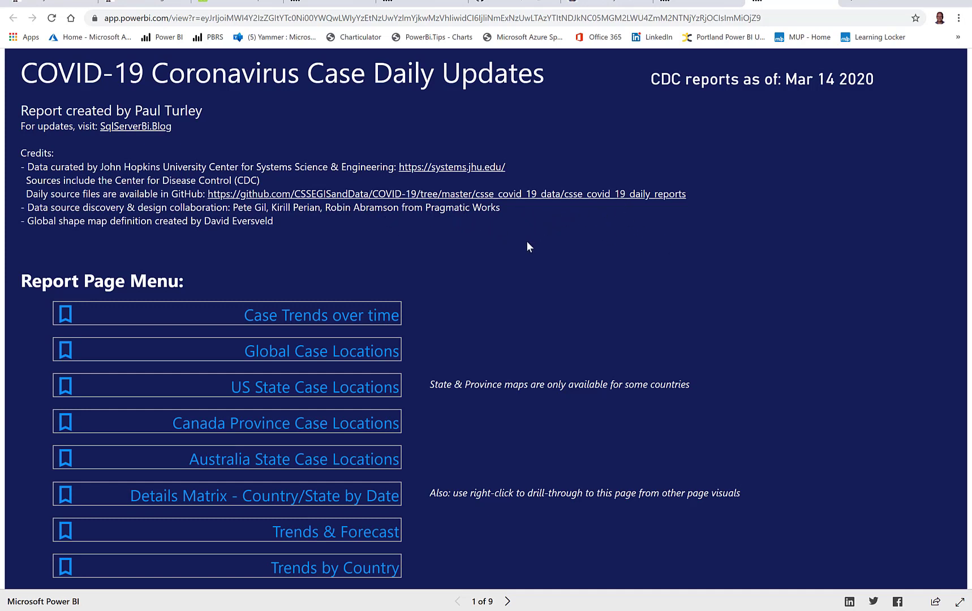
pyautogui.moveTo(451, 295)
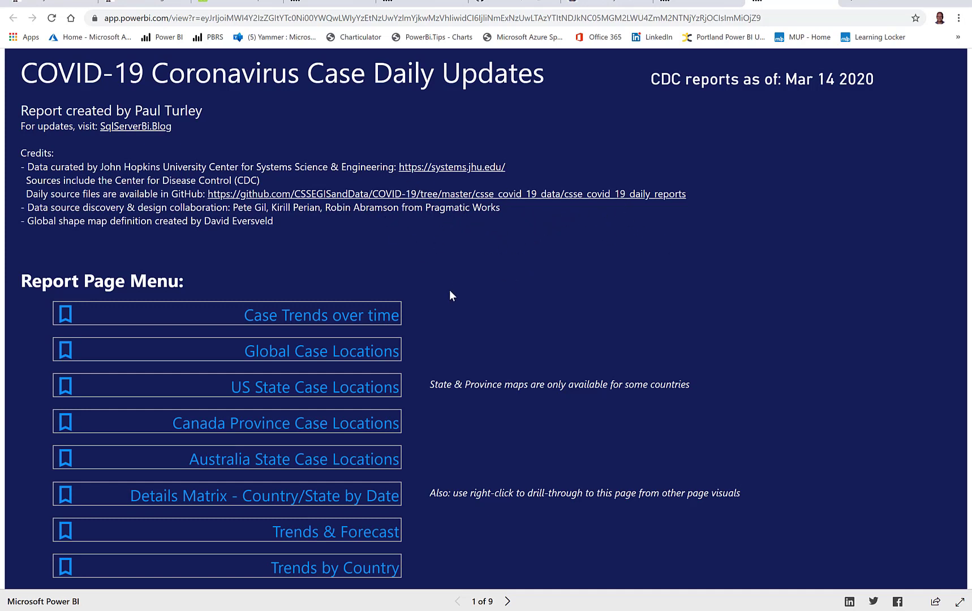
pyautogui.moveTo(691, 437)
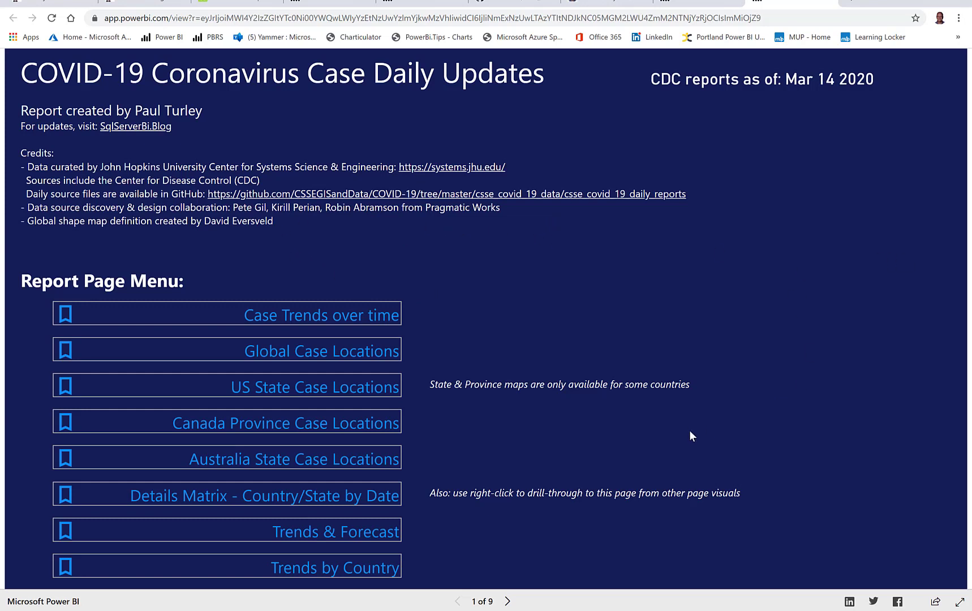
pyautogui.moveTo(651, 444)
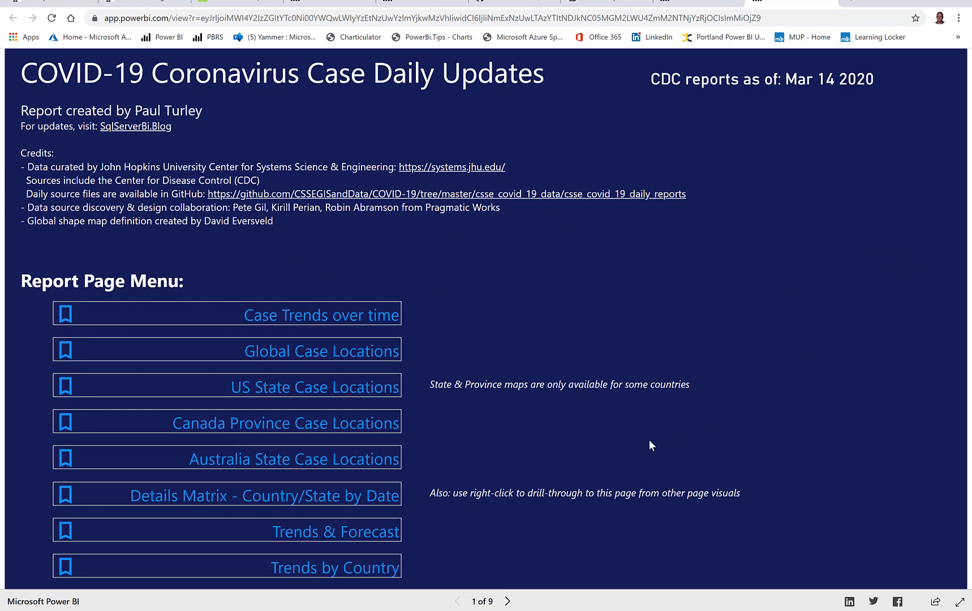
pyautogui.moveTo(451, 225)
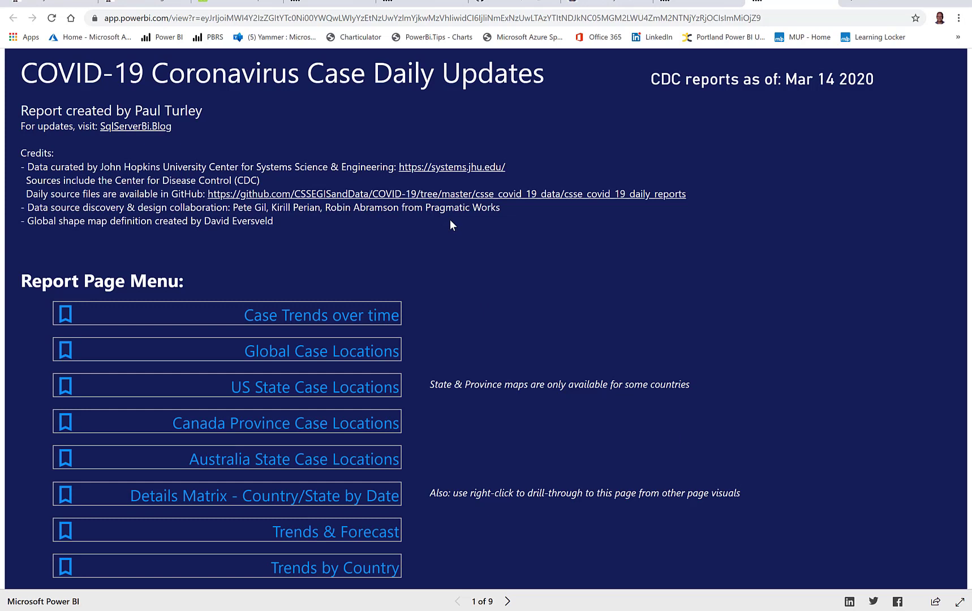
pyautogui.moveTo(83, 220)
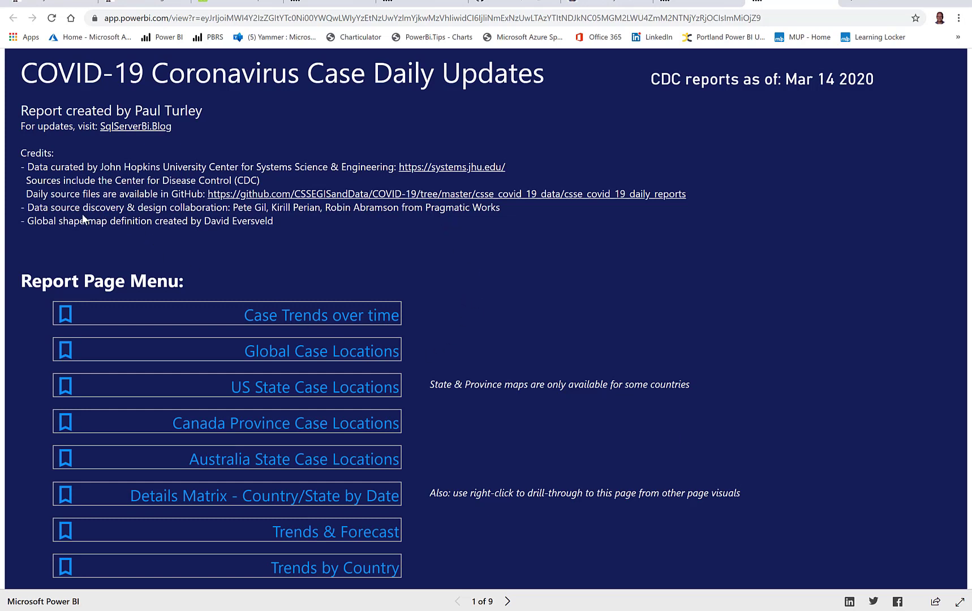
pyautogui.moveTo(241, 263)
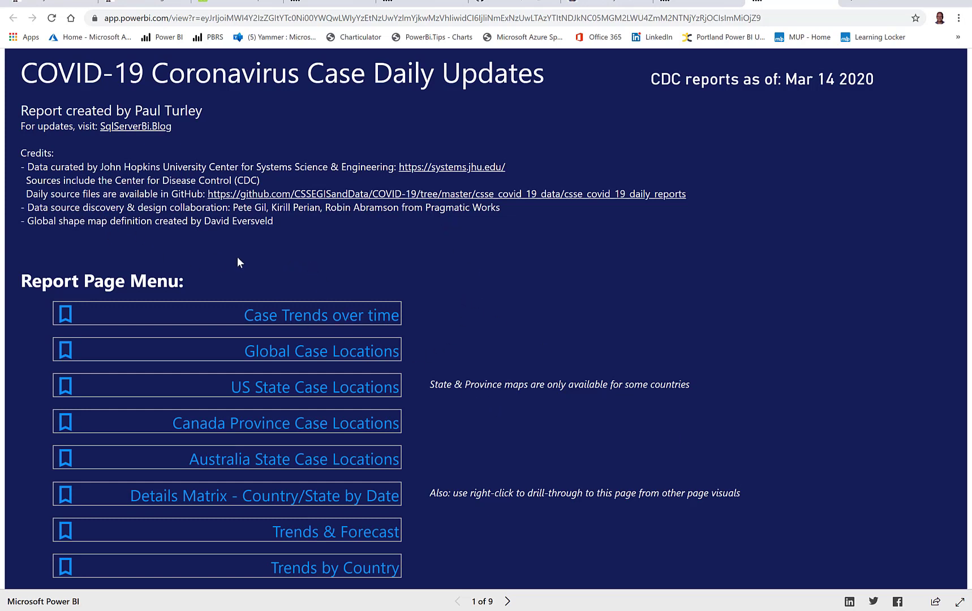
pyautogui.moveTo(397, 294)
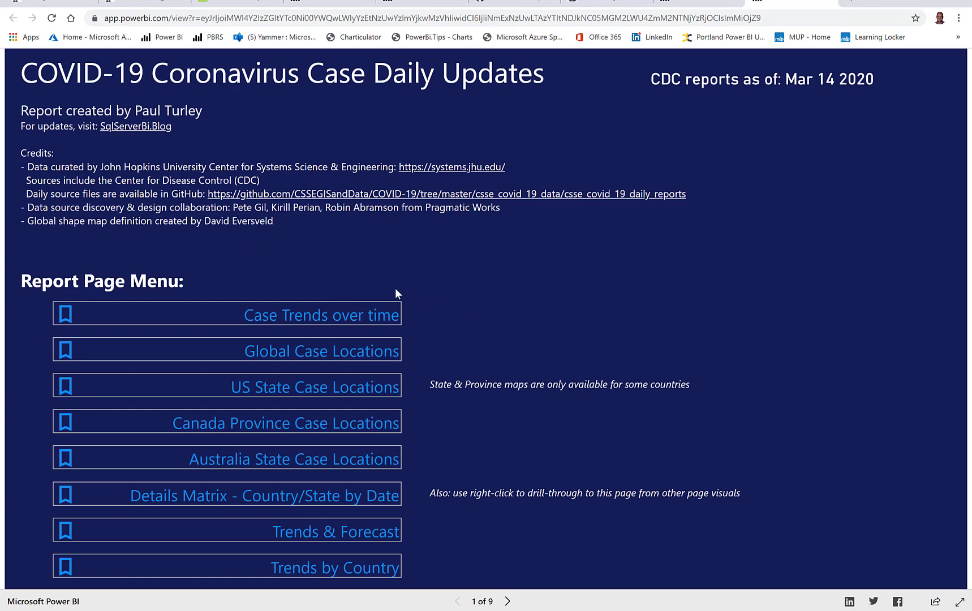
pyautogui.moveTo(298, 308)
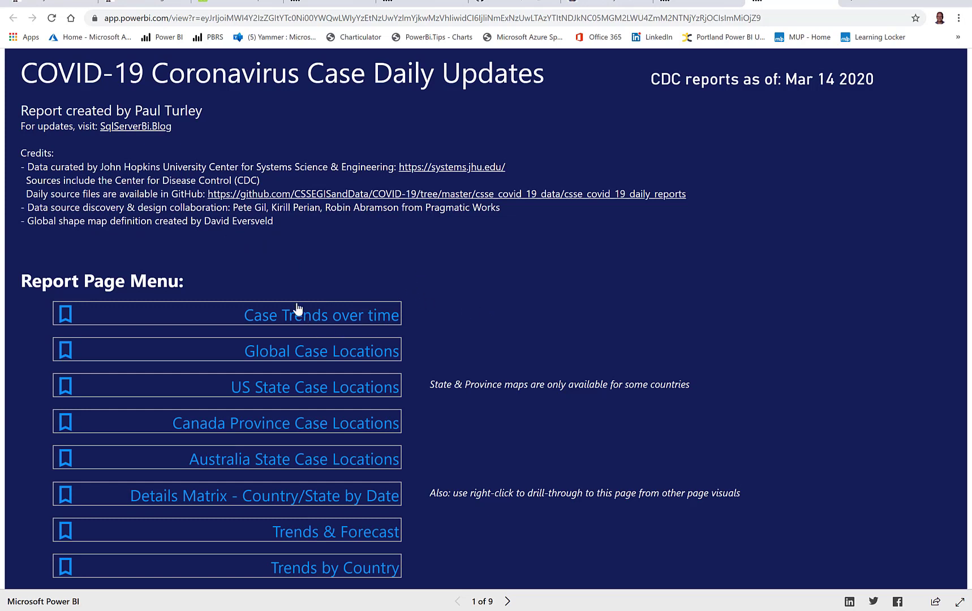
pyautogui.moveTo(762, 98)
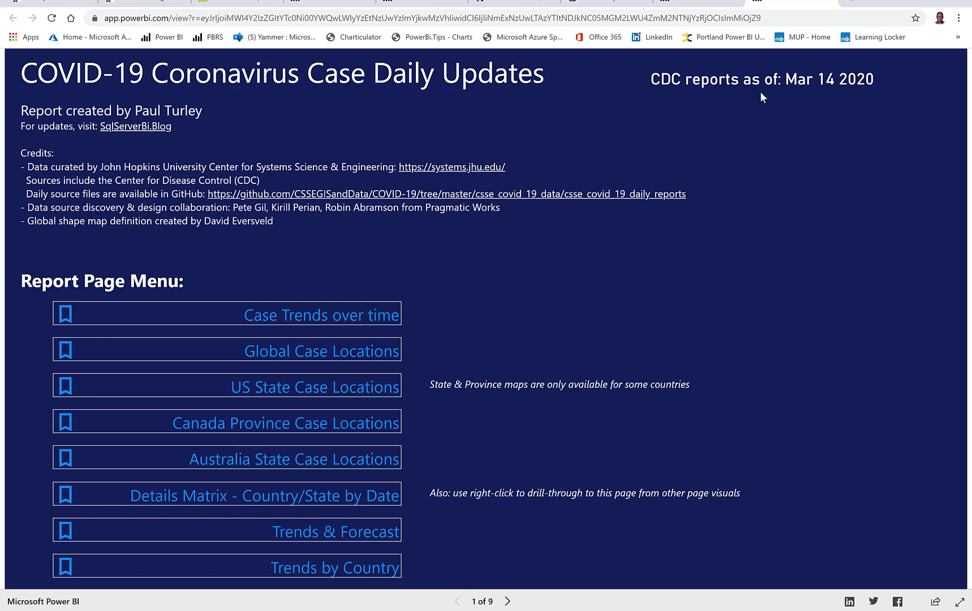
pyautogui.moveTo(733, 220)
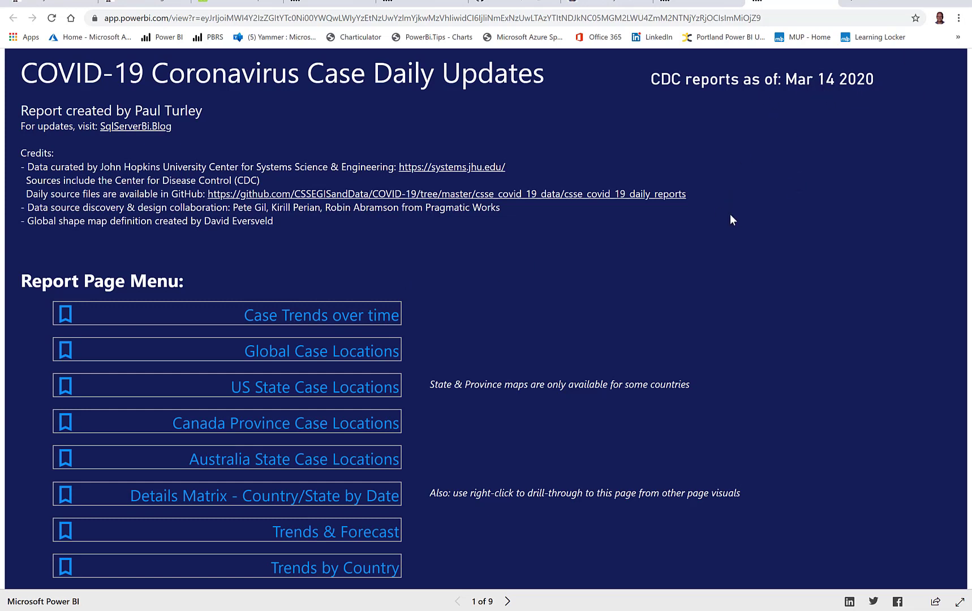
pyautogui.moveTo(911, 155)
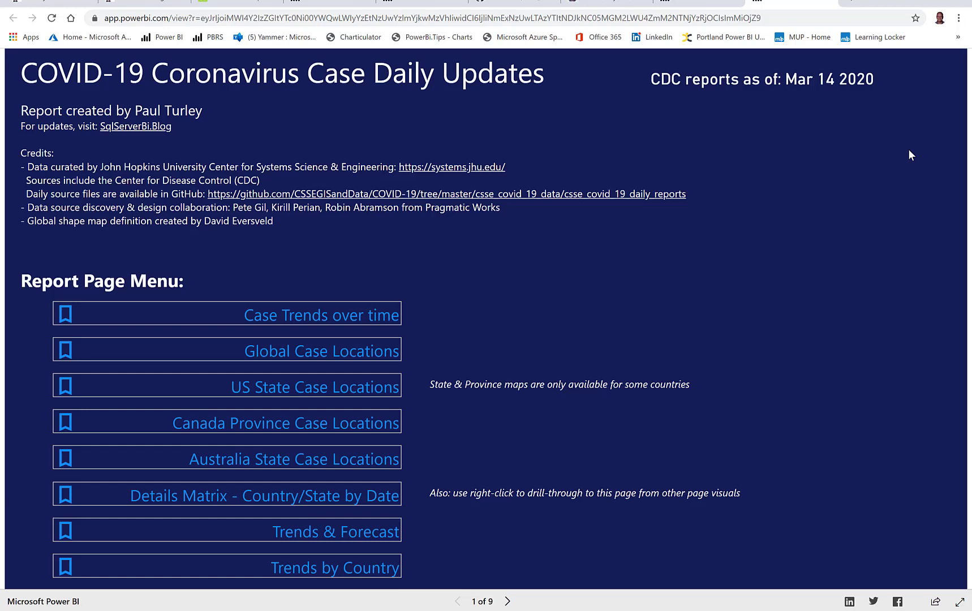
pyautogui.moveTo(779, 193)
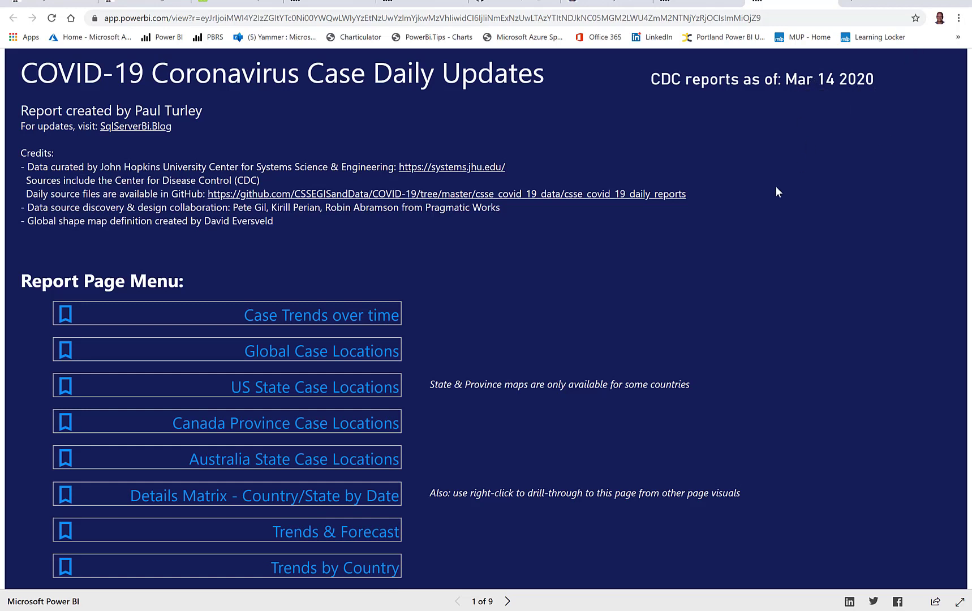
pyautogui.moveTo(415, 335)
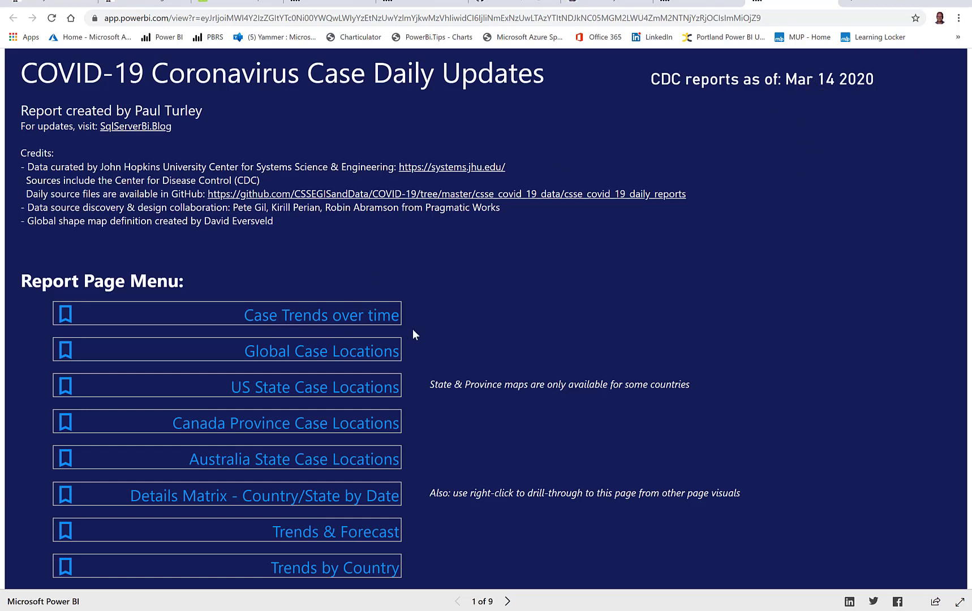
# On Case Trends over time, extend the date slicer back to 1/22/2020 and view the line chart in focus mode.
pyautogui.click(321, 315)
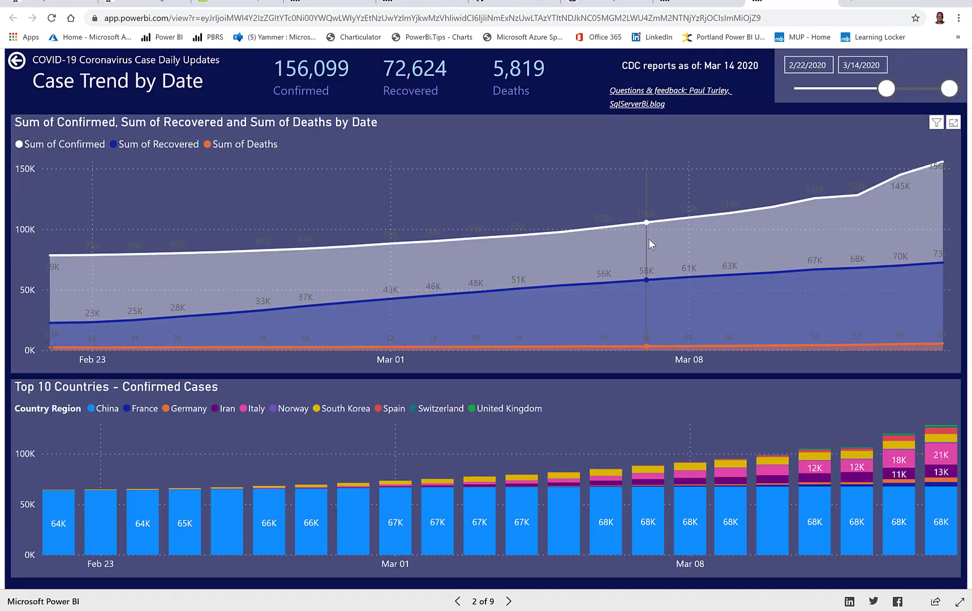
pyautogui.moveTo(815, 298)
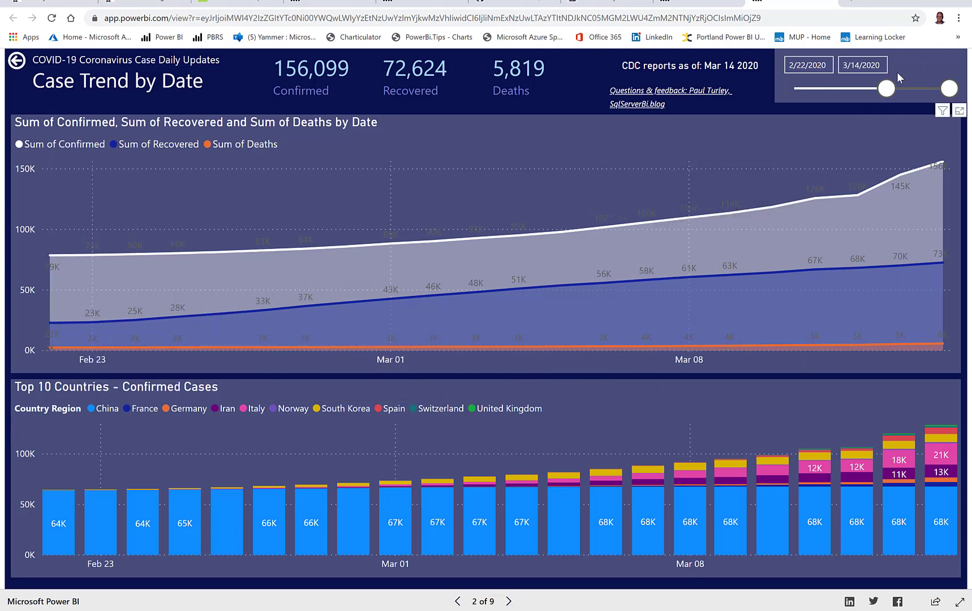
pyautogui.moveTo(885, 87); pyautogui.dragTo(796, 88)
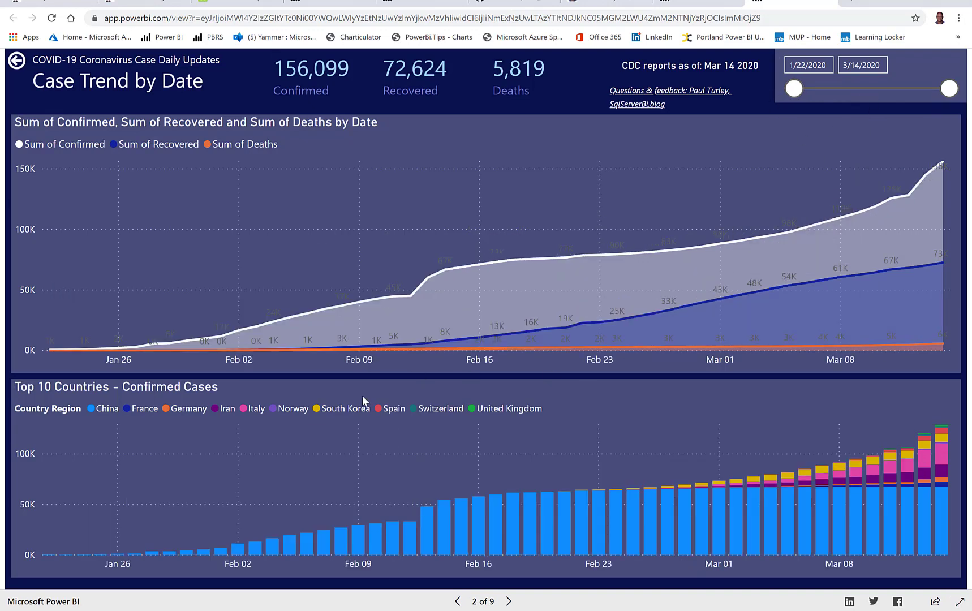
pyautogui.moveTo(53, 389)
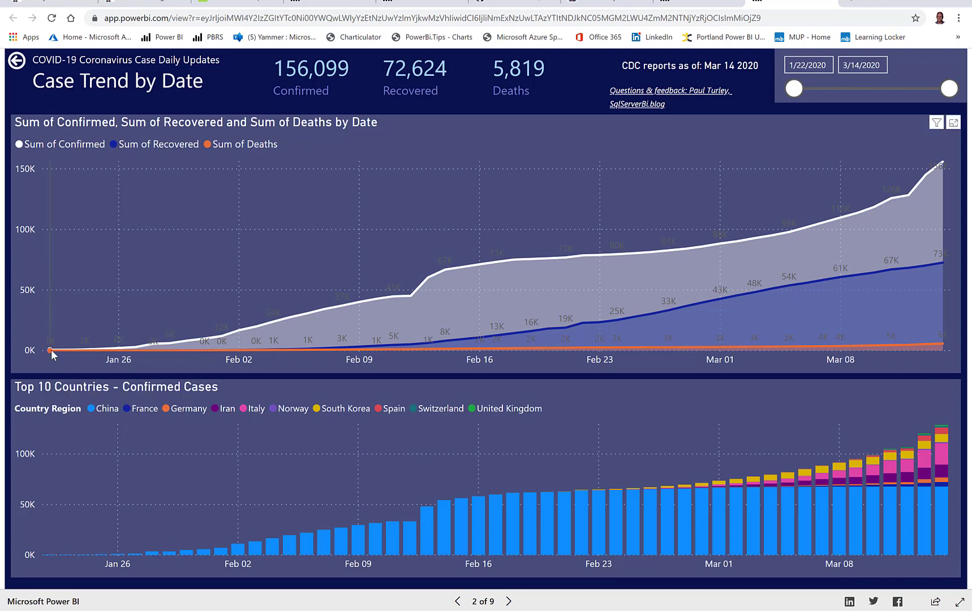
pyautogui.moveTo(50, 350)
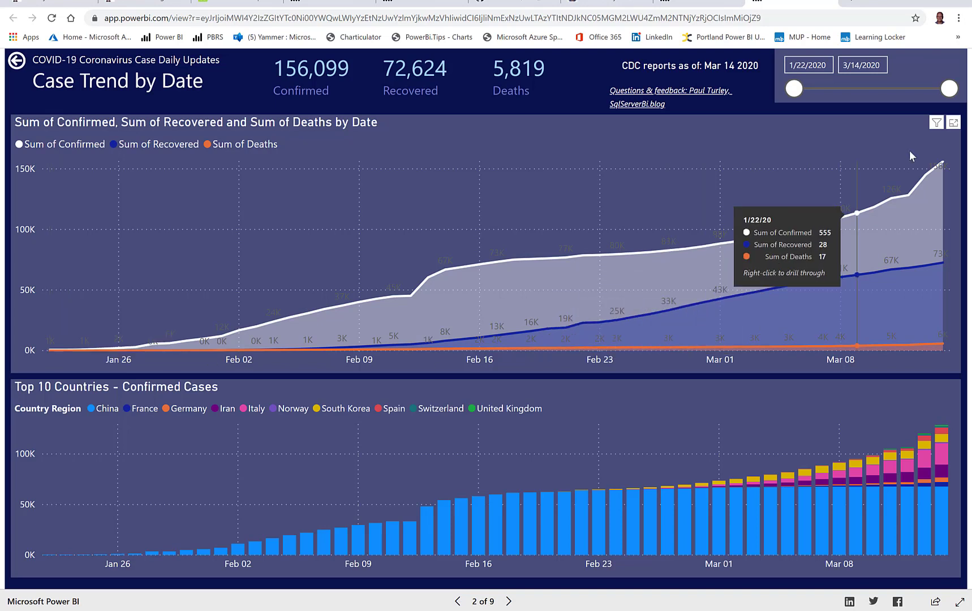
pyautogui.moveTo(764, 388)
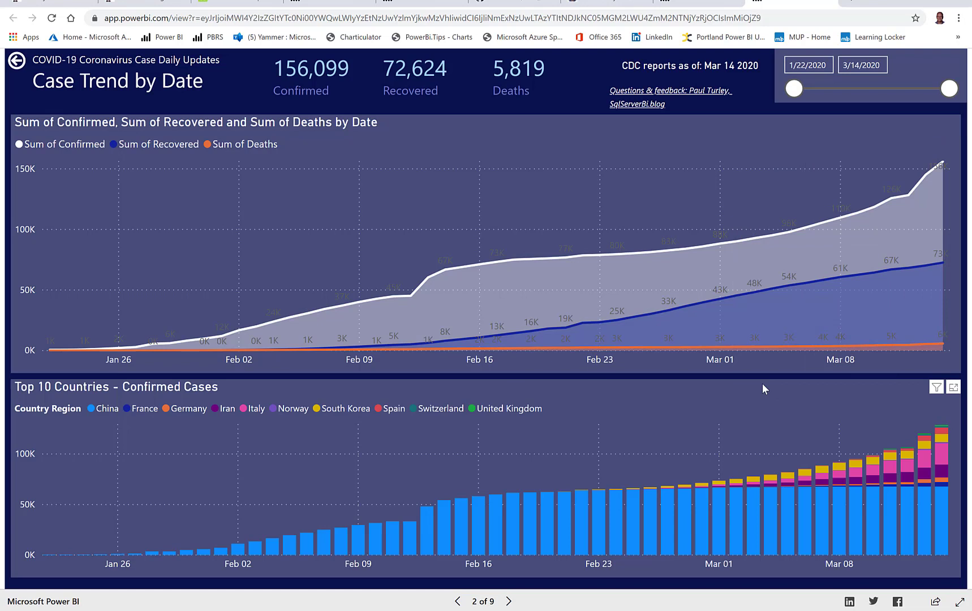
pyautogui.moveTo(551, 378)
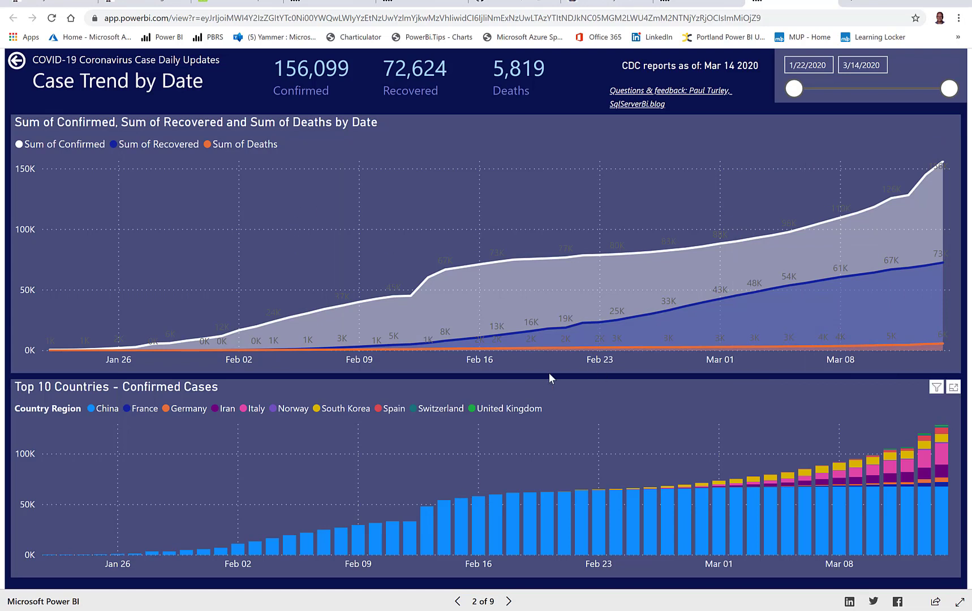
pyautogui.moveTo(483, 268)
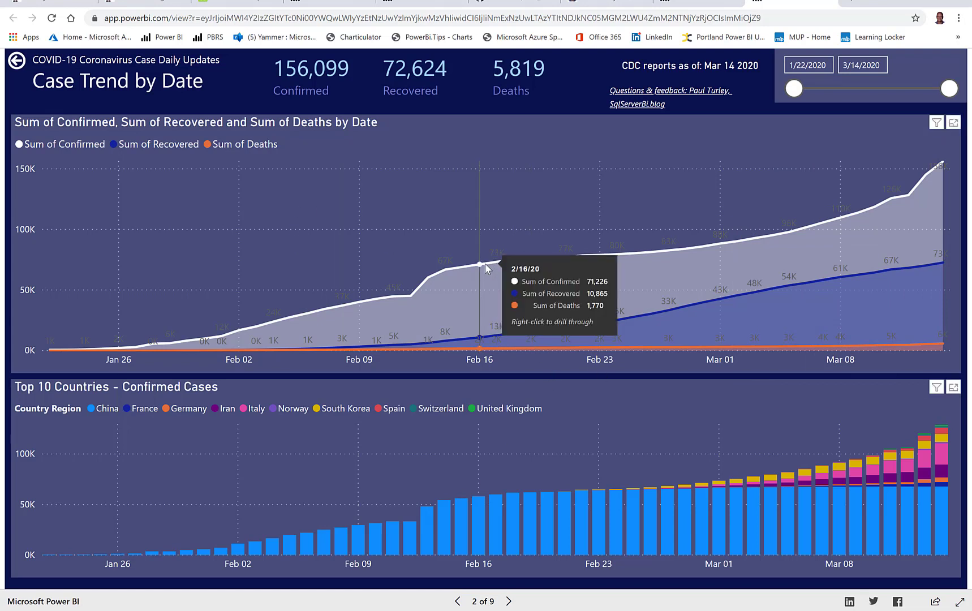
pyautogui.moveTo(525, 273)
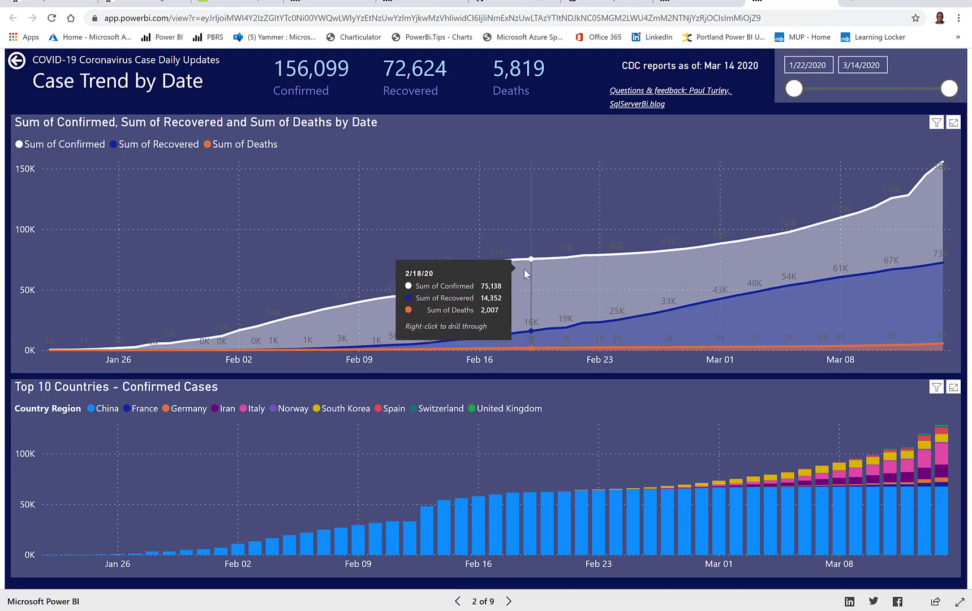
pyautogui.moveTo(725, 180)
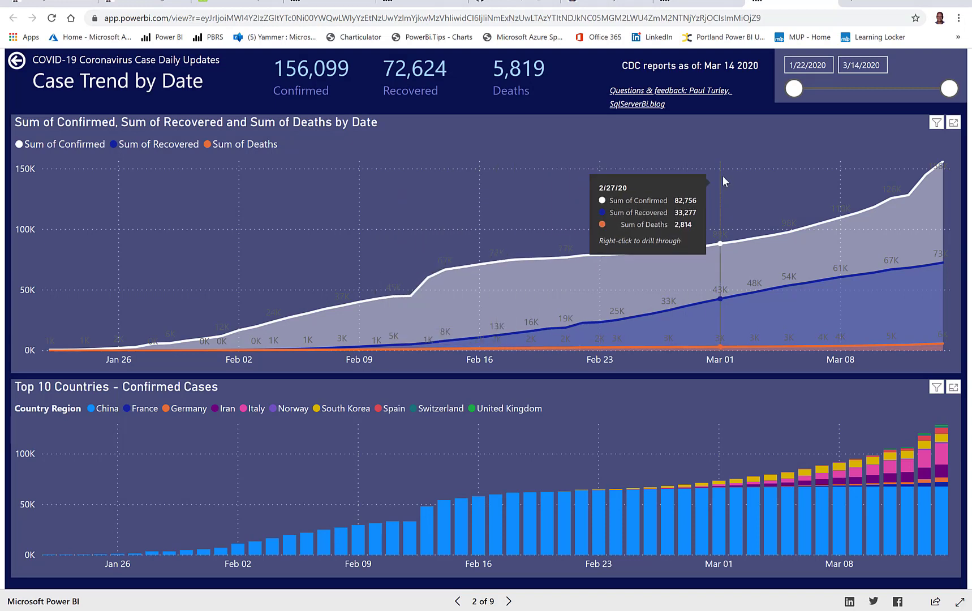
pyautogui.moveTo(626, 323)
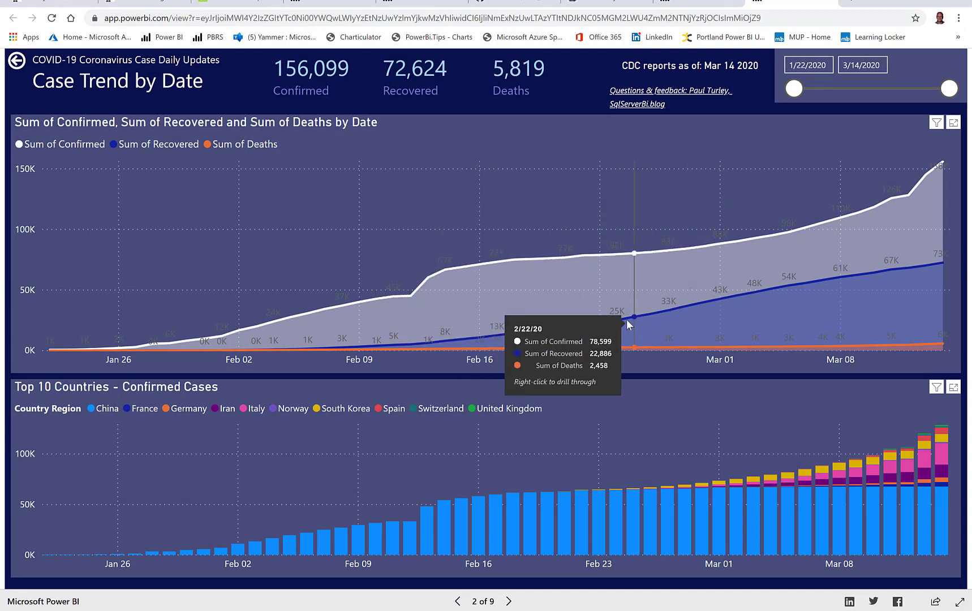
pyautogui.moveTo(637, 385)
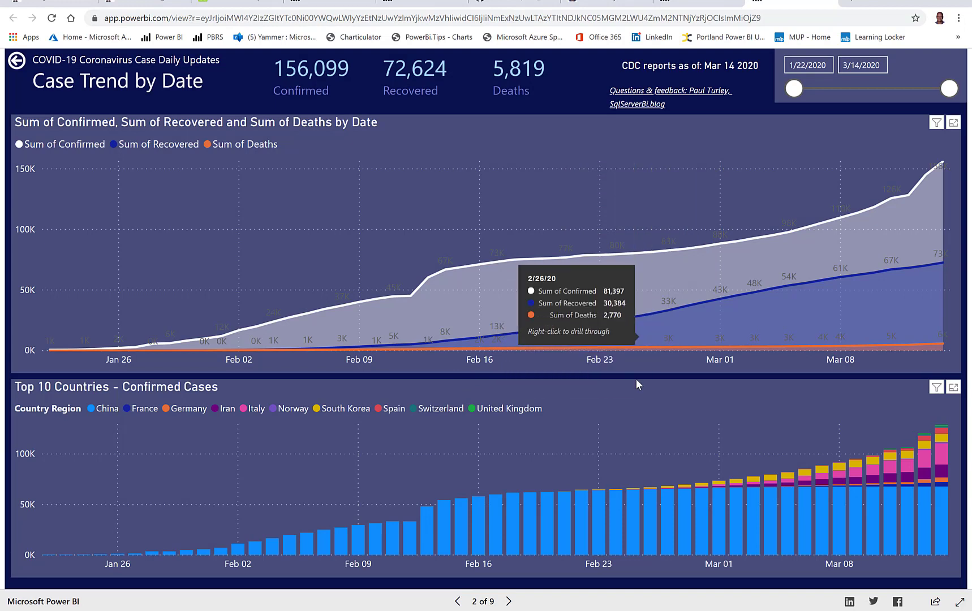
pyautogui.moveTo(670, 353)
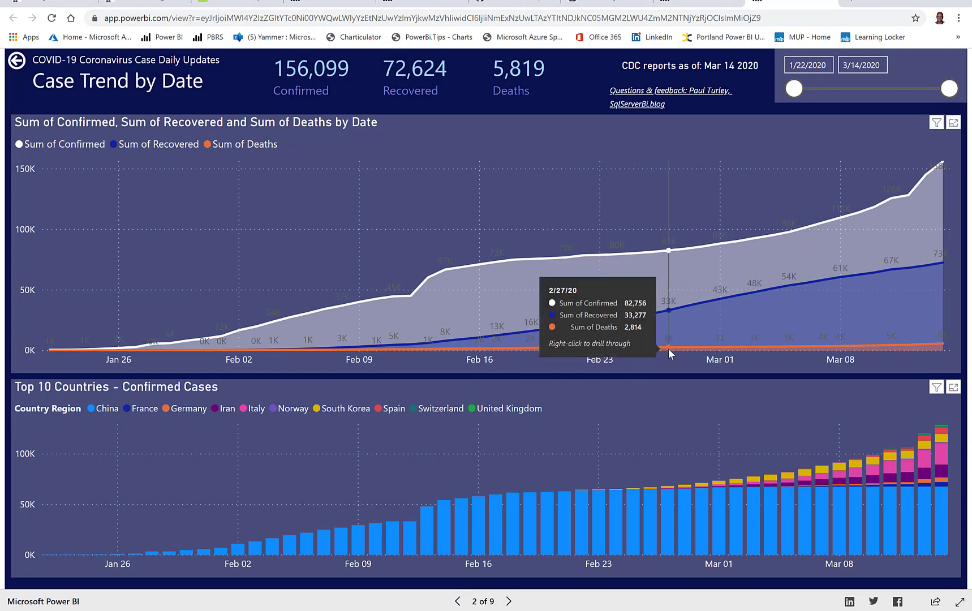
pyautogui.moveTo(662, 358)
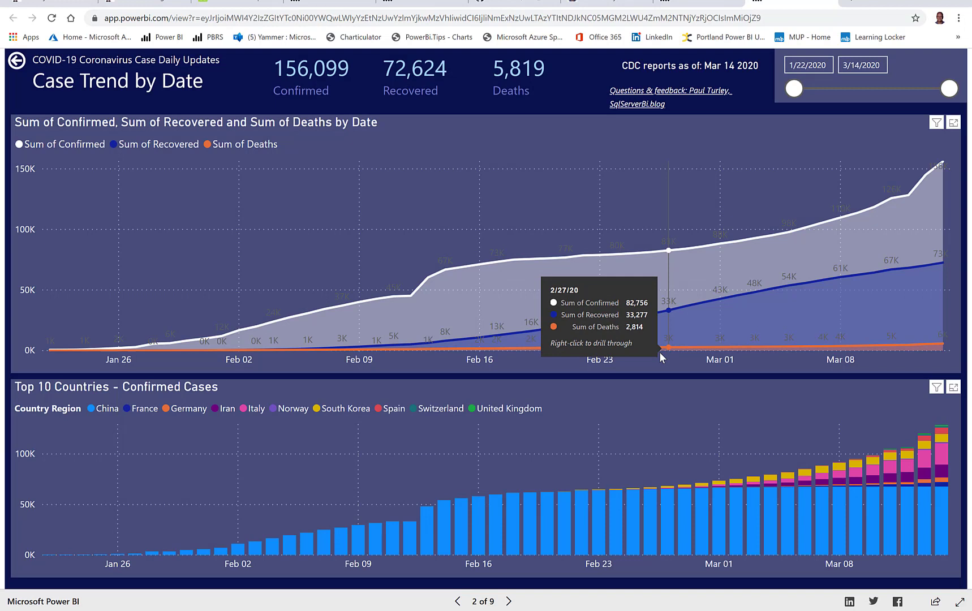
pyautogui.moveTo(259, 531)
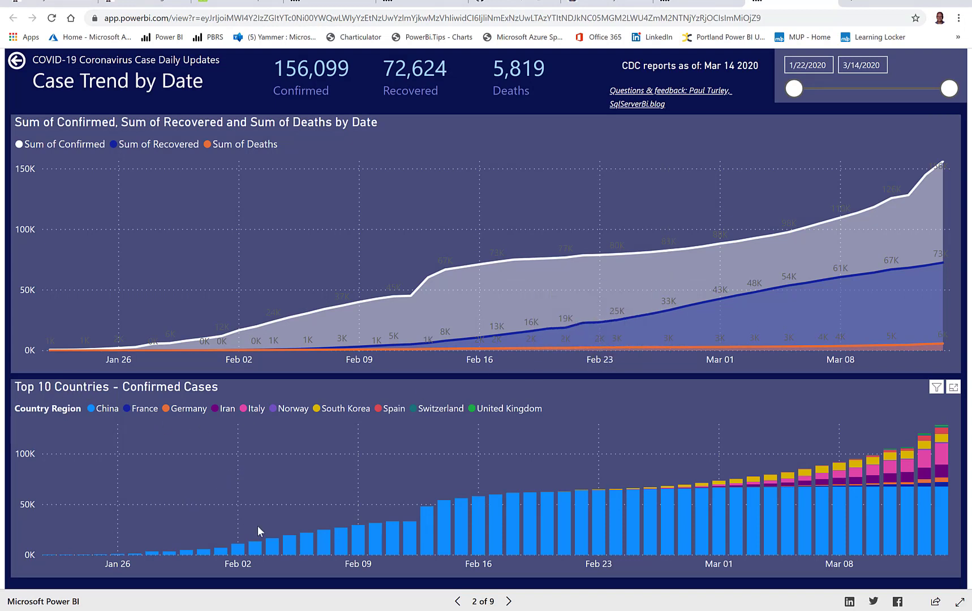
pyautogui.moveTo(852, 551)
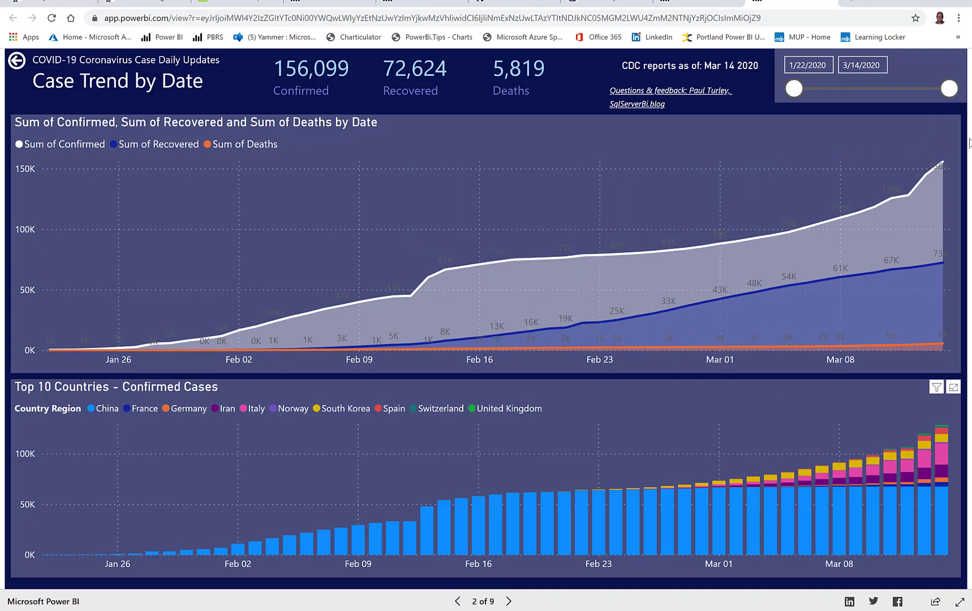
pyautogui.moveTo(953, 122)
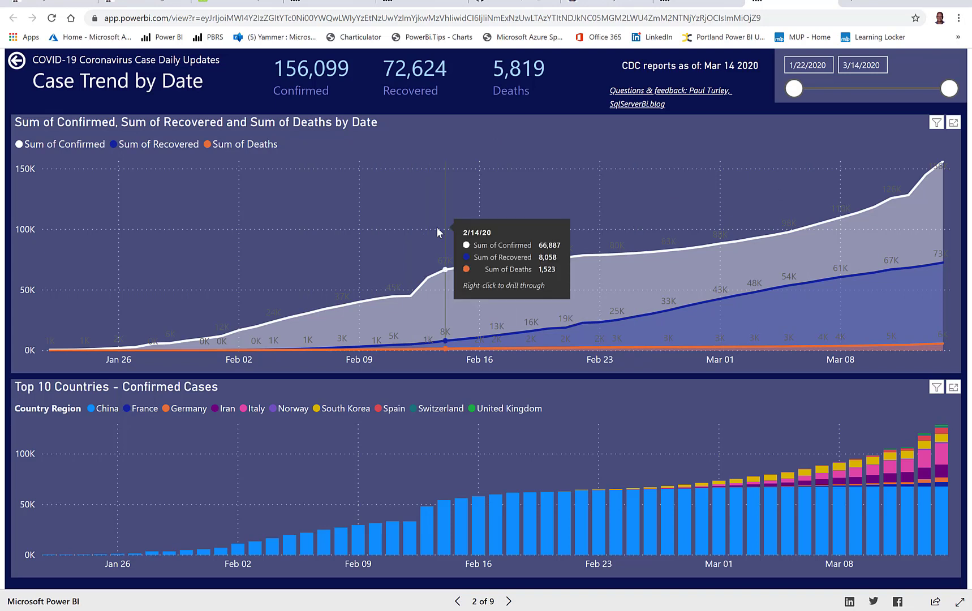
pyautogui.moveTo(516, 259)
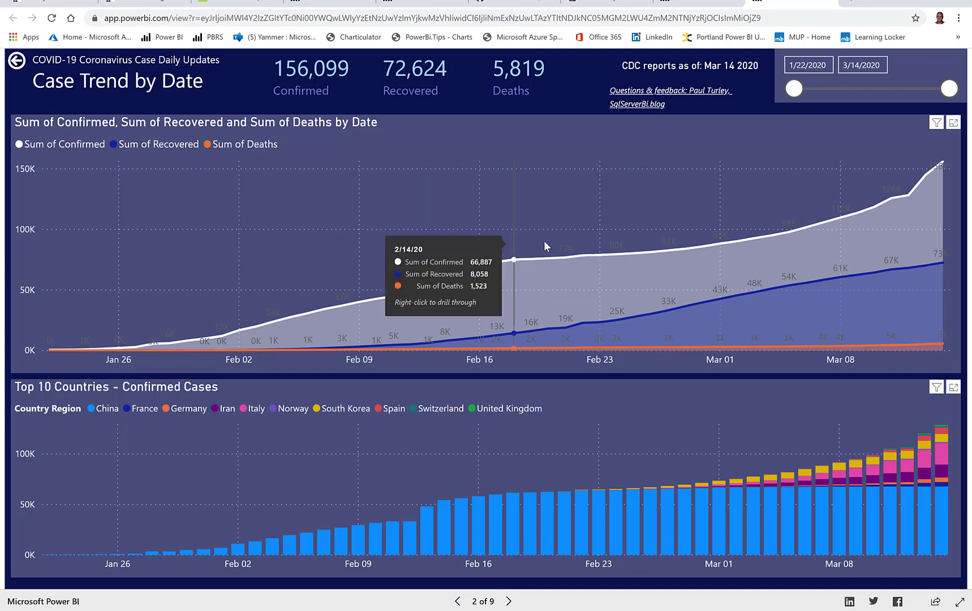
pyautogui.moveTo(682, 250)
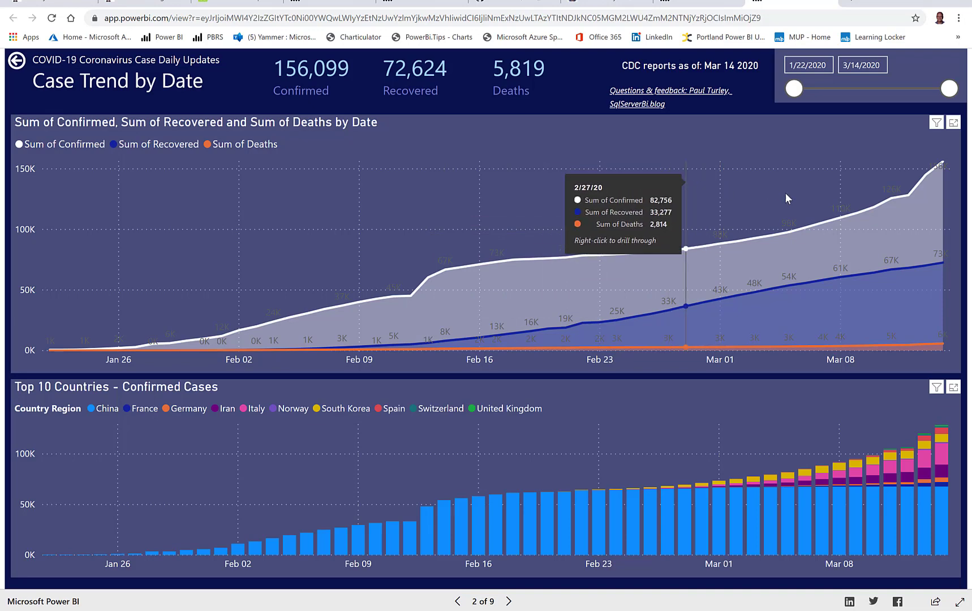
pyautogui.moveTo(797, 284)
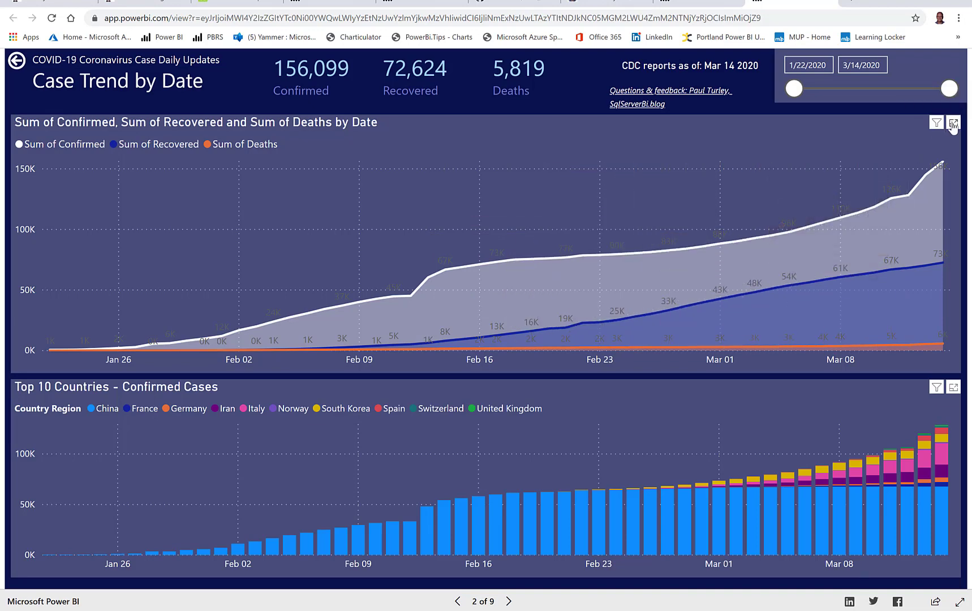
pyautogui.click(953, 123)
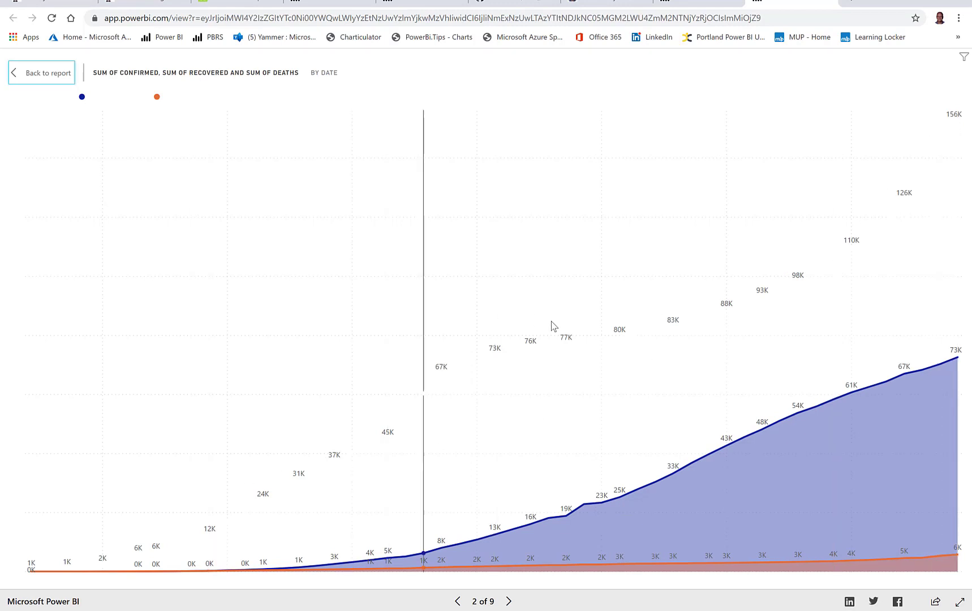
pyautogui.moveTo(32, 80)
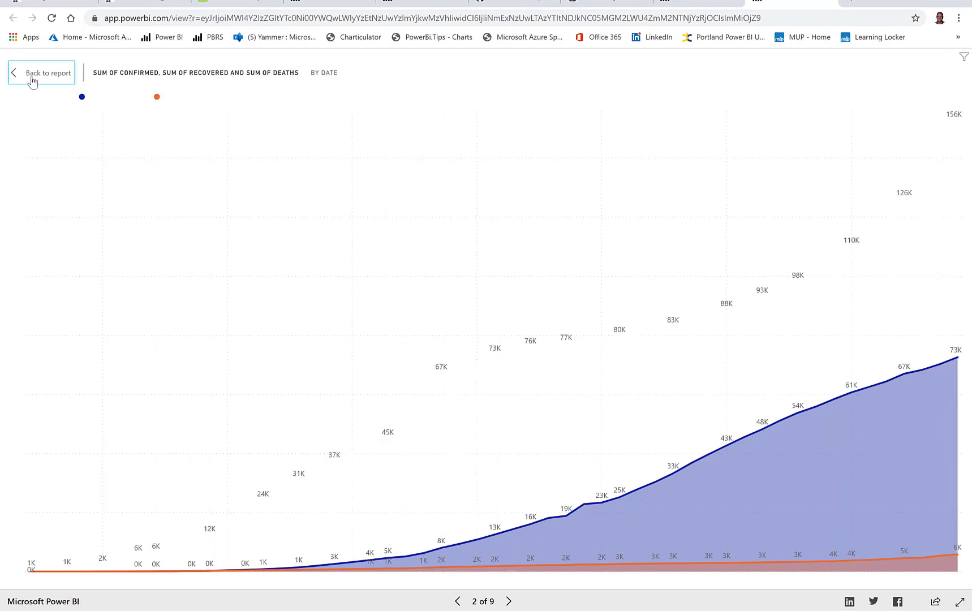
pyautogui.click(41, 73)
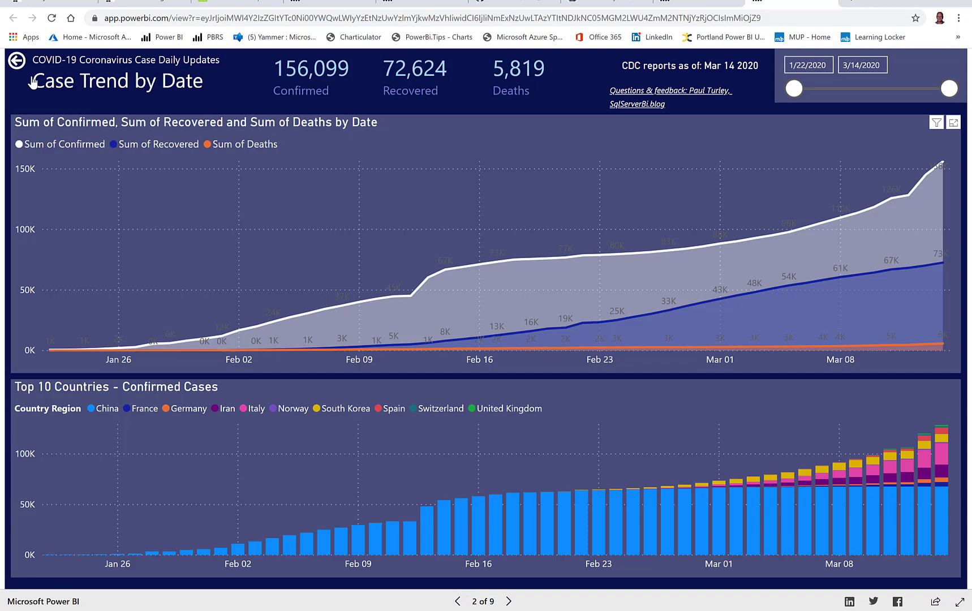
pyautogui.moveTo(203, 161)
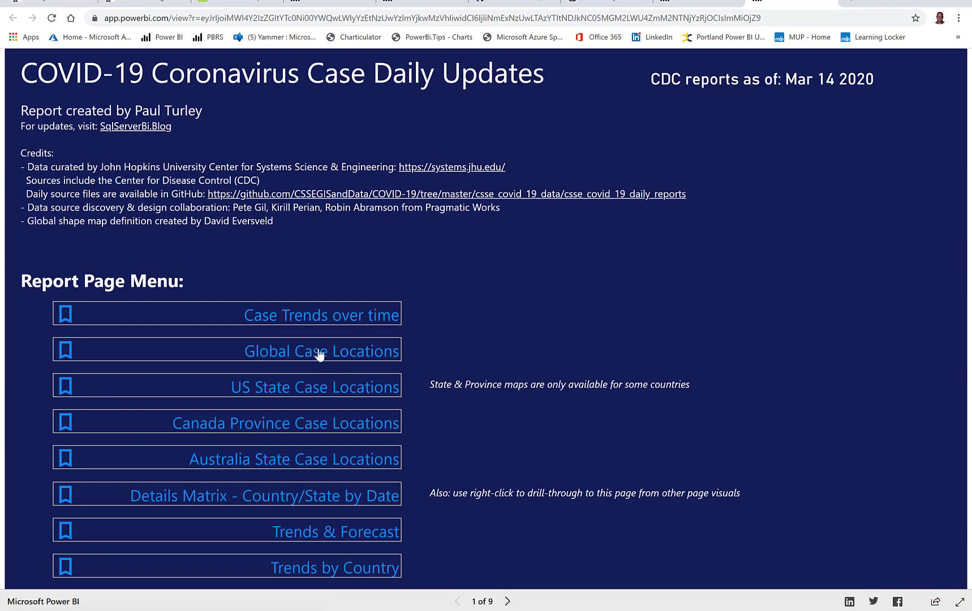
# On Global Case Locations, try shorter date ranges, then restore 1/22/2020 through 3/14/2020.
pyautogui.click(322, 352)
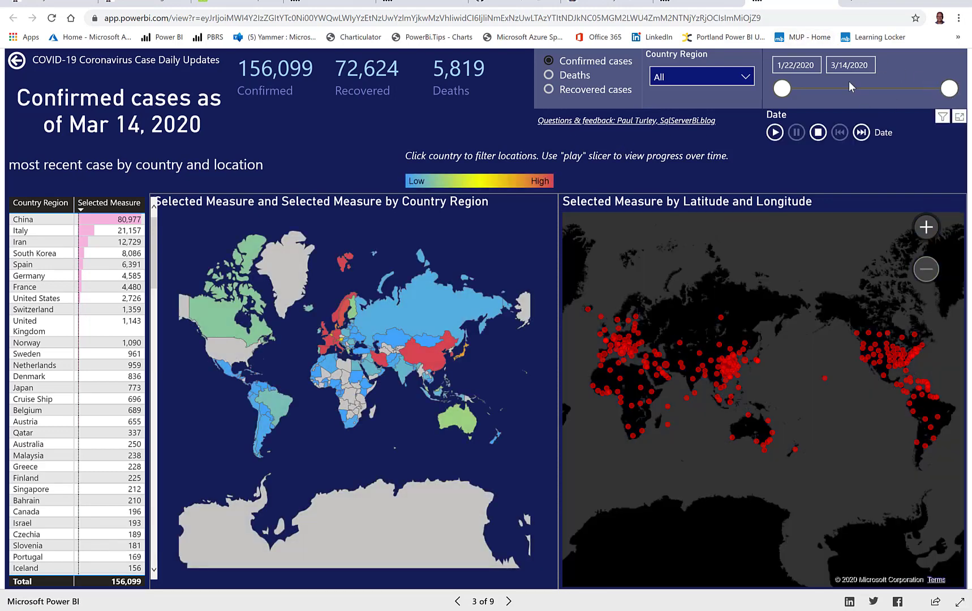
pyautogui.moveTo(782, 89); pyautogui.dragTo(826, 89)
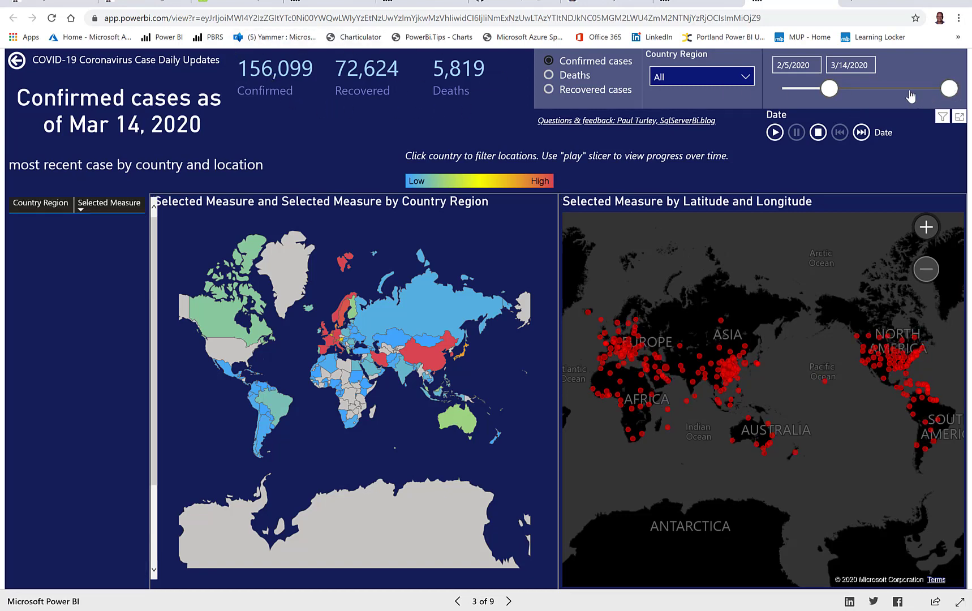
pyautogui.moveTo(949, 88); pyautogui.dragTo(902, 88)
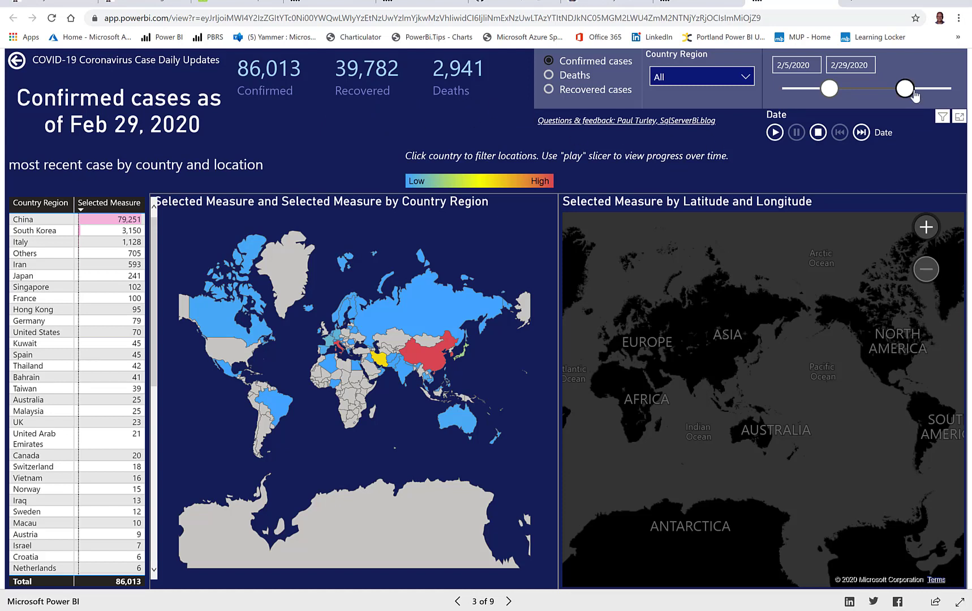
pyautogui.moveTo(906, 89); pyautogui.dragTo(948, 88)
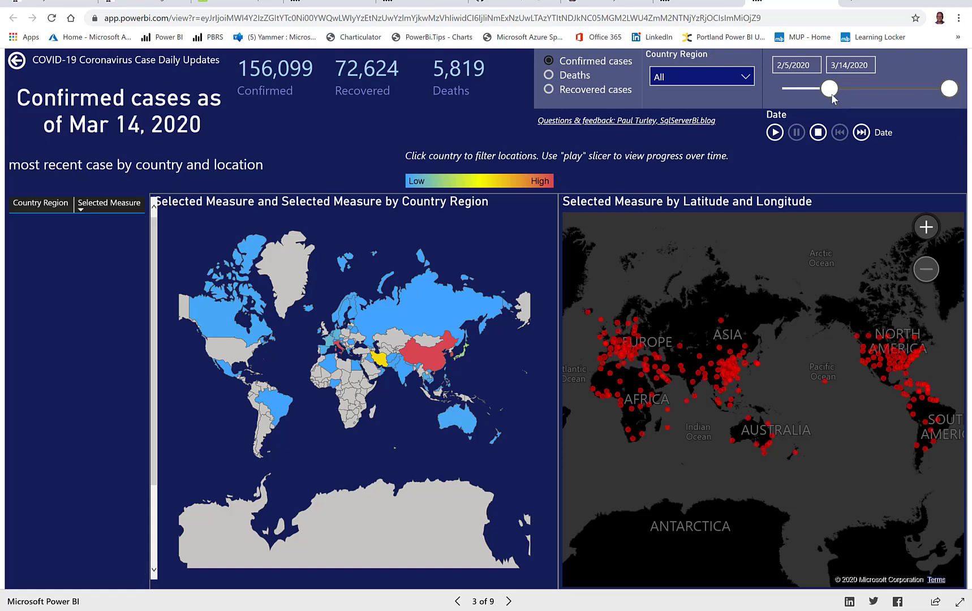
pyautogui.moveTo(827, 89); pyautogui.dragTo(782, 89)
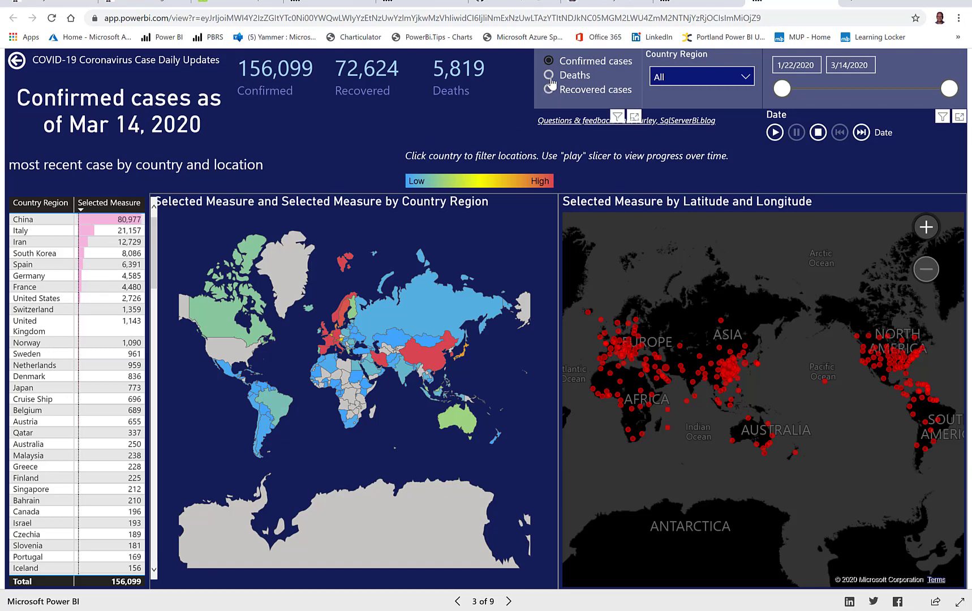
pyautogui.click(549, 75)
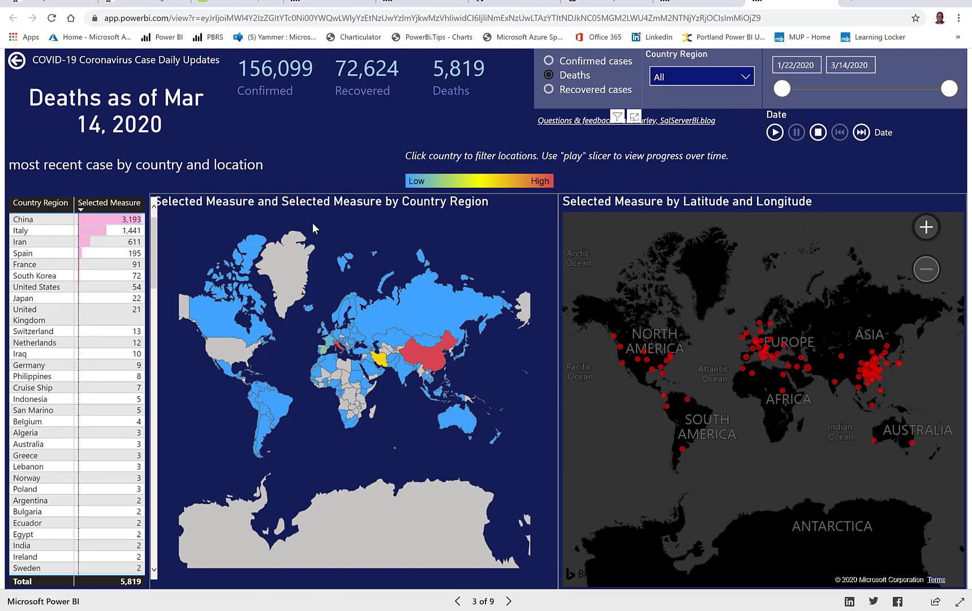
pyautogui.click(547, 60)
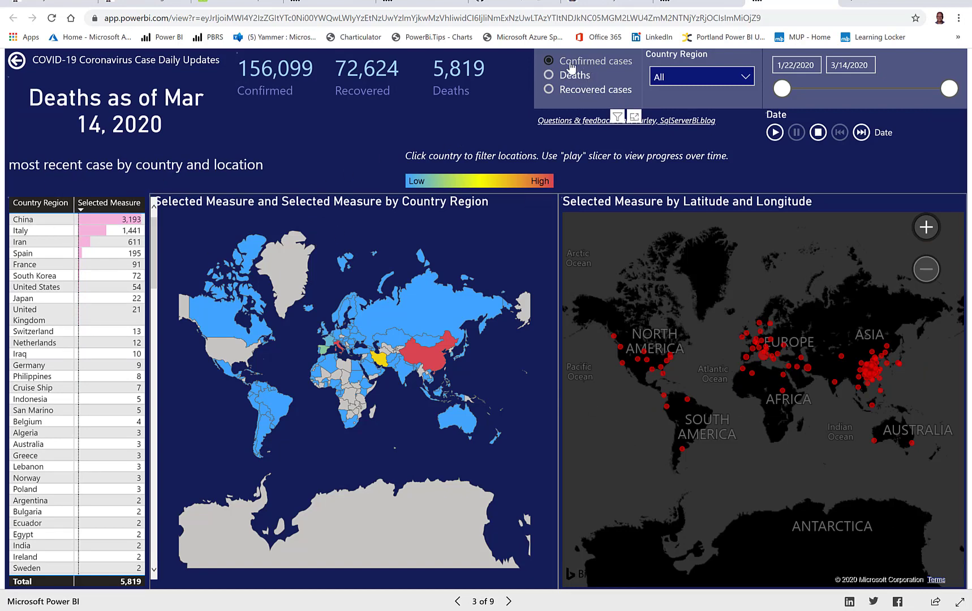
pyautogui.click(548, 61)
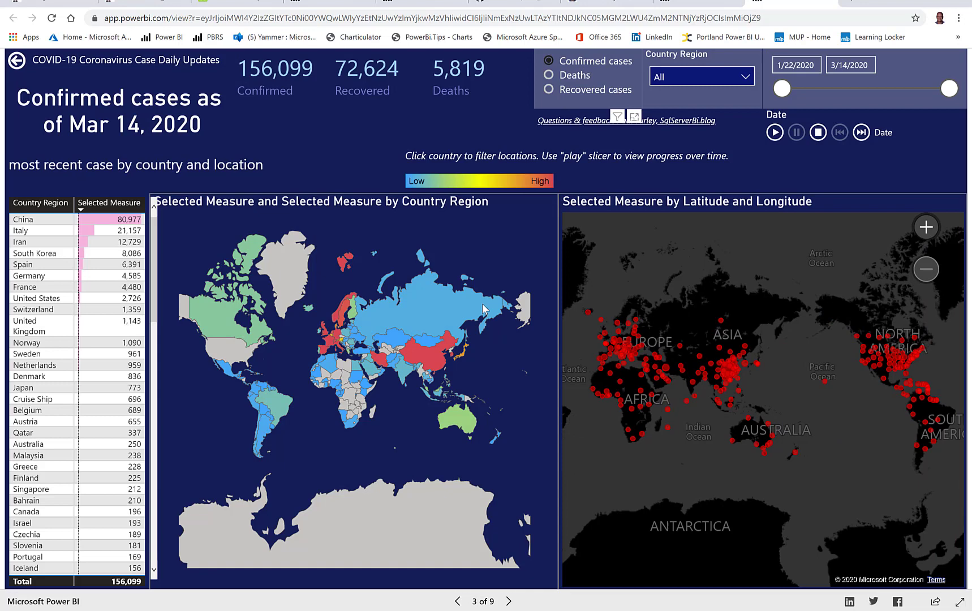
pyautogui.moveTo(225, 353)
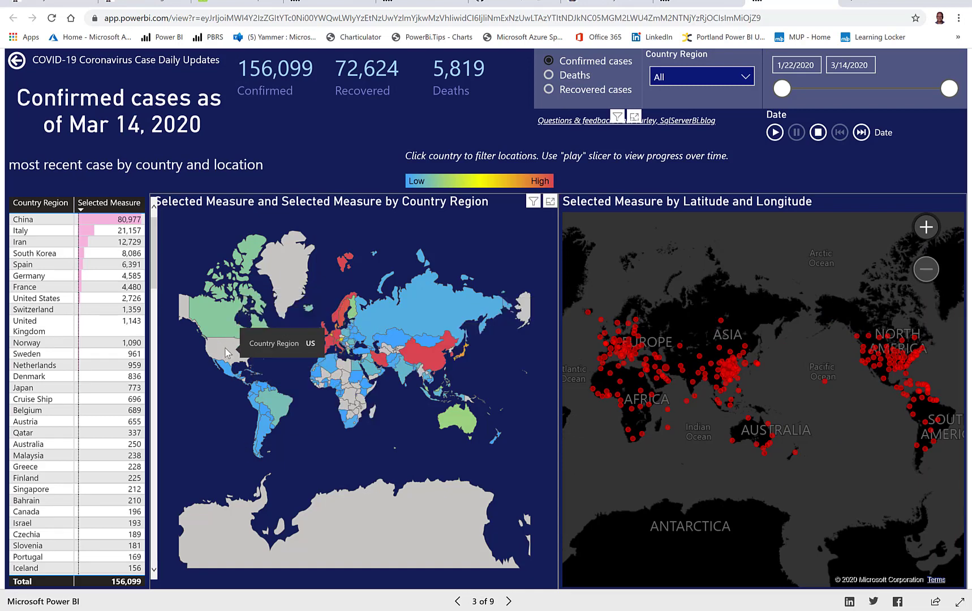
pyautogui.moveTo(230, 349)
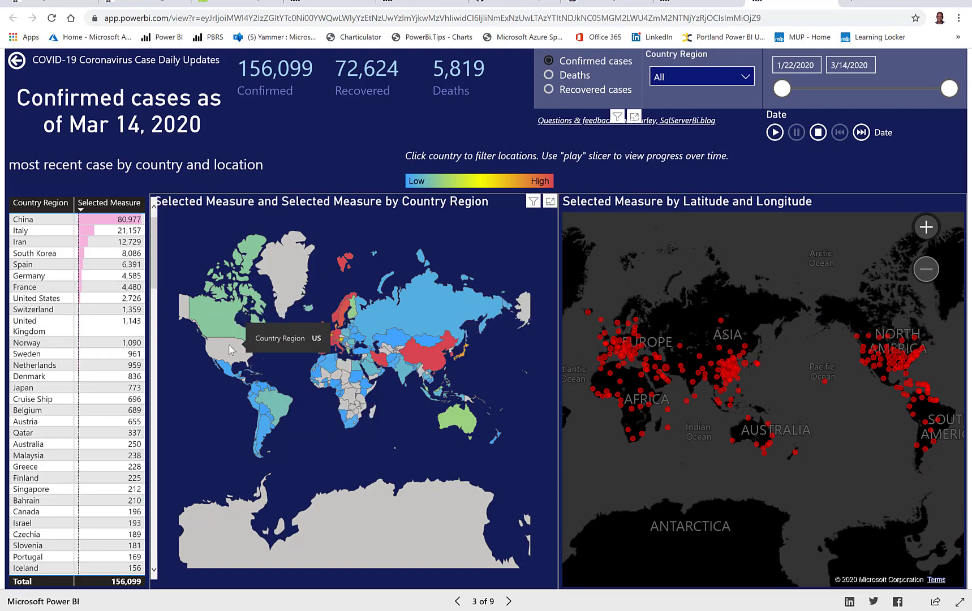
pyautogui.moveTo(226, 324)
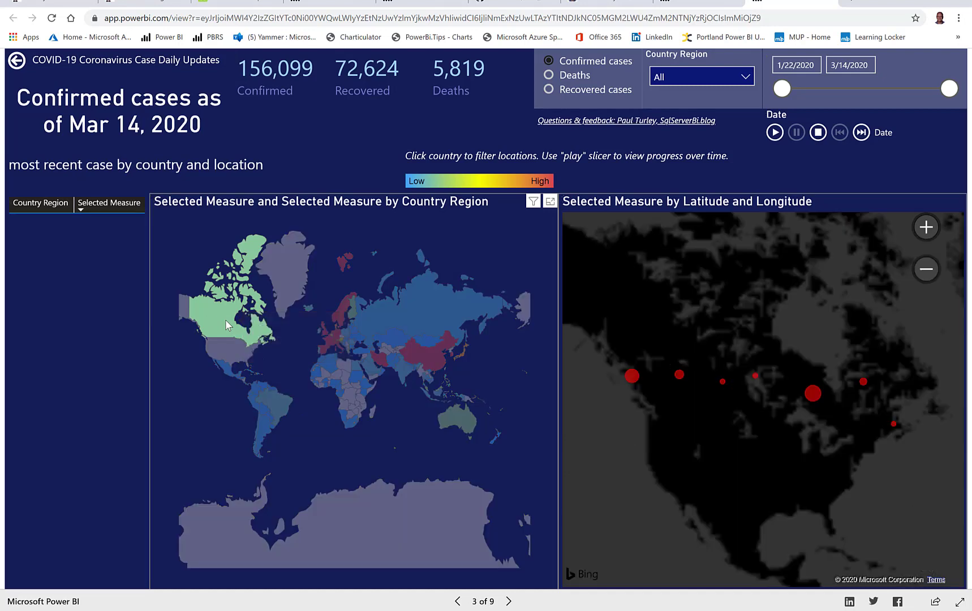
pyautogui.click(227, 316)
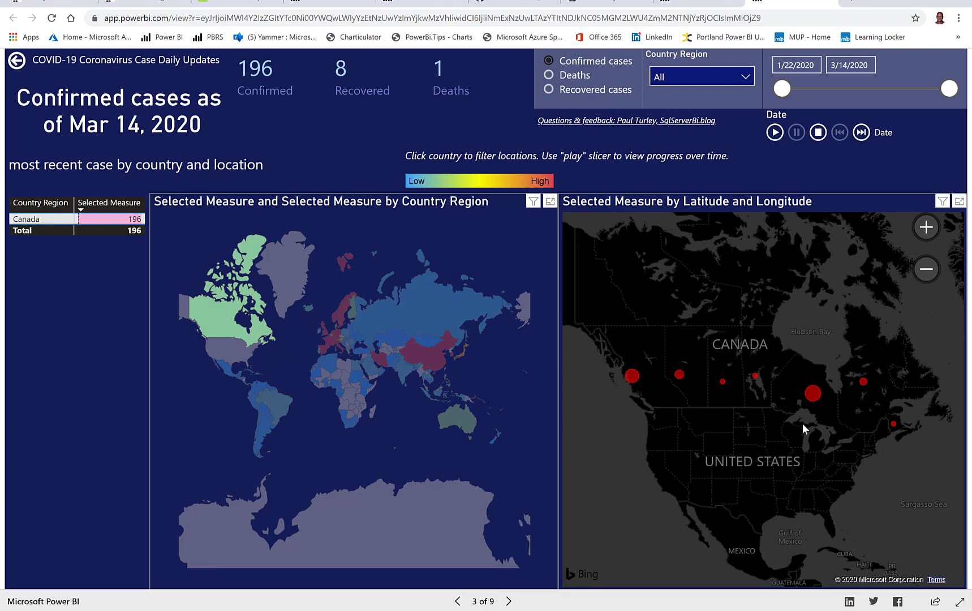
pyautogui.moveTo(900, 368)
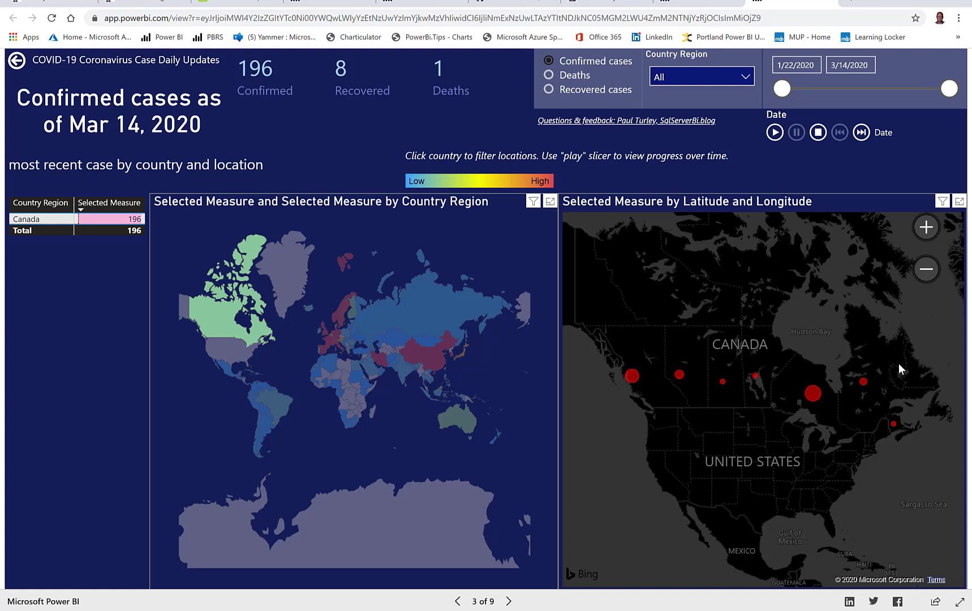
pyautogui.moveTo(852, 432)
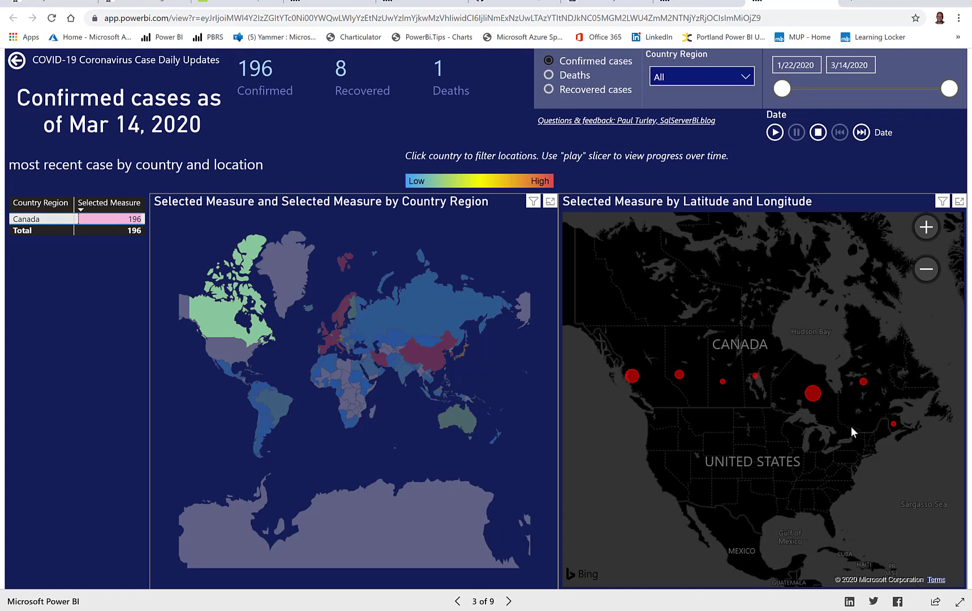
pyautogui.moveTo(876, 457)
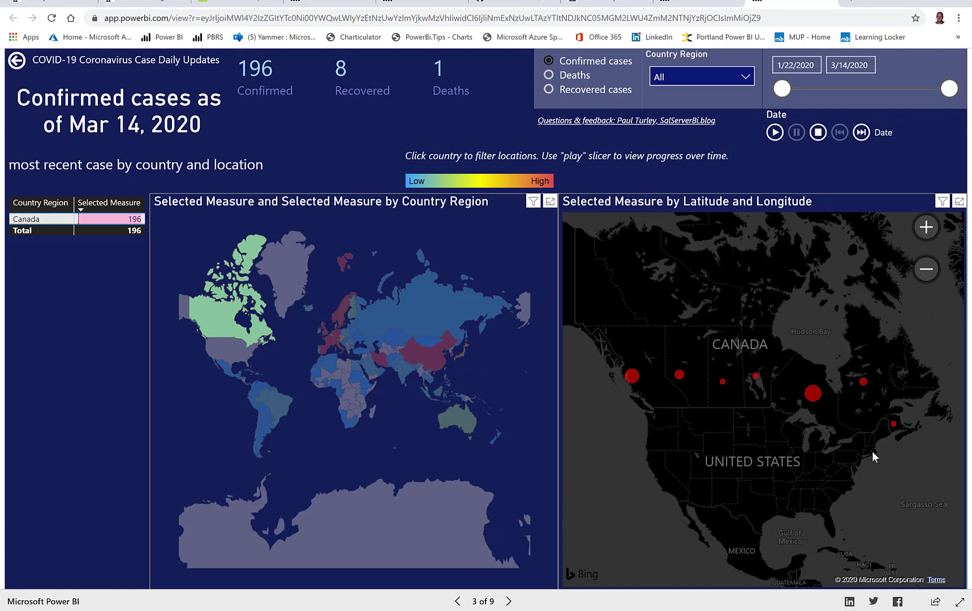
pyautogui.moveTo(653, 388)
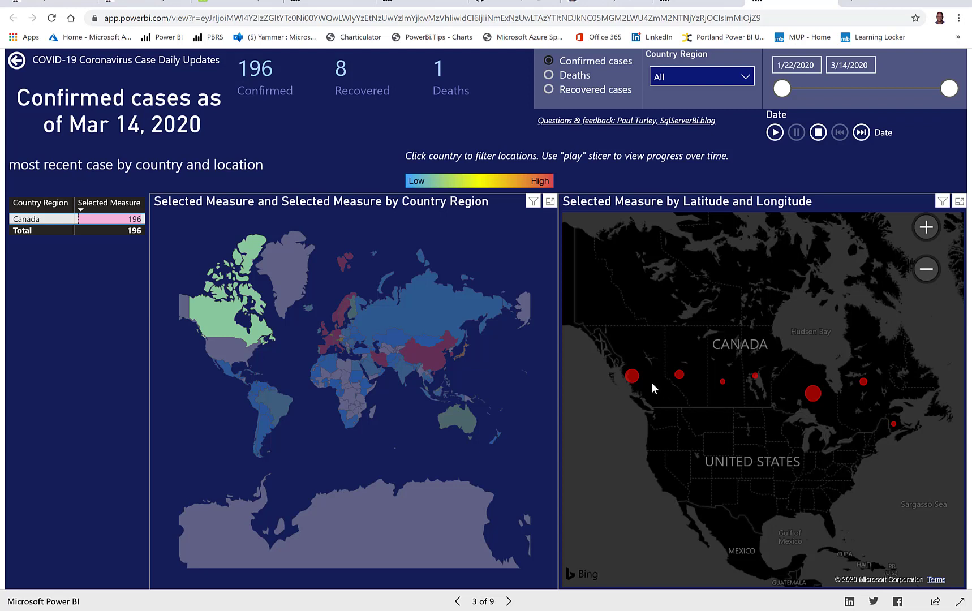
pyautogui.moveTo(699, 412)
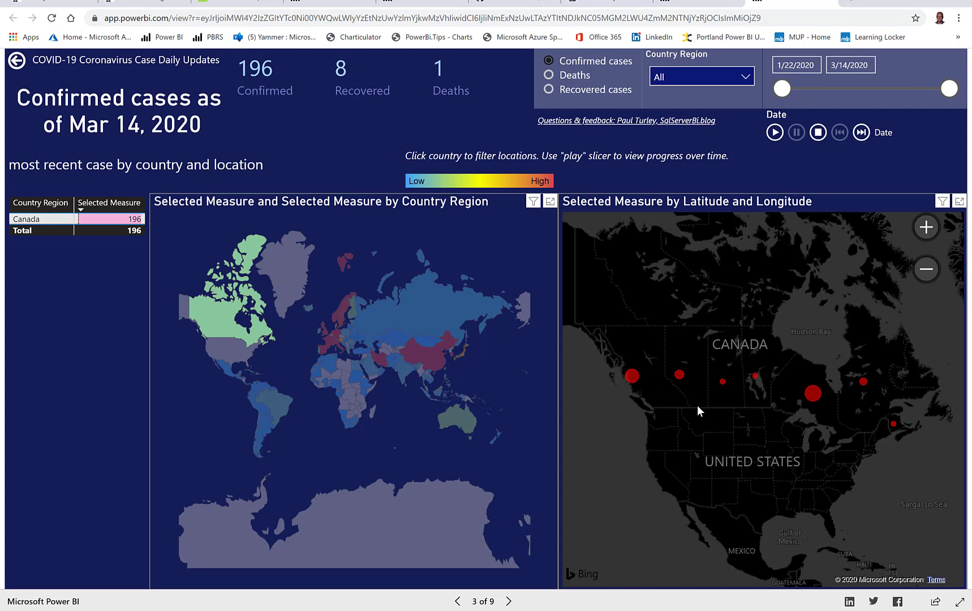
pyautogui.moveTo(671, 463)
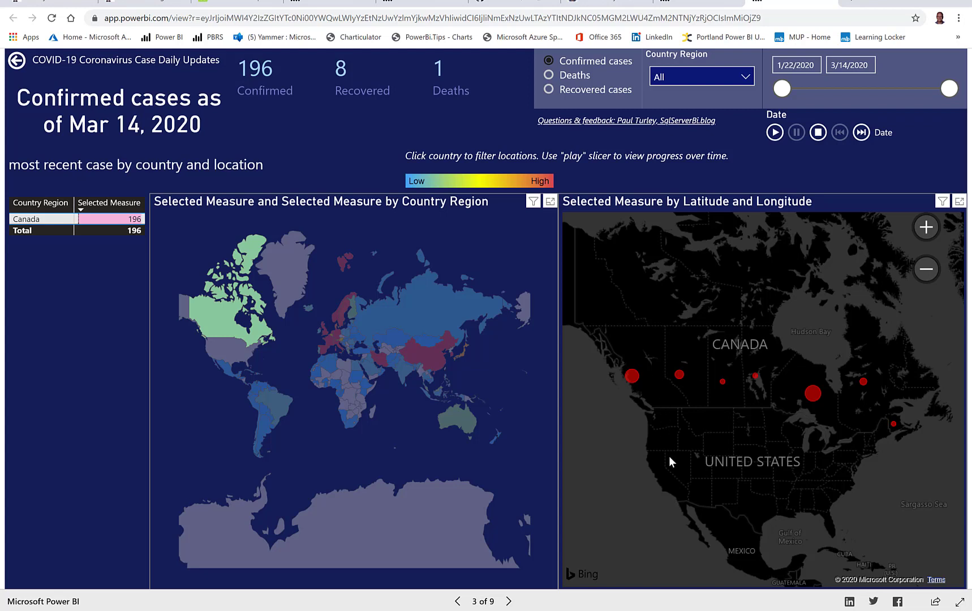
pyautogui.moveTo(721, 428)
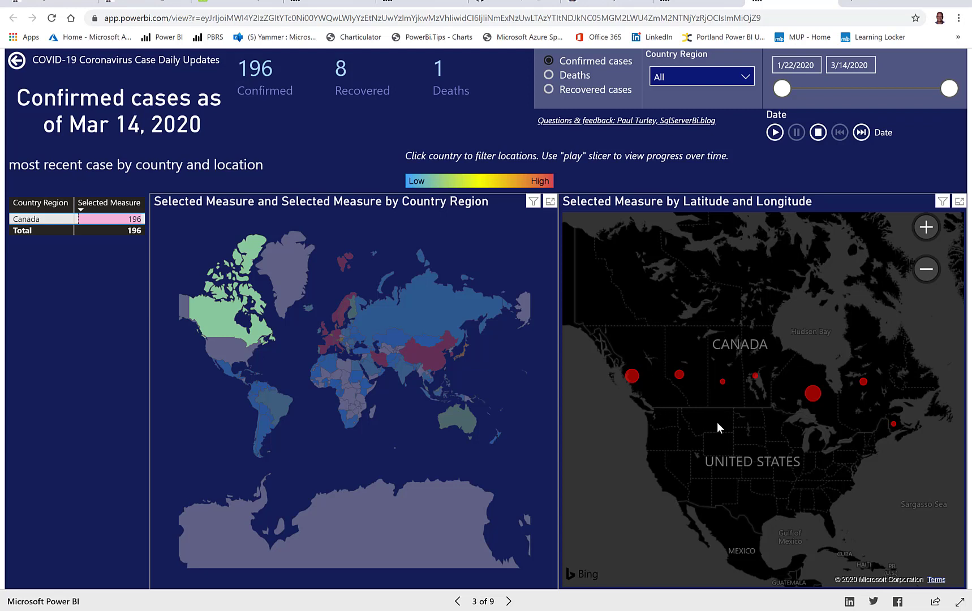
pyautogui.moveTo(825, 389)
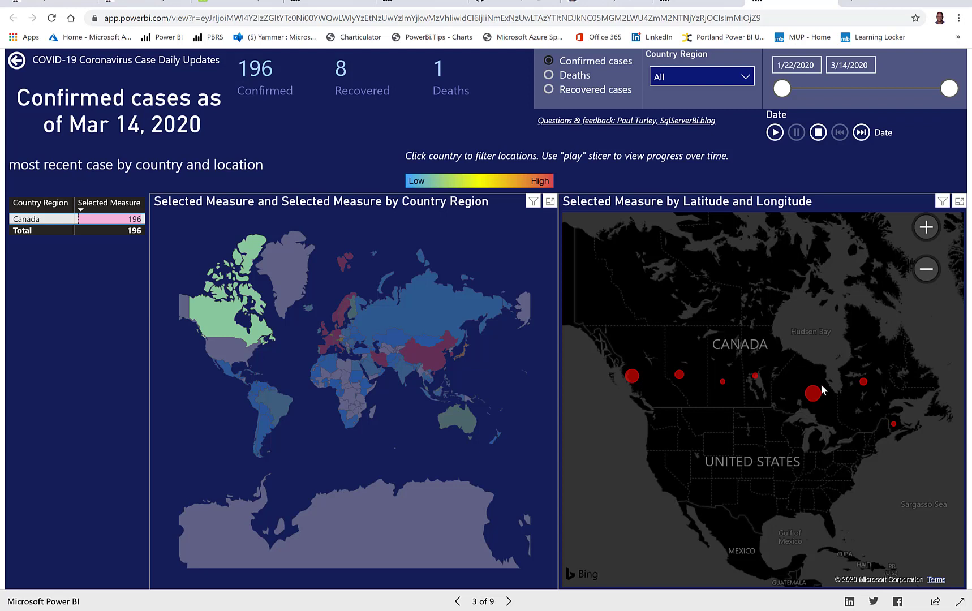
pyautogui.moveTo(907, 501)
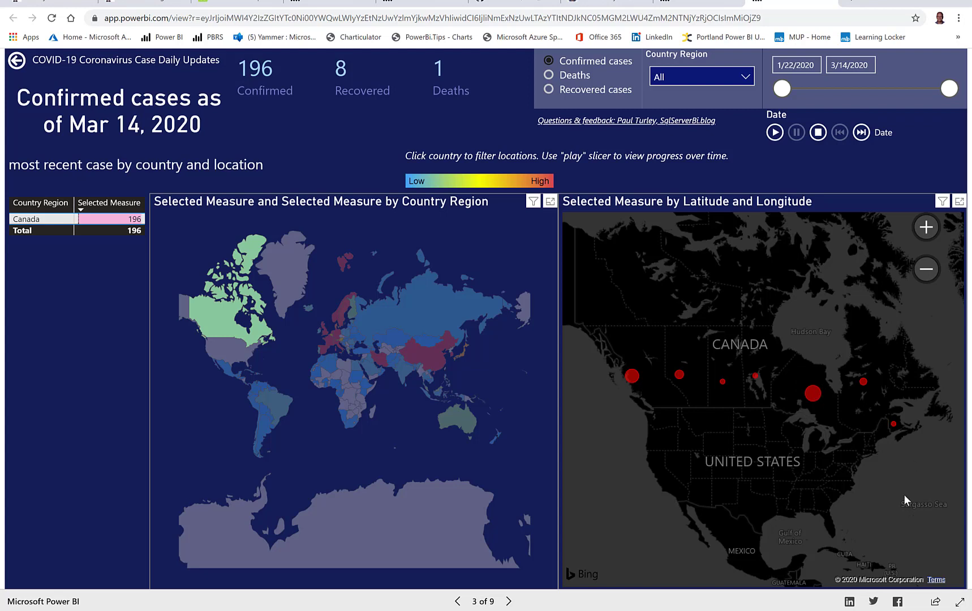
pyautogui.moveTo(225, 322)
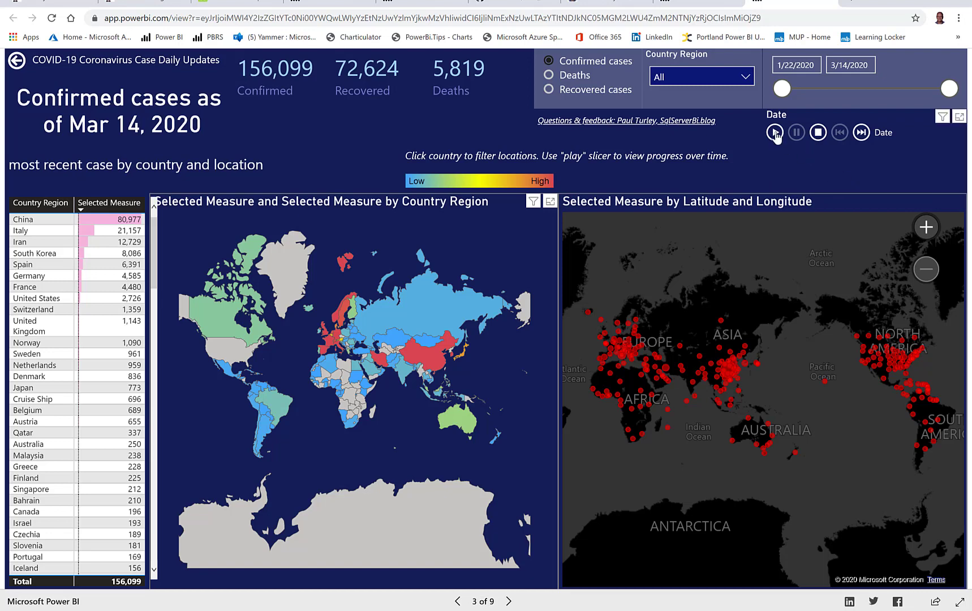
# Play, pause and resume the Play Axis date animation on the map through mid-February.
pyautogui.click(775, 132)
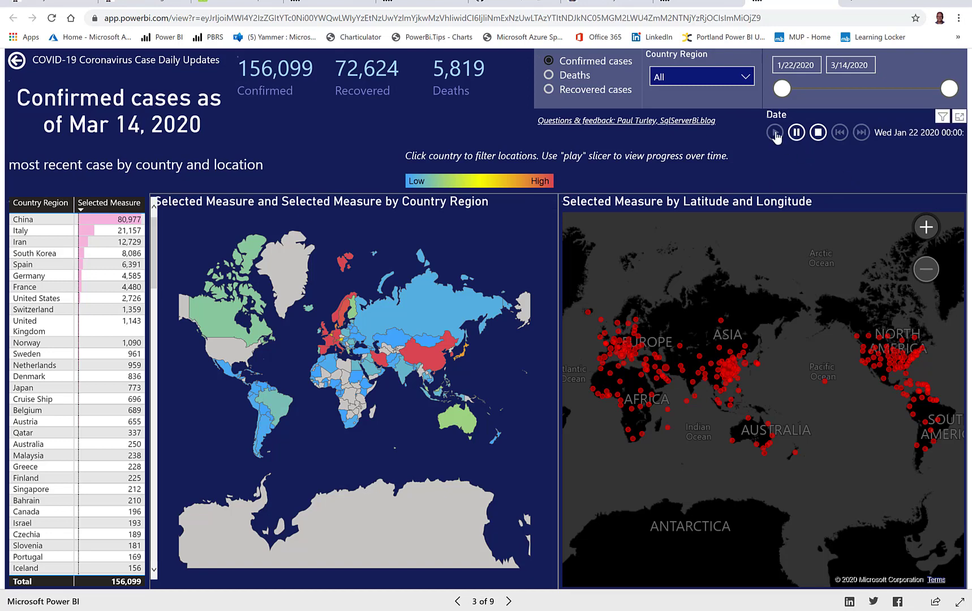
pyautogui.click(774, 133)
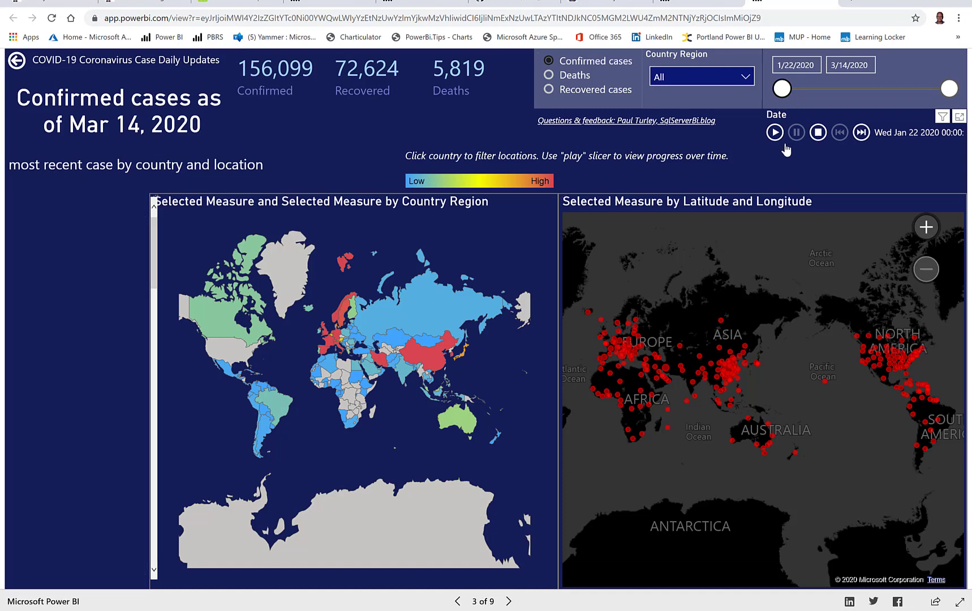
pyautogui.click(774, 133)
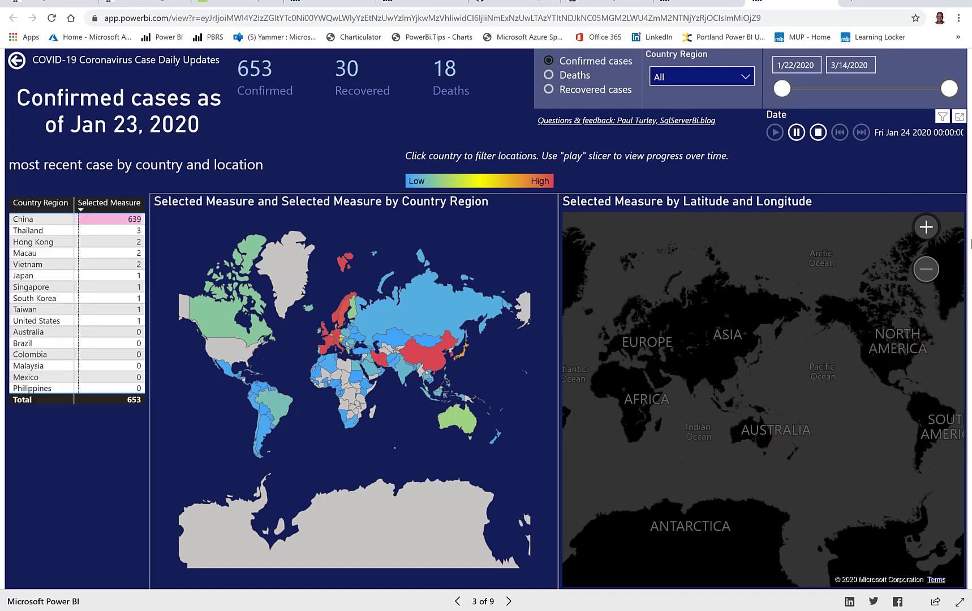
pyautogui.click(774, 133)
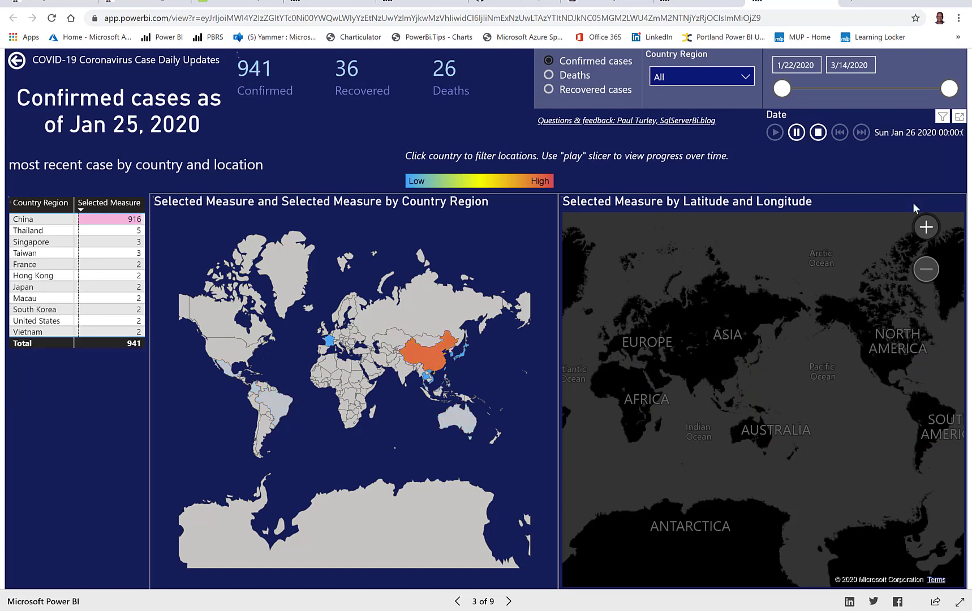
pyautogui.click(860, 132)
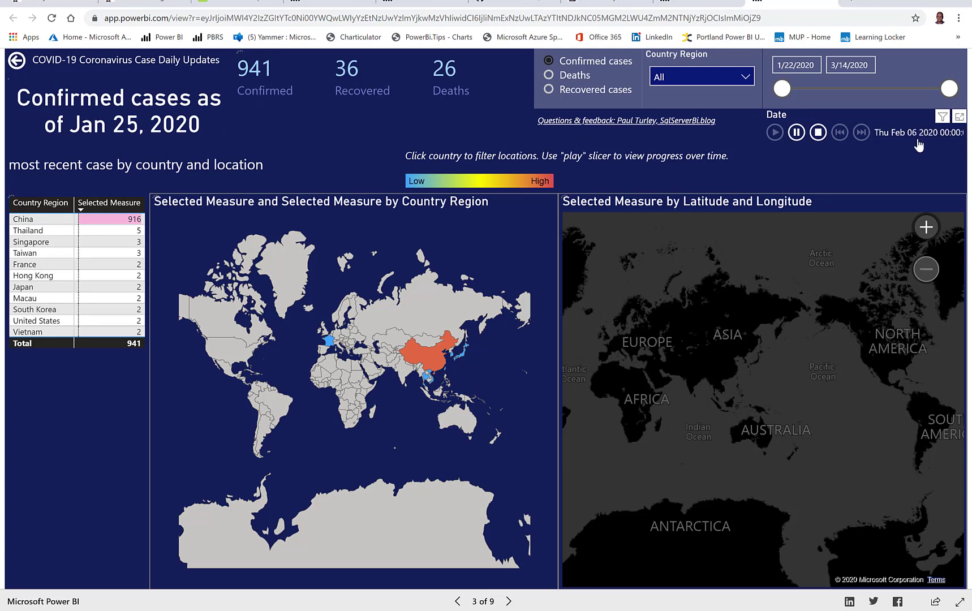
pyautogui.click(860, 133)
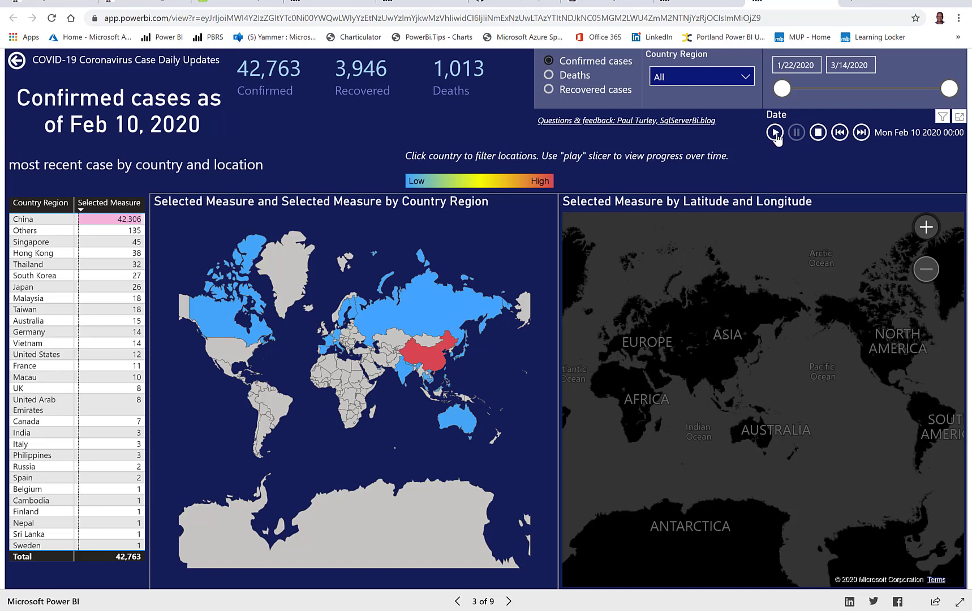
pyautogui.click(775, 132)
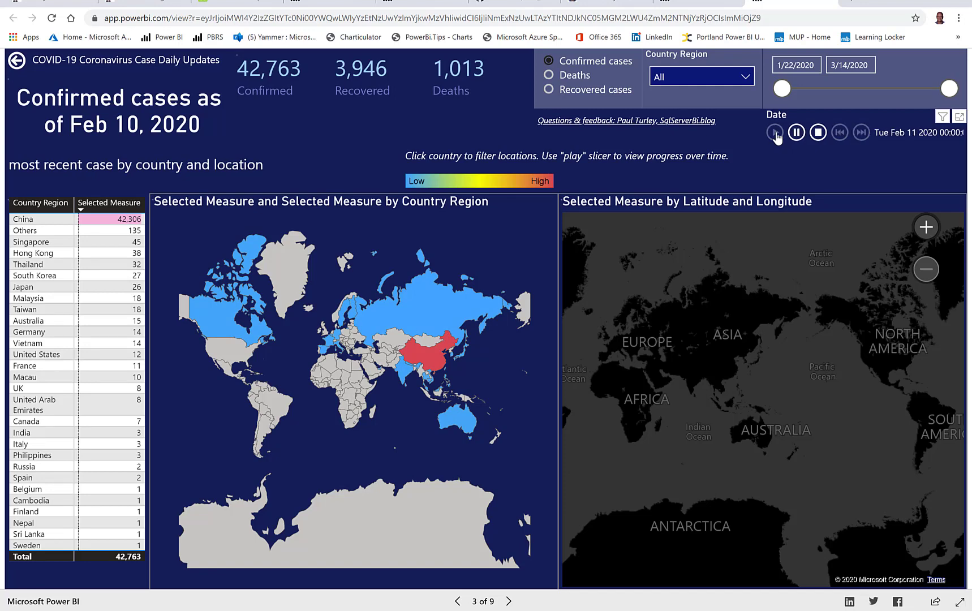
pyautogui.click(774, 132)
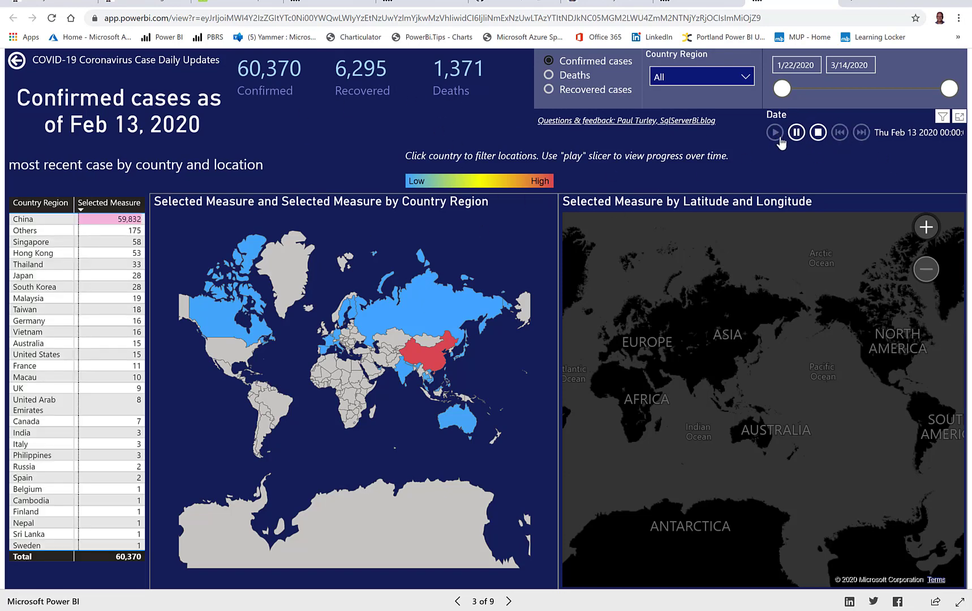
pyautogui.click(774, 133)
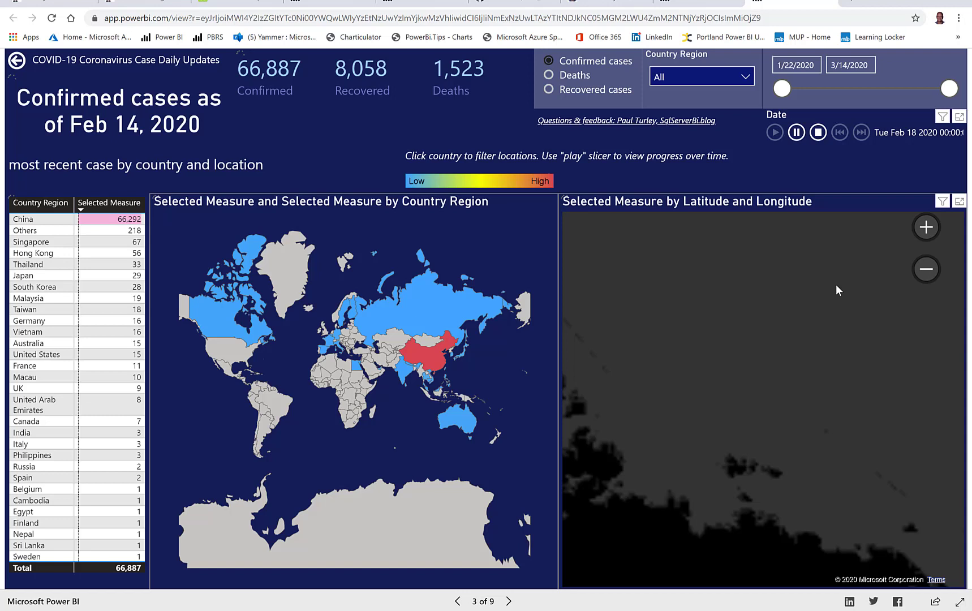
pyautogui.click(860, 133)
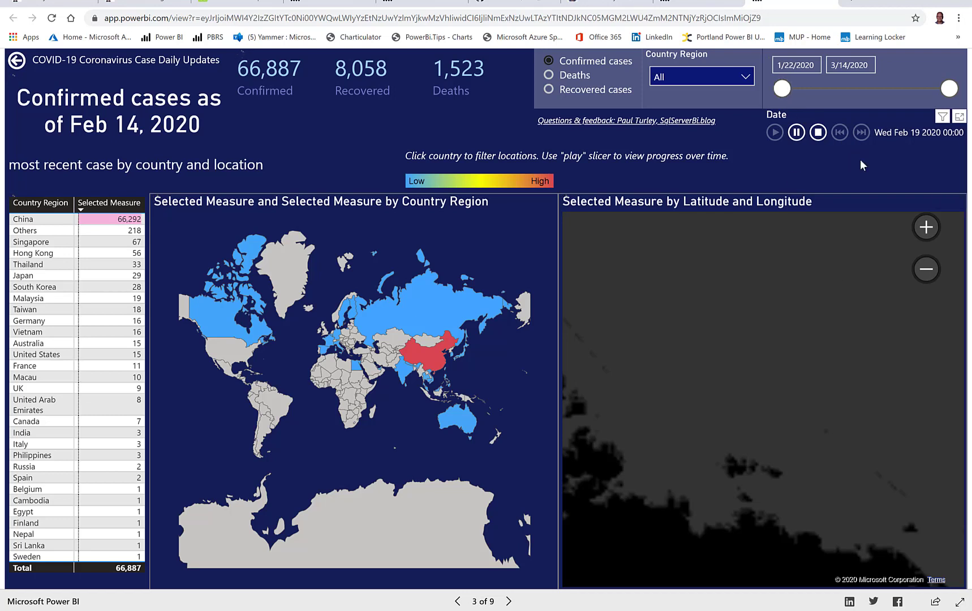
# Return from Global Case Locations to the Menu & Information page.
pyautogui.click(796, 133)
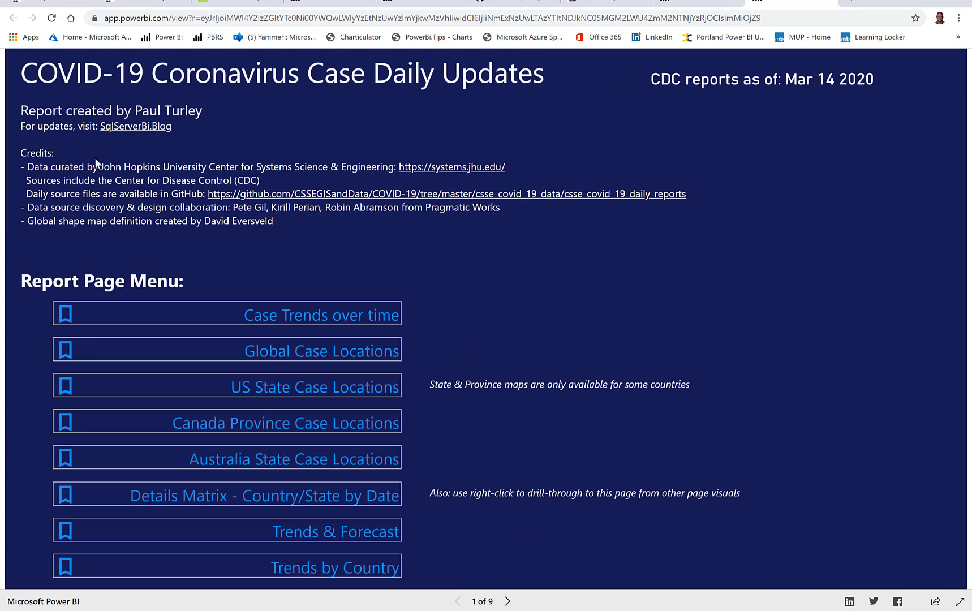
# From the Mar 01 point on Case Trends over time, drill through to the Details Matrix for 3/1/20.
pyautogui.click(320, 315)
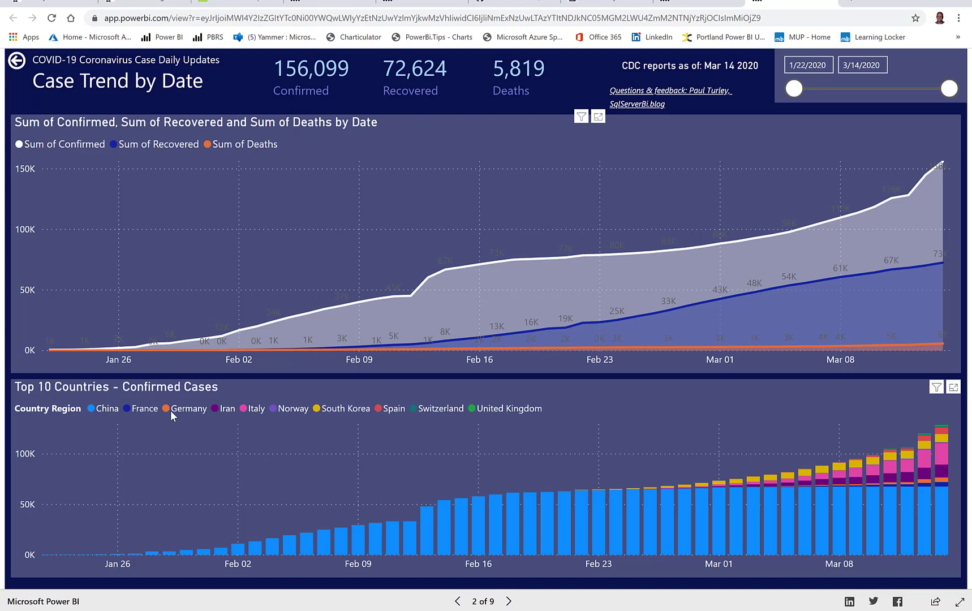
pyautogui.moveTo(420, 492)
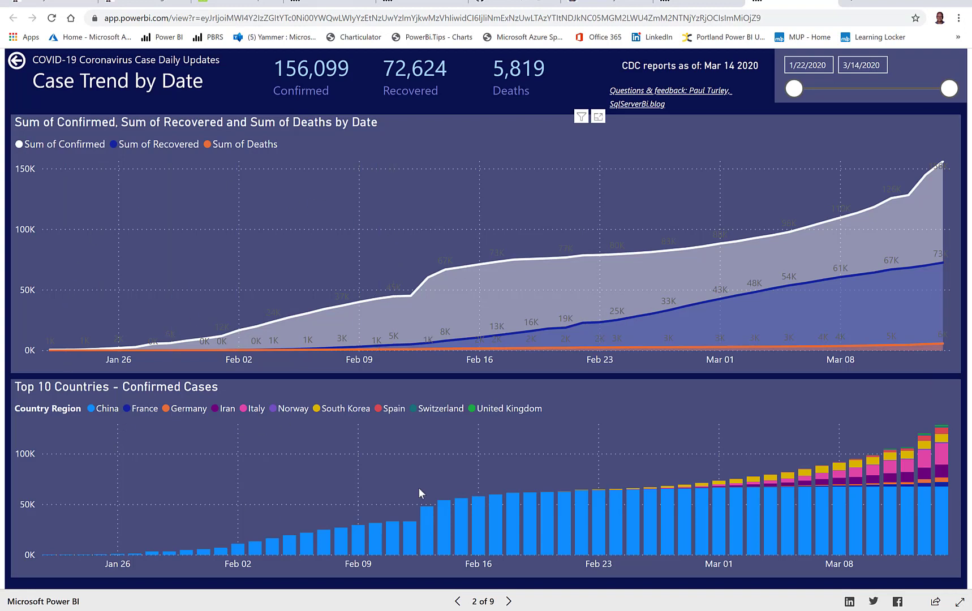
pyautogui.moveTo(721, 213)
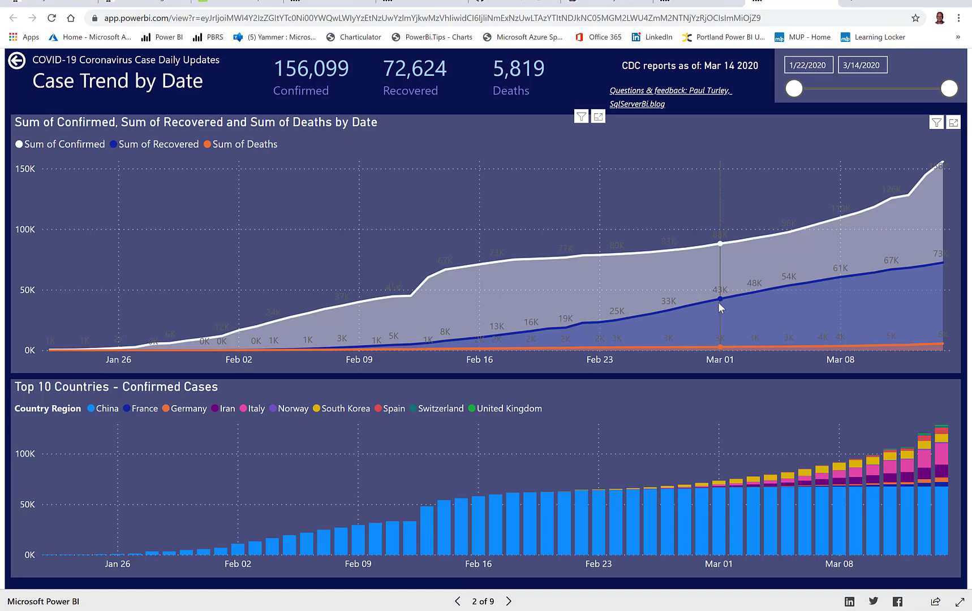
pyautogui.moveTo(722, 244)
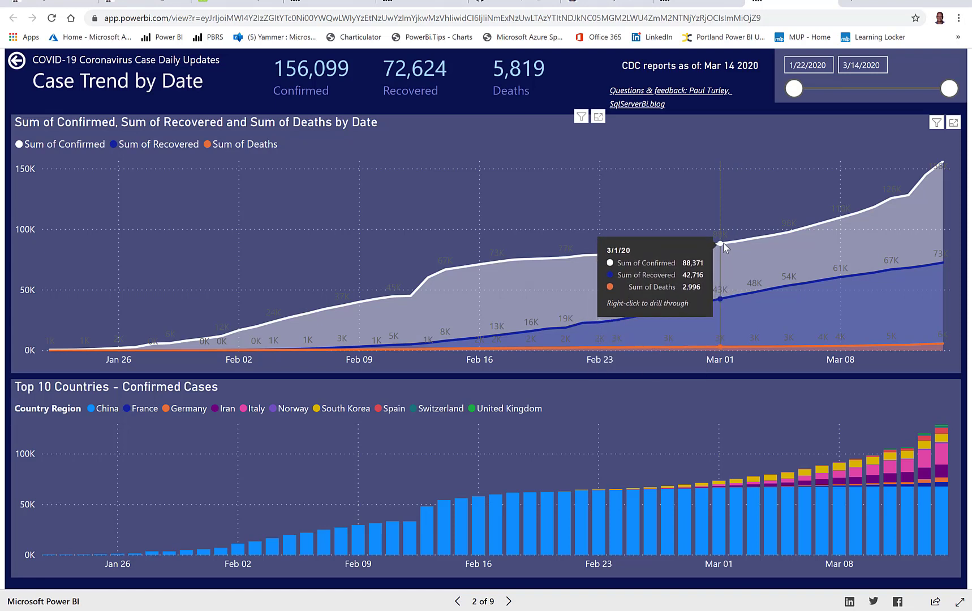
pyautogui.rightClick(719, 246)
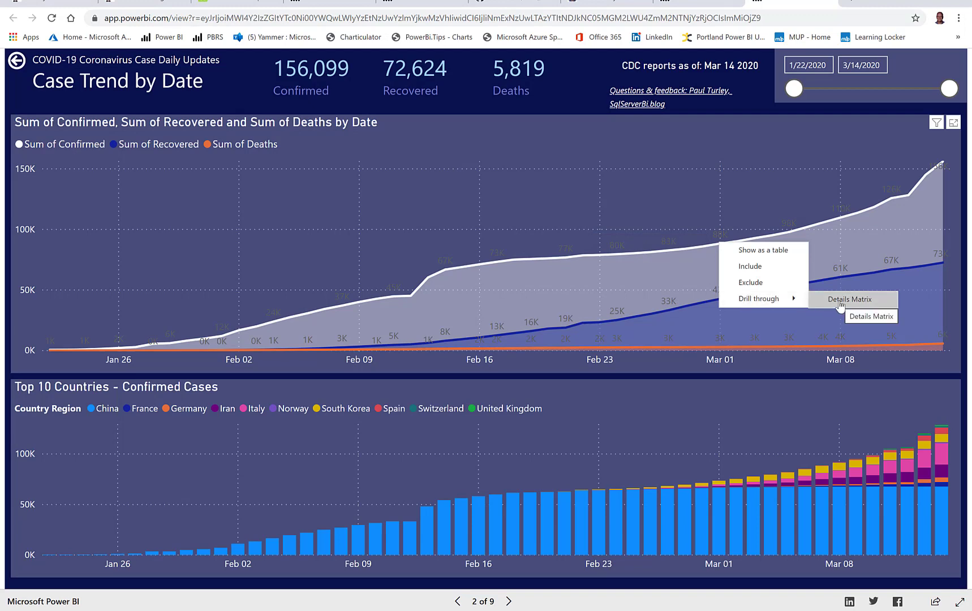
pyautogui.click(849, 300)
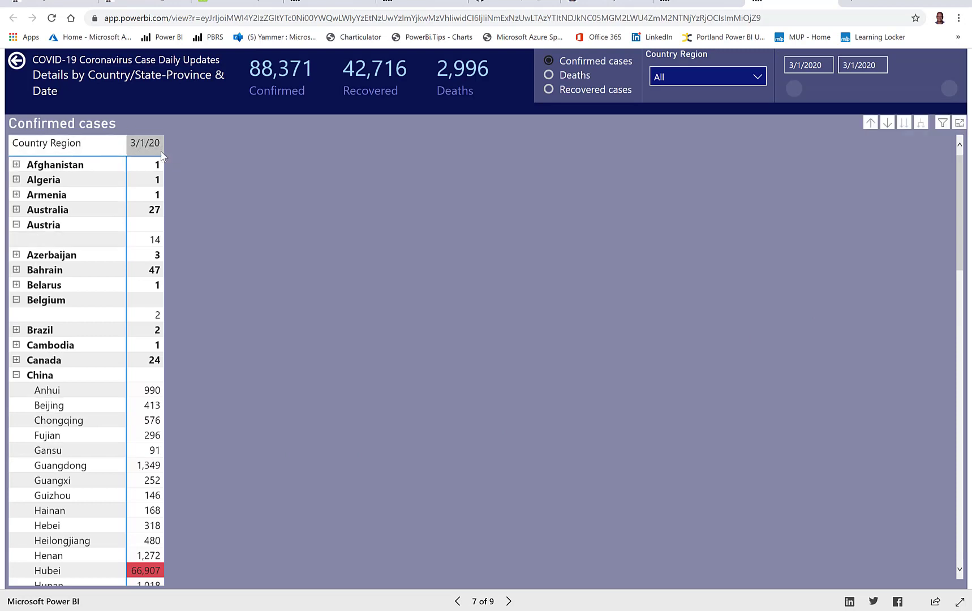
pyautogui.moveTo(144, 144)
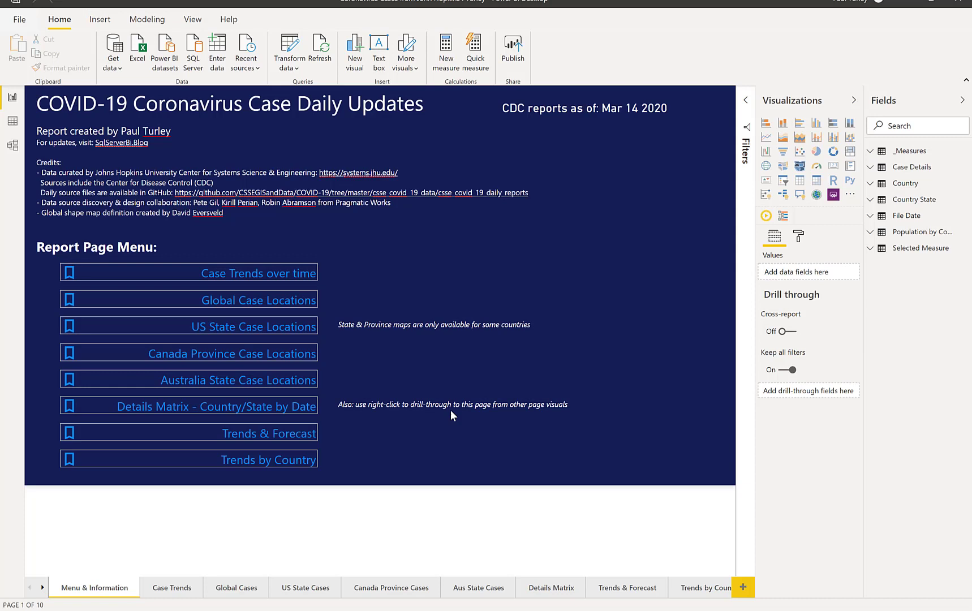
pyautogui.moveTo(437, 299)
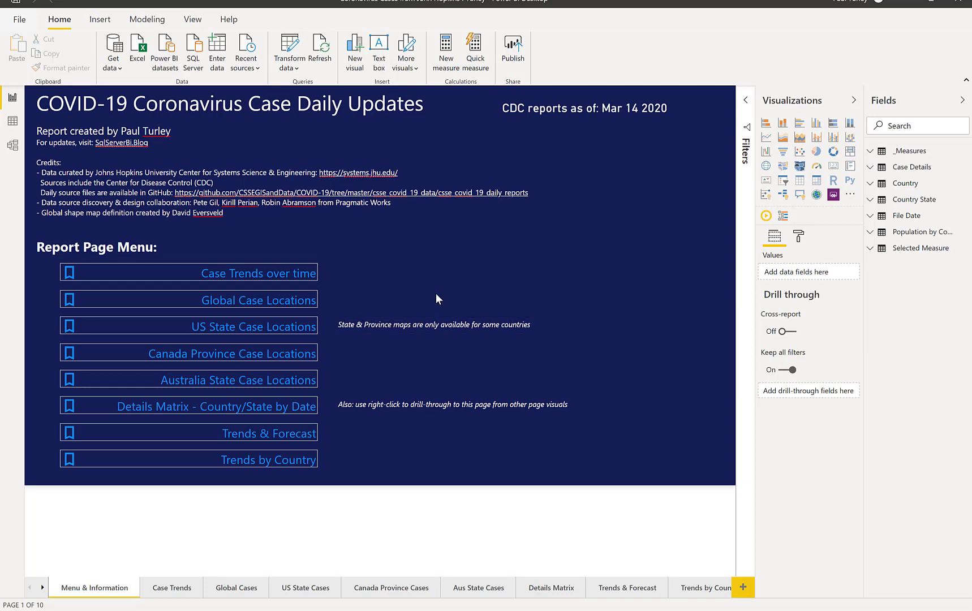
pyautogui.moveTo(502, 289)
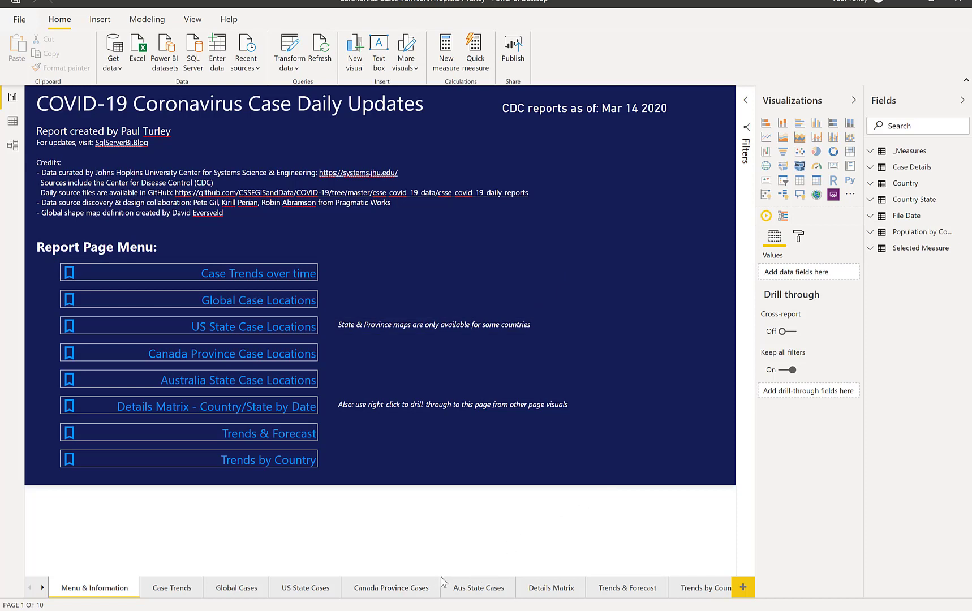
pyautogui.moveTo(561, 581)
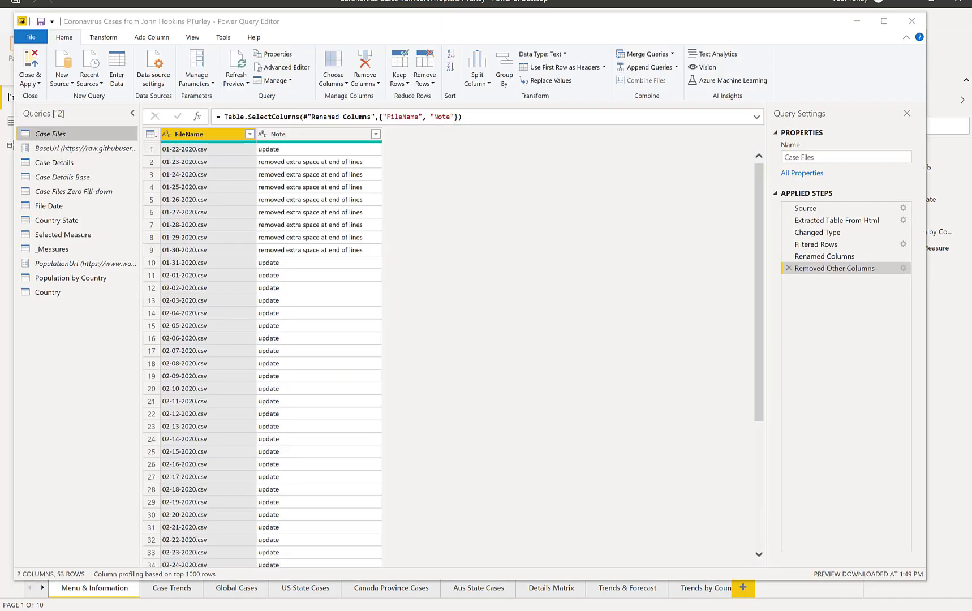
pyautogui.moveTo(362, 258)
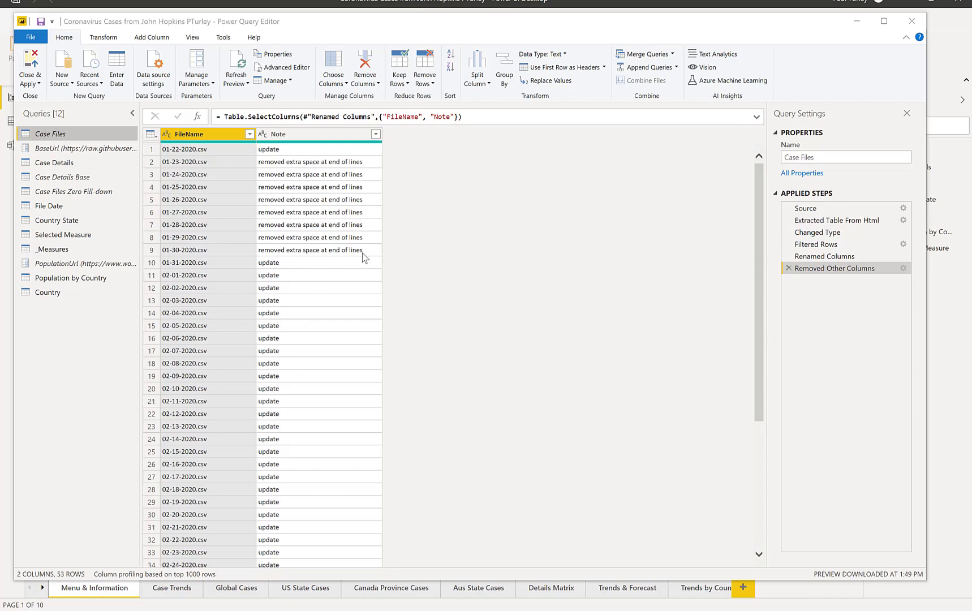
pyautogui.click(86, 147)
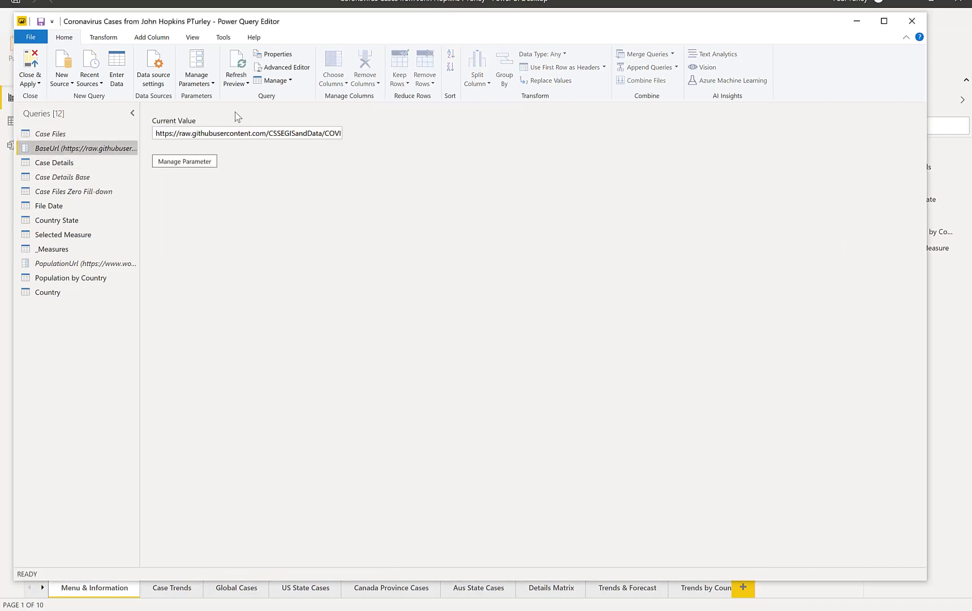
pyautogui.click(247, 132)
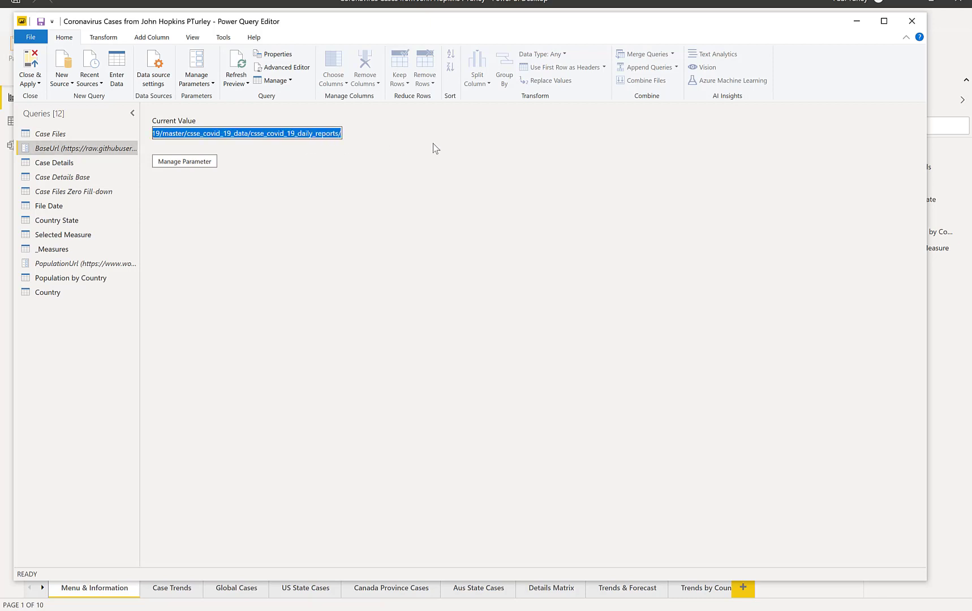
pyautogui.moveTo(312, 316)
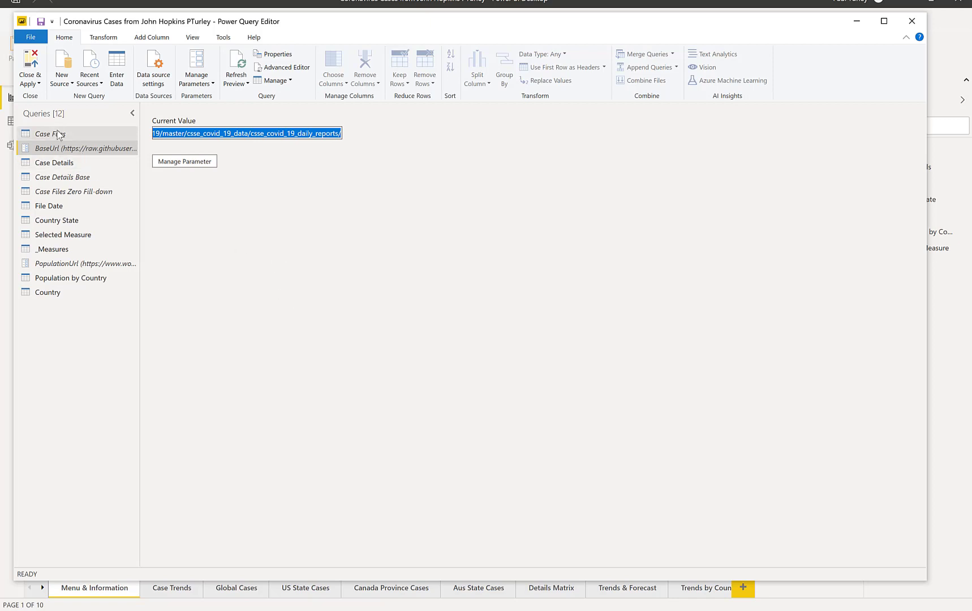
pyautogui.click(50, 134)
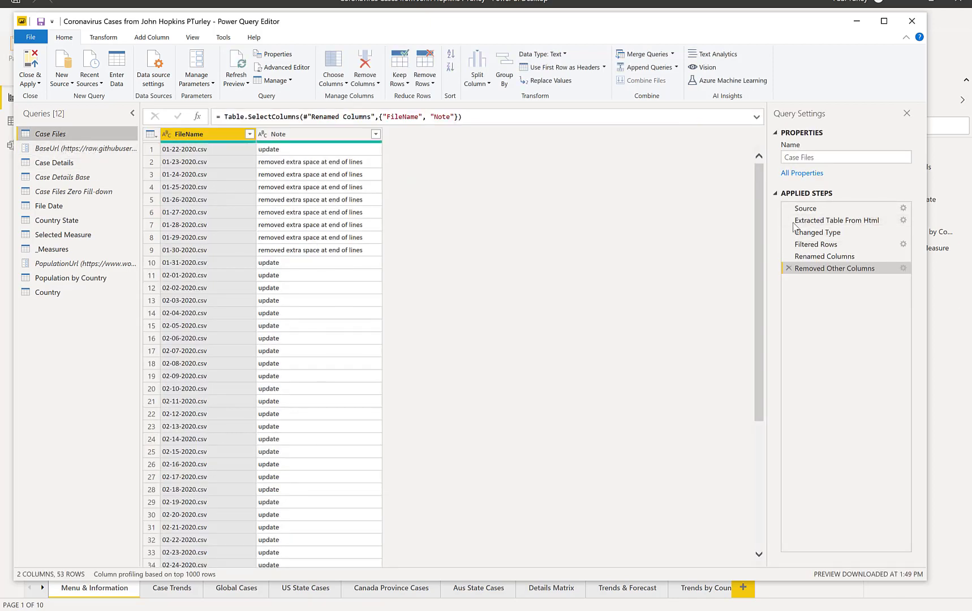
# Step Case Files through Source, Extracted Table From Html, Changed Type and Filtered Rows (53 rows).
pyautogui.click(806, 208)
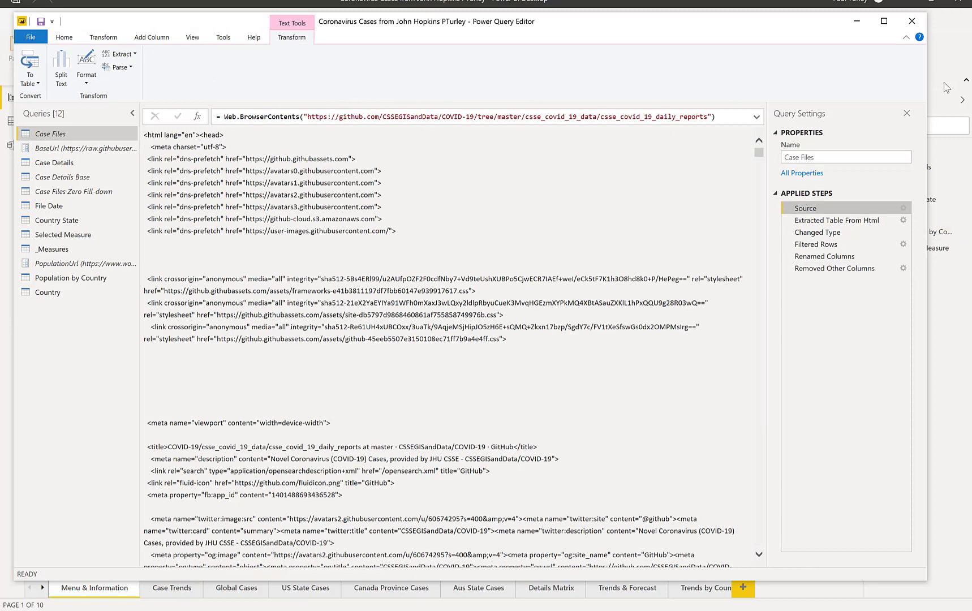
pyautogui.moveTo(837, 219)
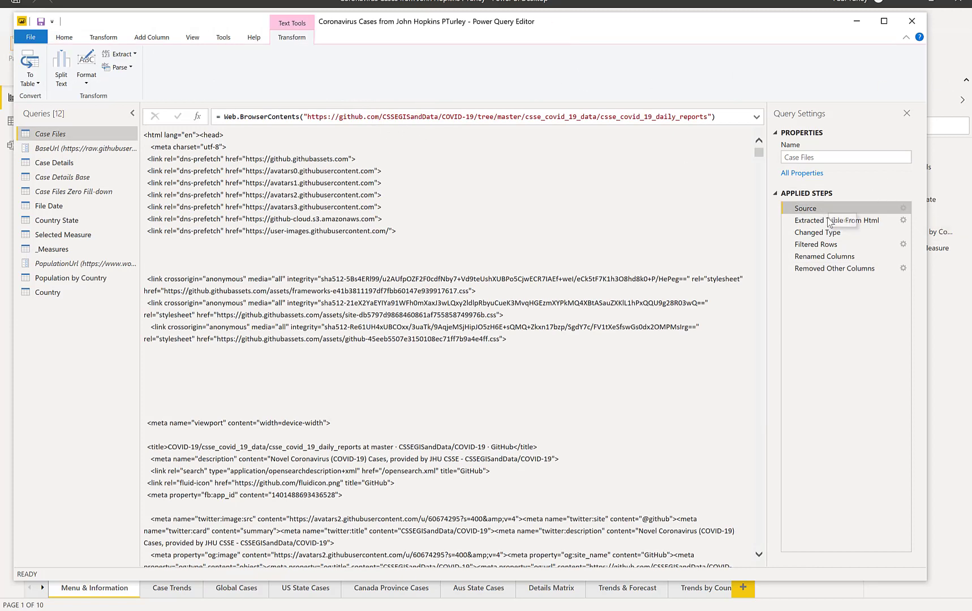
pyautogui.click(836, 219)
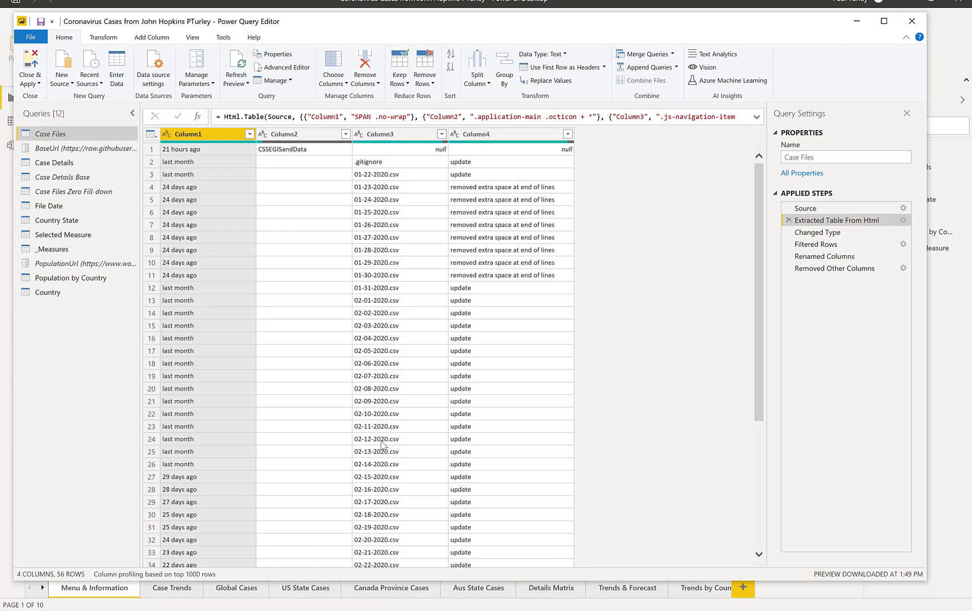
pyautogui.click(818, 232)
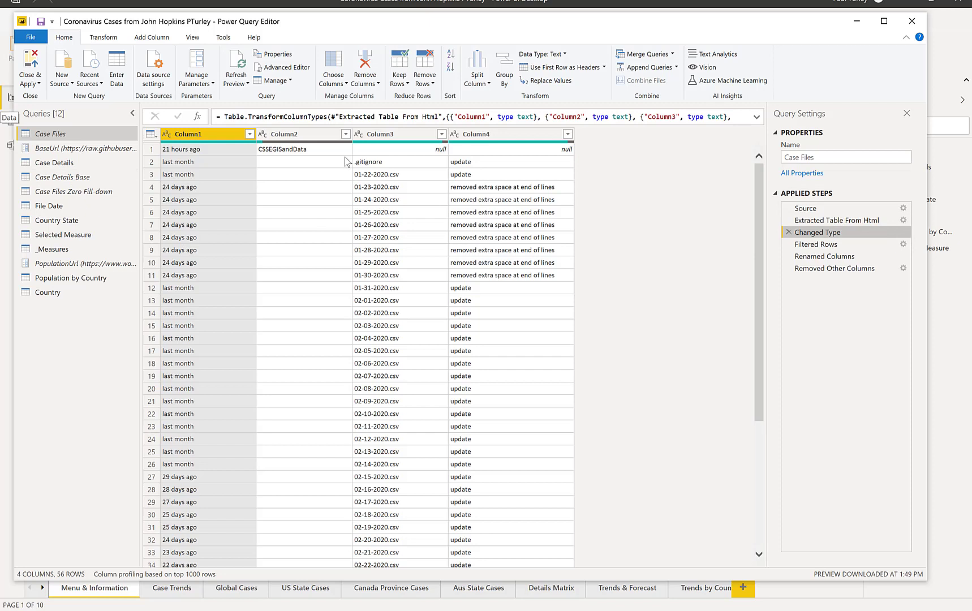
pyautogui.moveTo(131, 160)
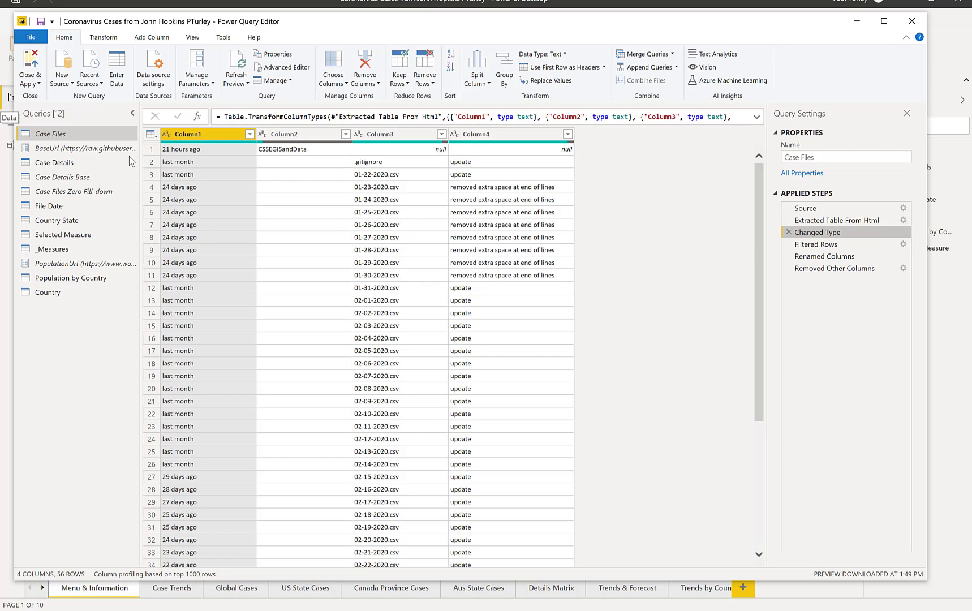
pyautogui.moveTo(425, 197)
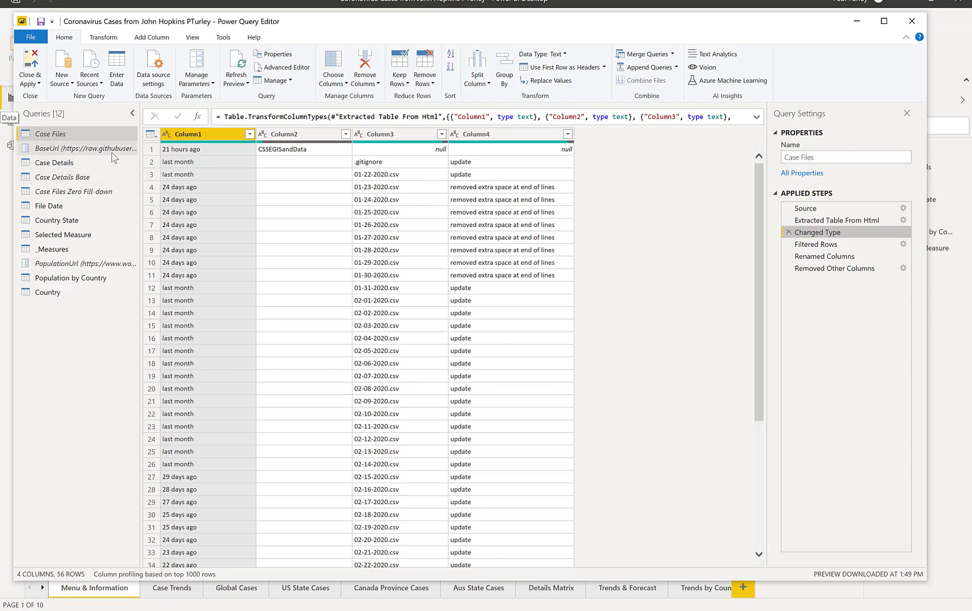
pyautogui.moveTo(87, 149)
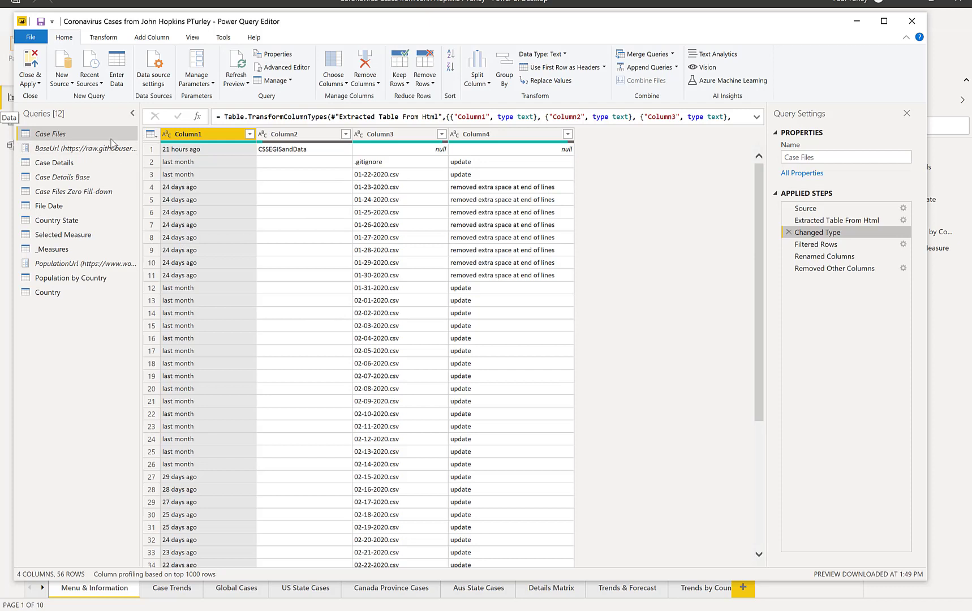
pyautogui.click(816, 243)
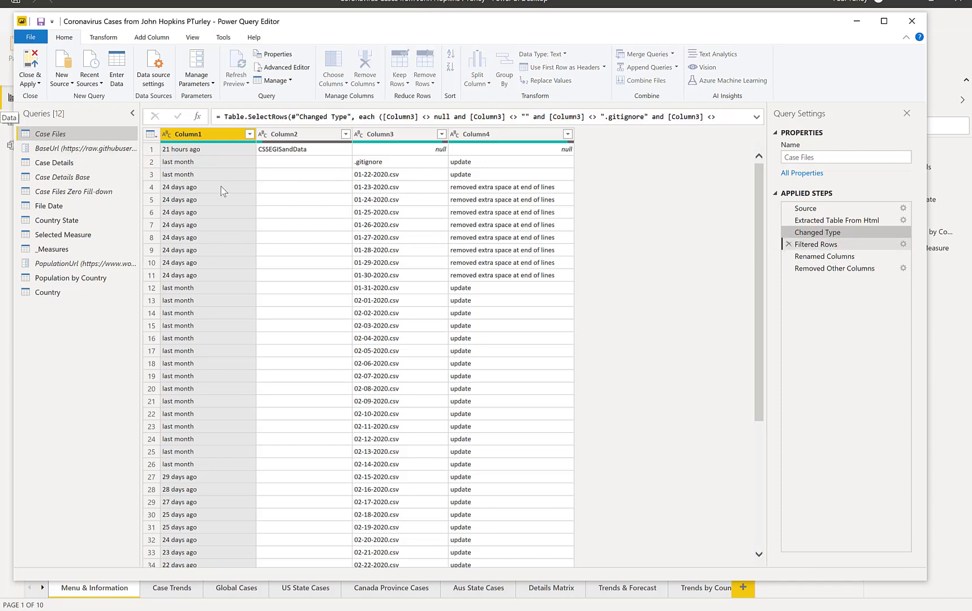
pyautogui.click(816, 244)
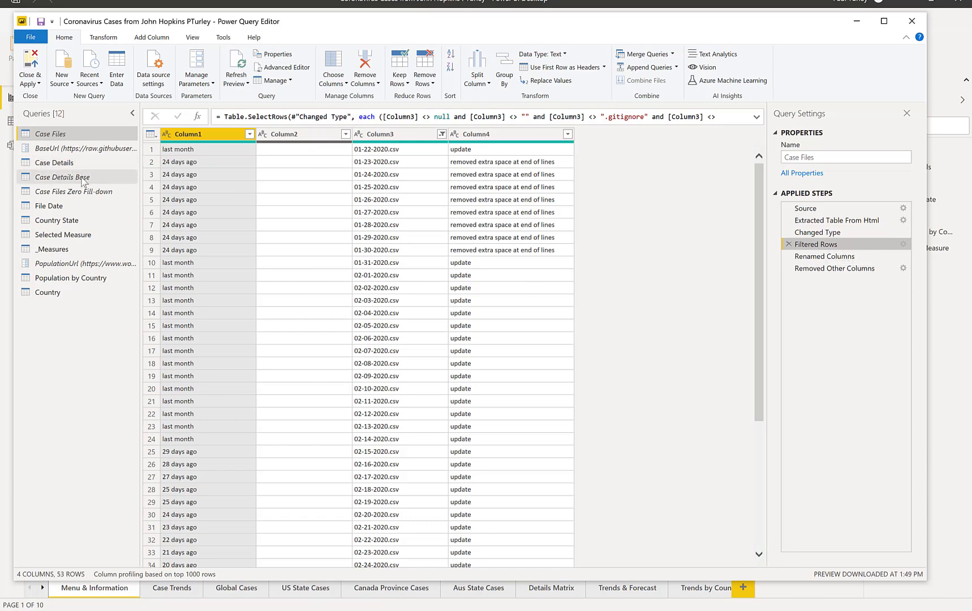
# Select Case Details Base and step from Removed Columns to Invoked Nested Function.
pyautogui.click(63, 178)
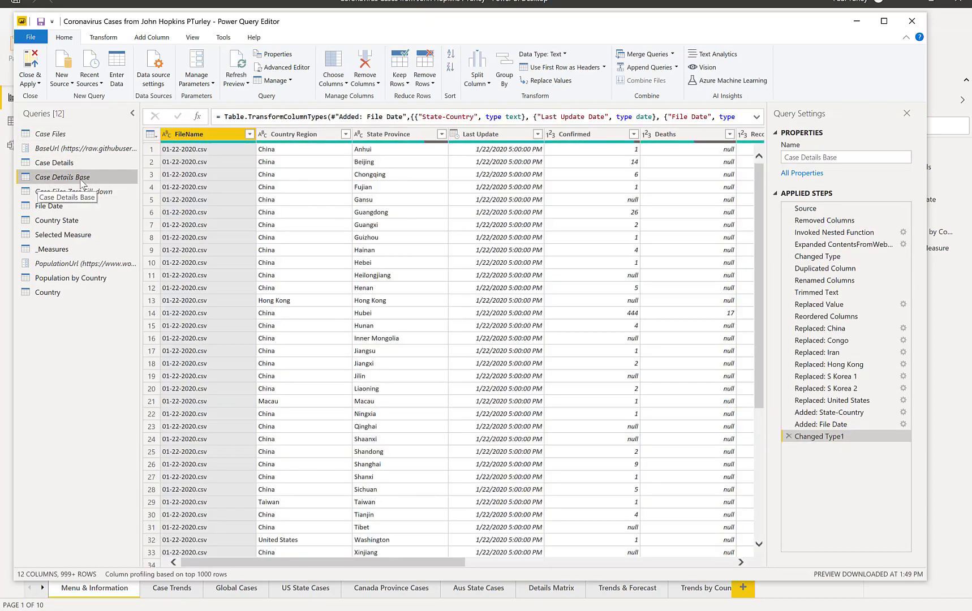
pyautogui.click(823, 220)
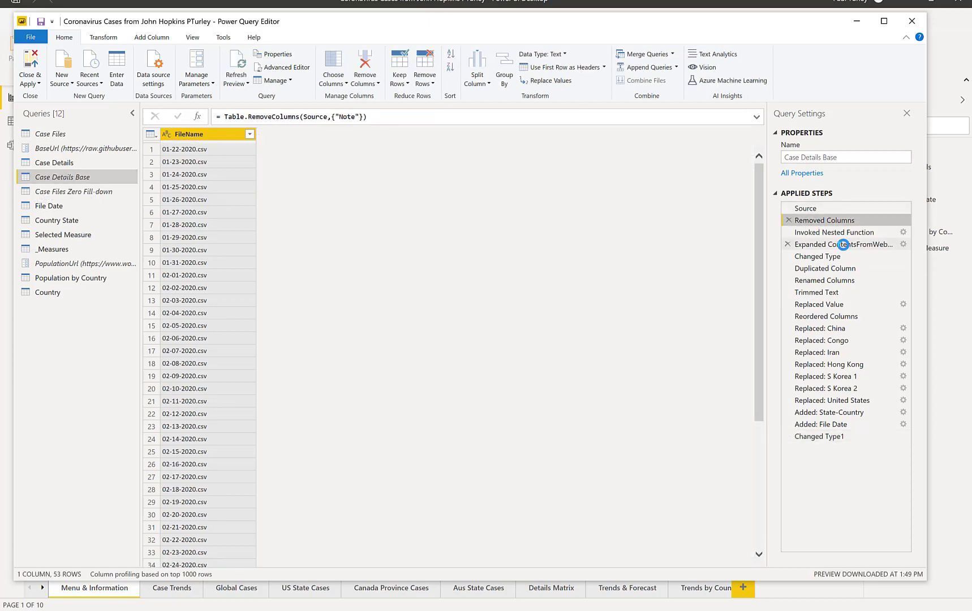
pyautogui.click(825, 220)
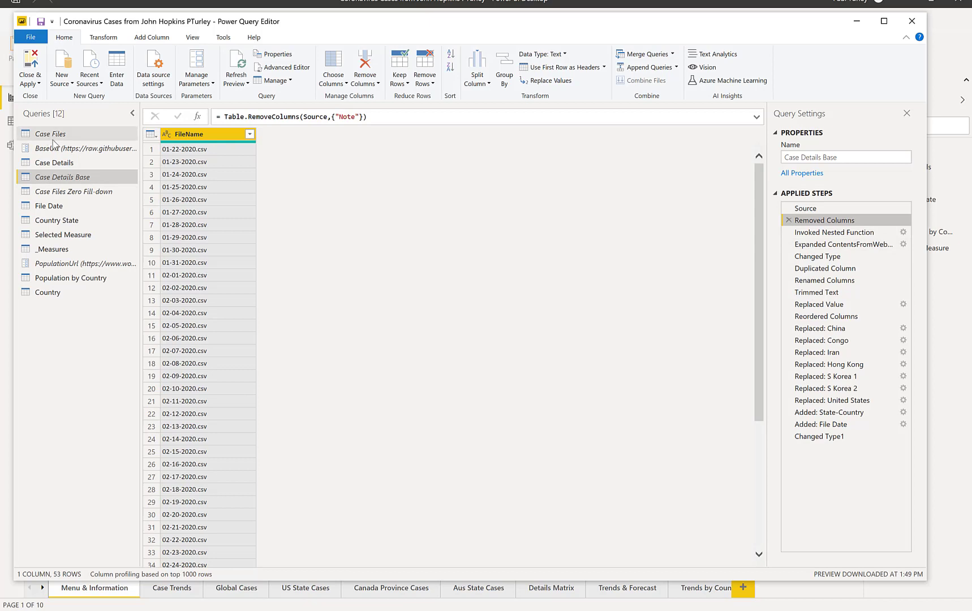
pyautogui.moveTo(726, 237)
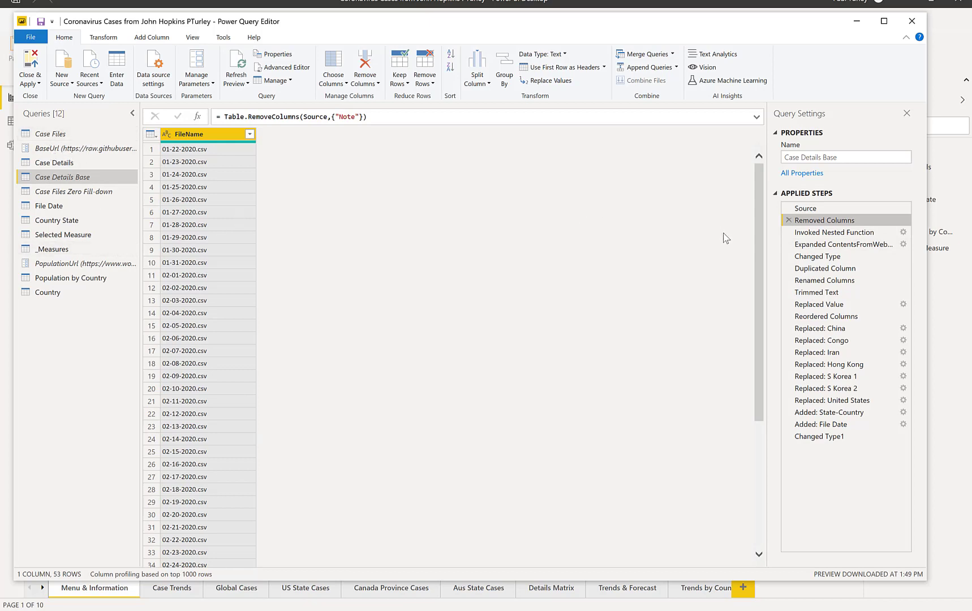
pyautogui.click(836, 232)
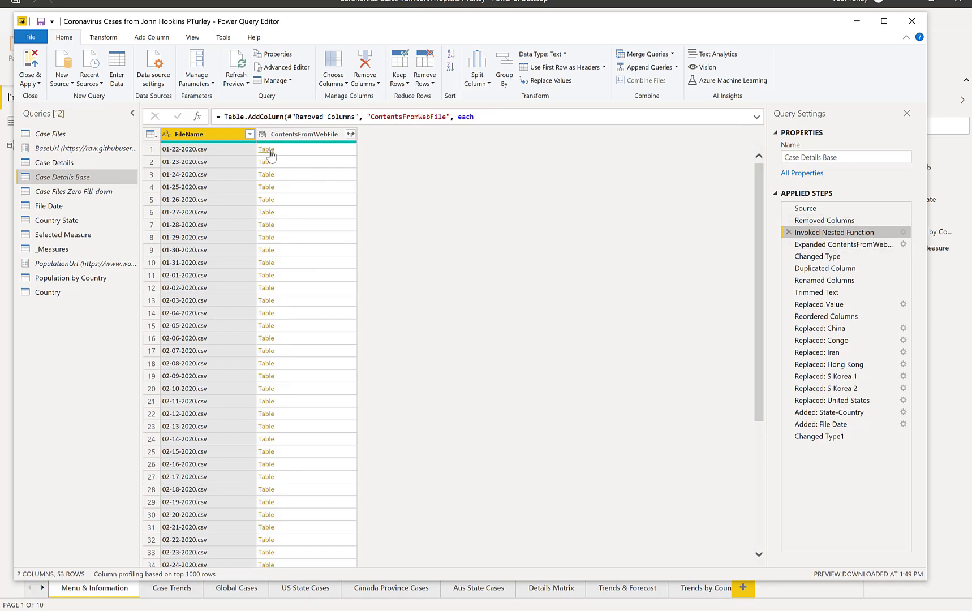
pyautogui.moveTo(224, 172)
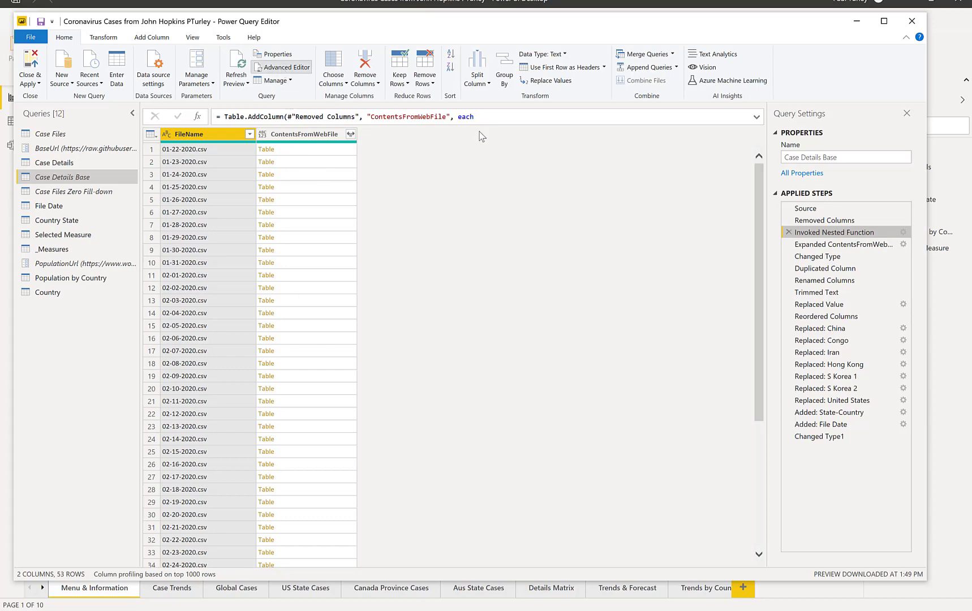
pyautogui.click(282, 67)
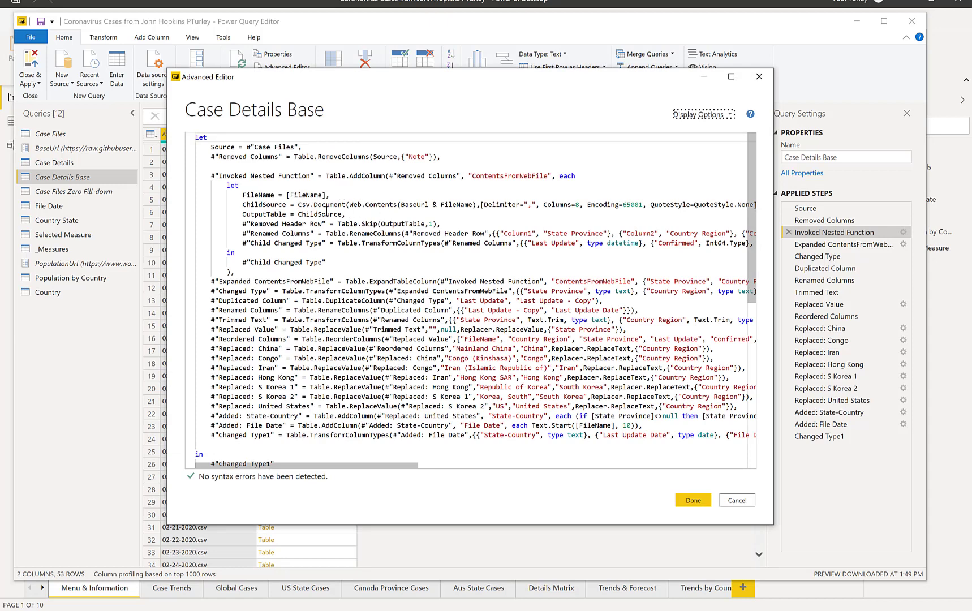
pyautogui.moveTo(352, 207)
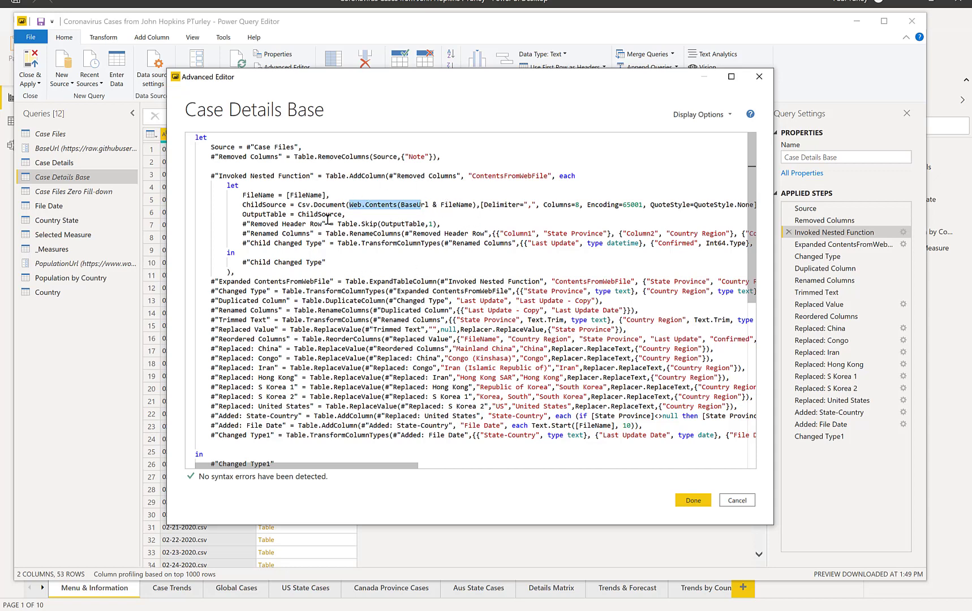
pyautogui.moveTo(405, 205)
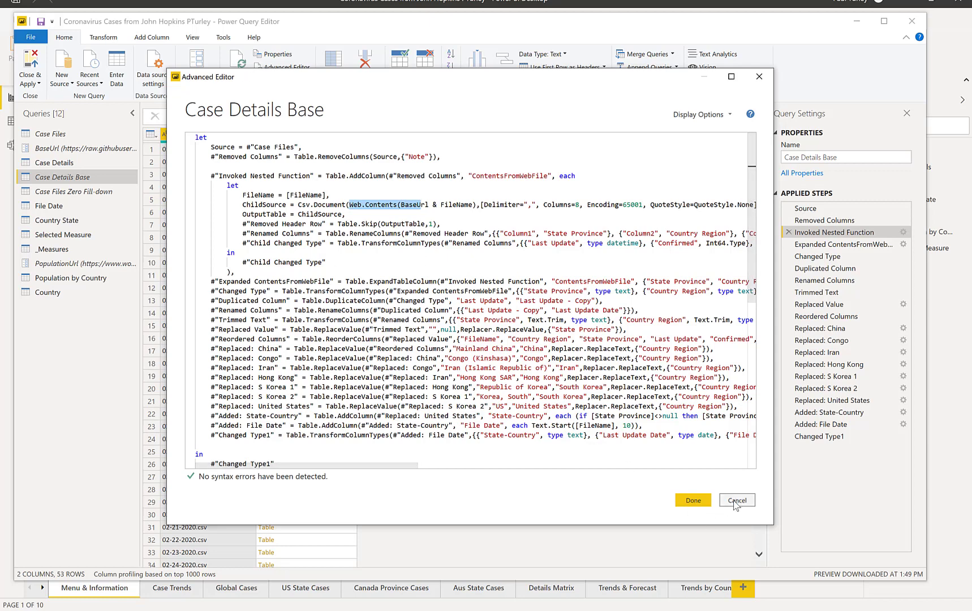
pyautogui.click(737, 500)
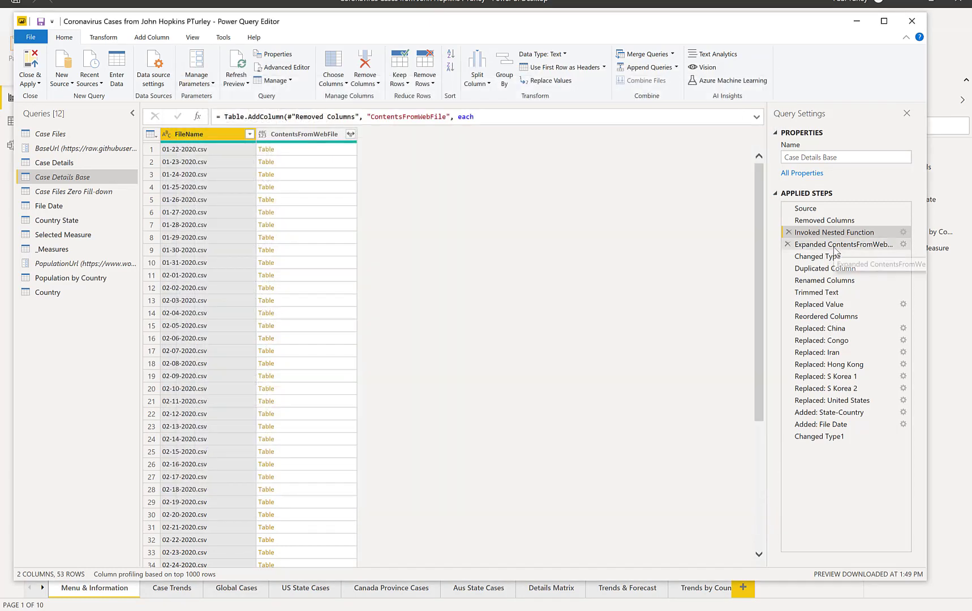
# Preview Expanded ContentsFromWebFile, then the final Changed Type1 result with 12 columns.
pyautogui.click(843, 244)
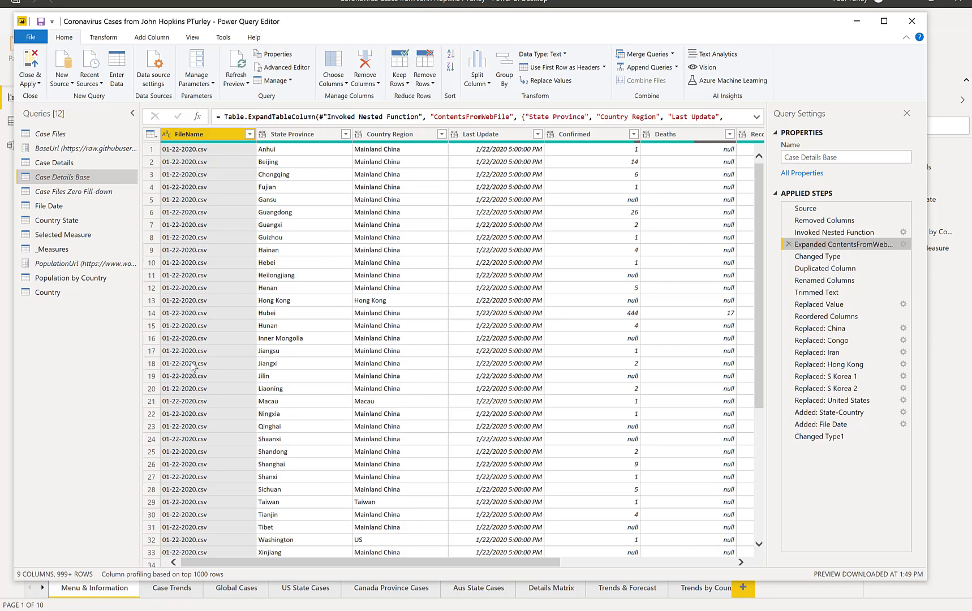
pyautogui.click(821, 437)
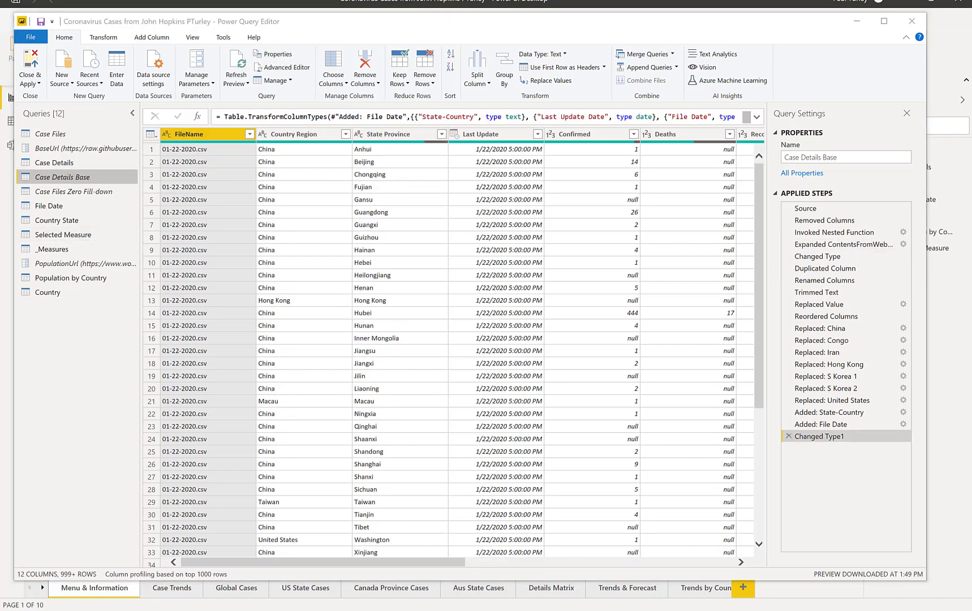
pyautogui.moveTo(214, 68)
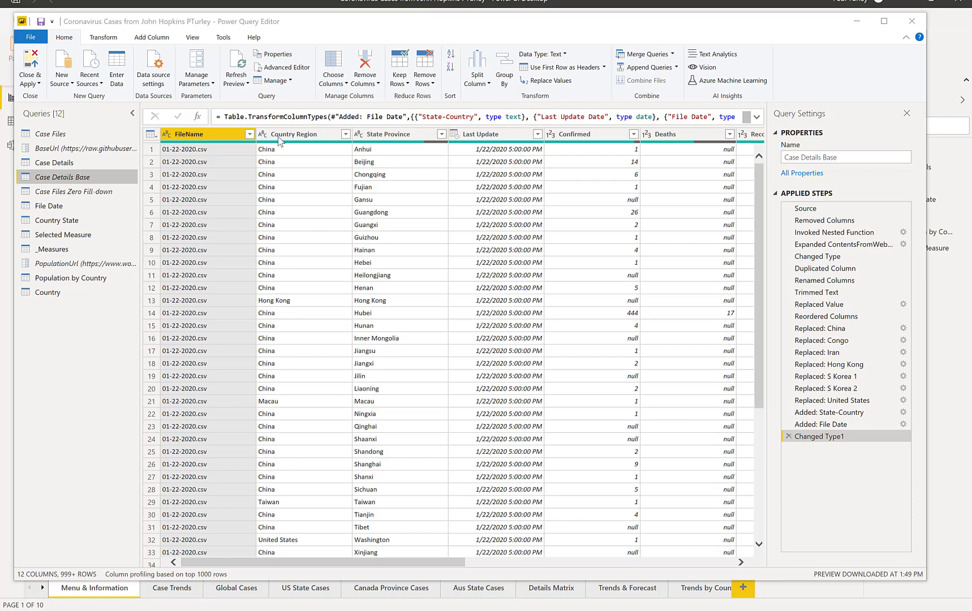
pyautogui.moveTo(700, 400)
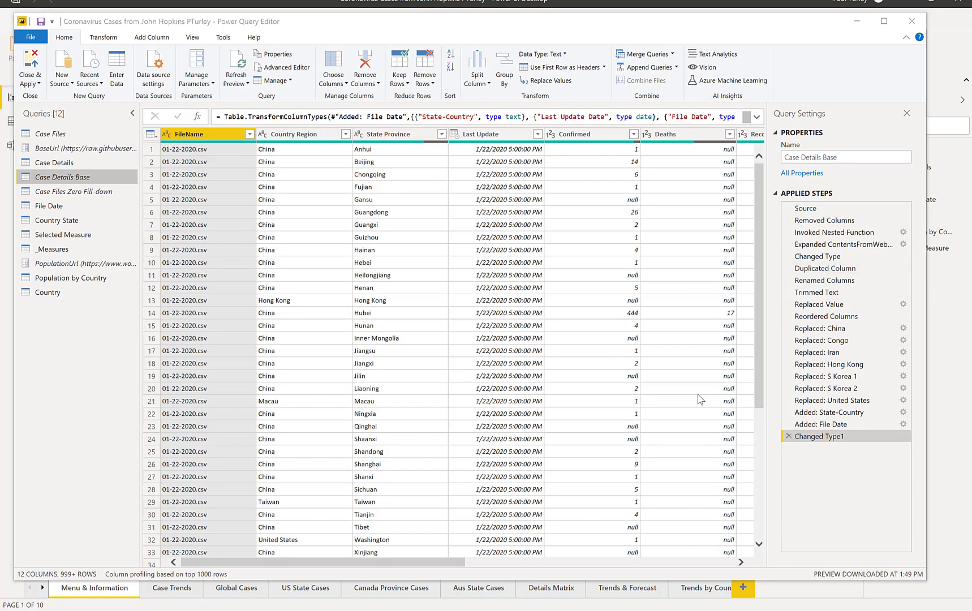
pyautogui.moveTo(826, 316)
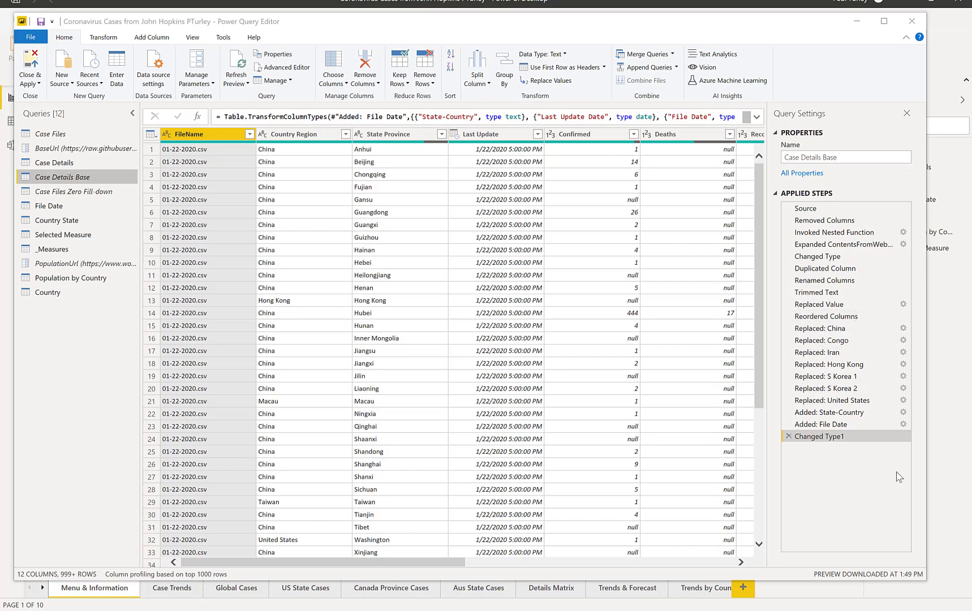
pyautogui.moveTo(816, 352)
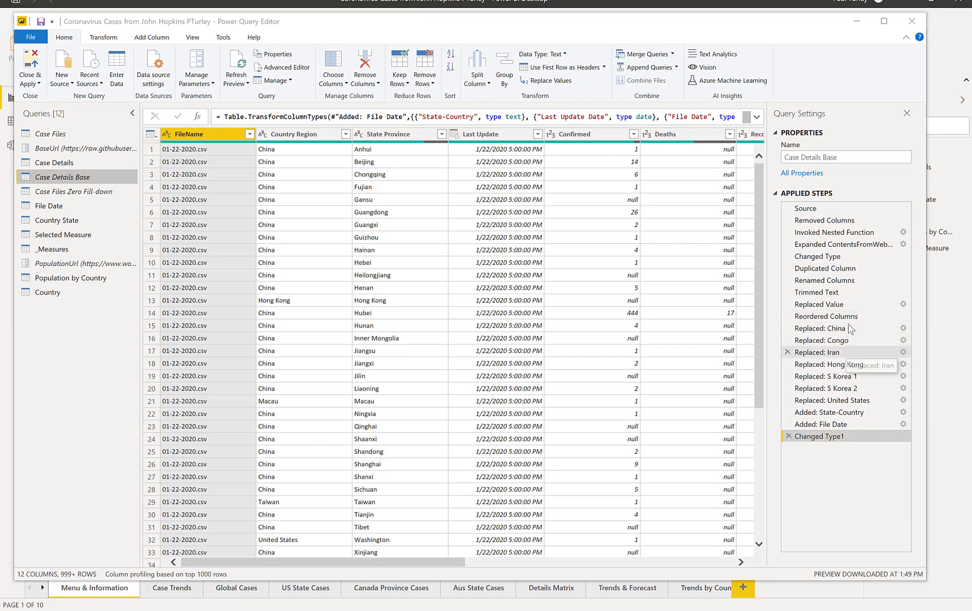
pyautogui.moveTo(827, 316)
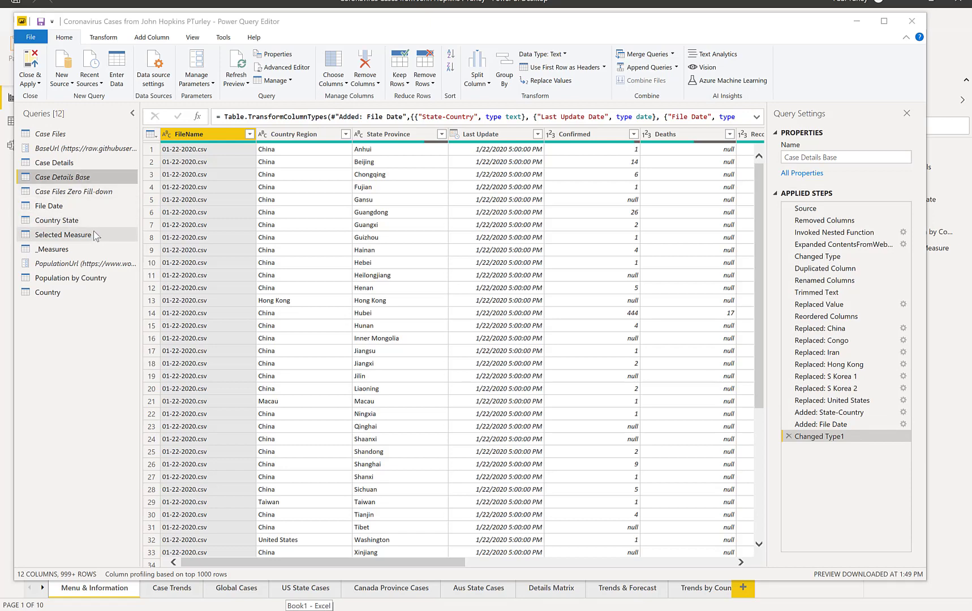
# Preview the Country State, Country and File Date queries, then Close & Apply.
pyautogui.click(57, 220)
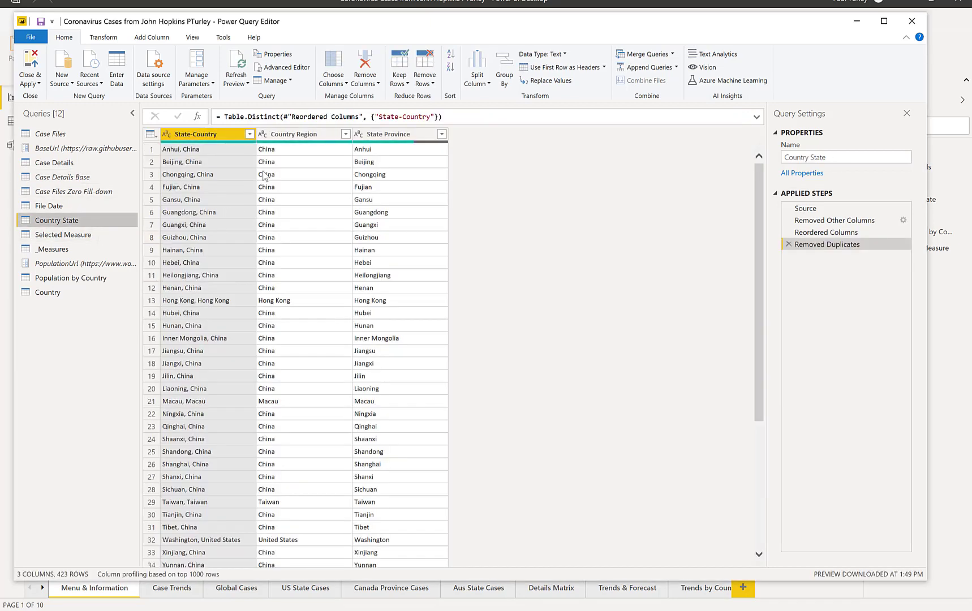
pyautogui.moveTo(47, 292)
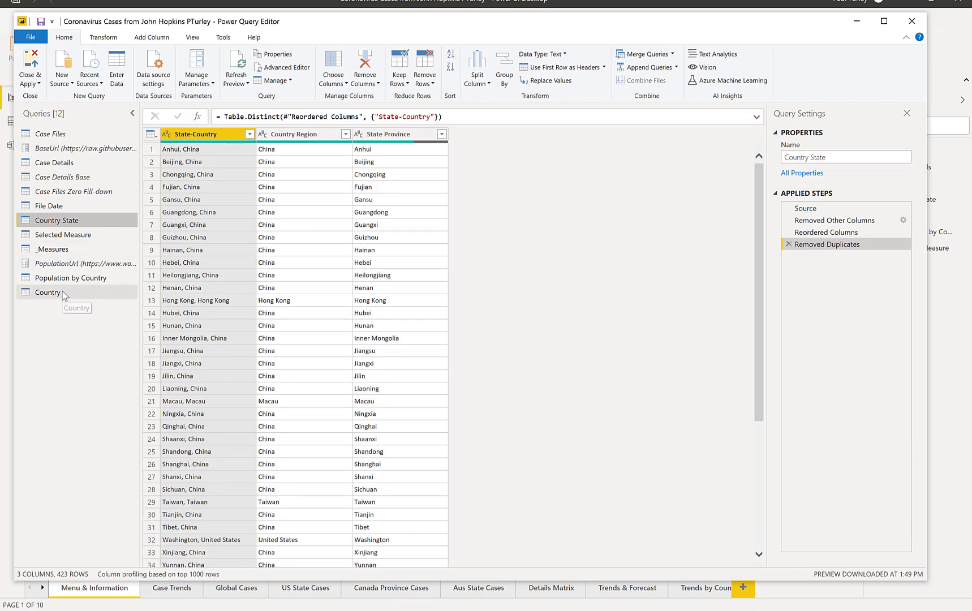
pyautogui.click(47, 292)
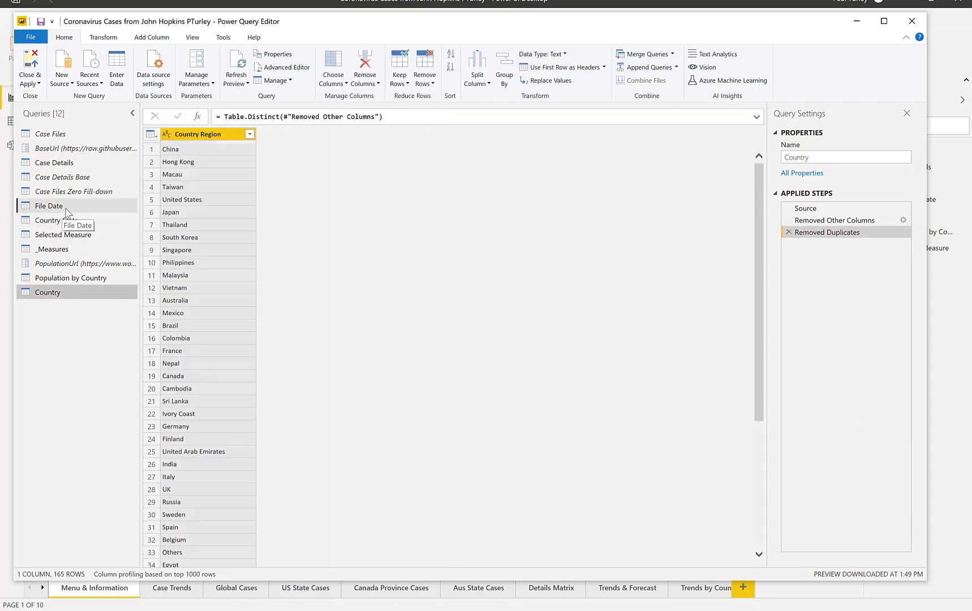
pyautogui.click(48, 206)
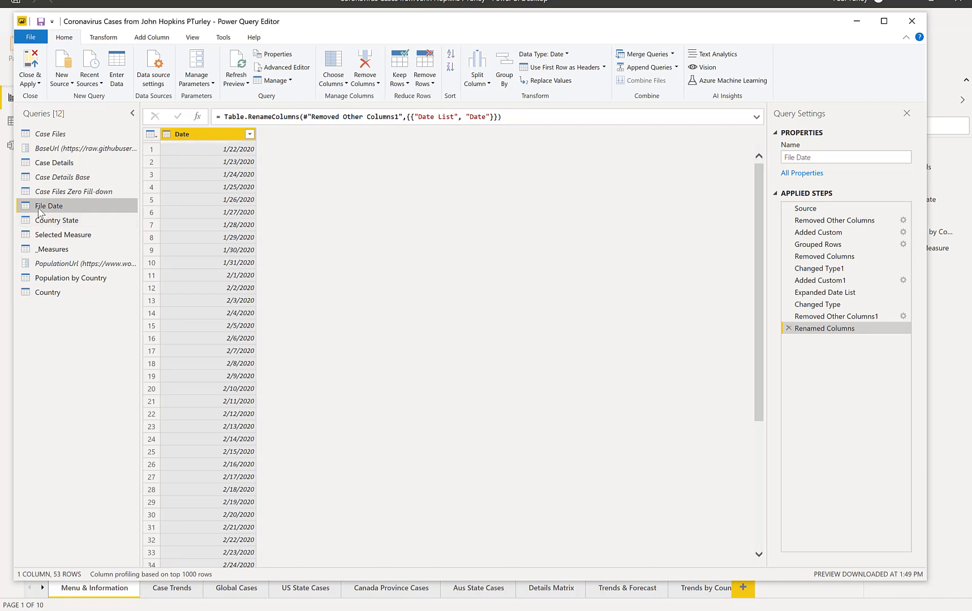
pyautogui.moveTo(56, 220)
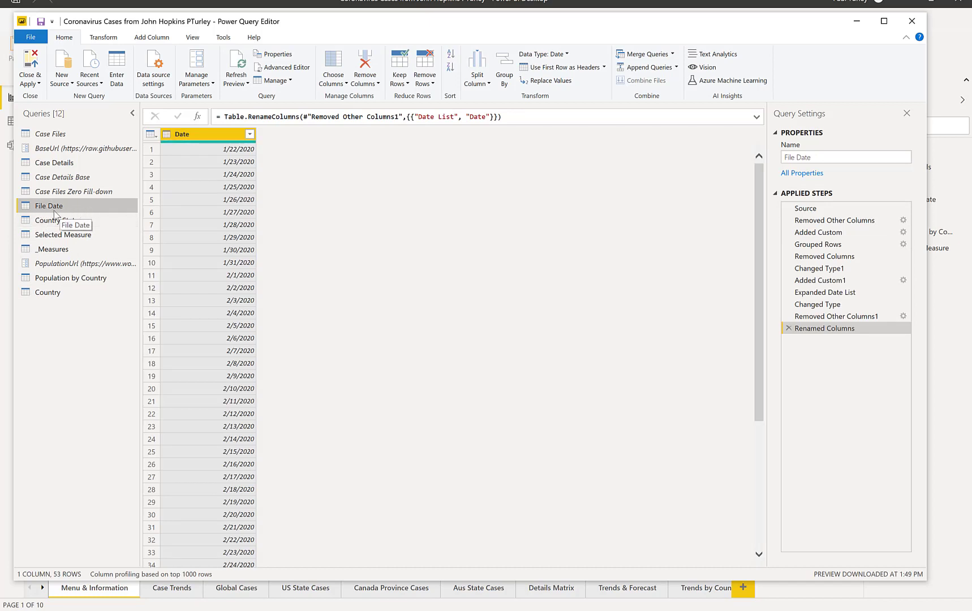
pyautogui.moveTo(131, 370)
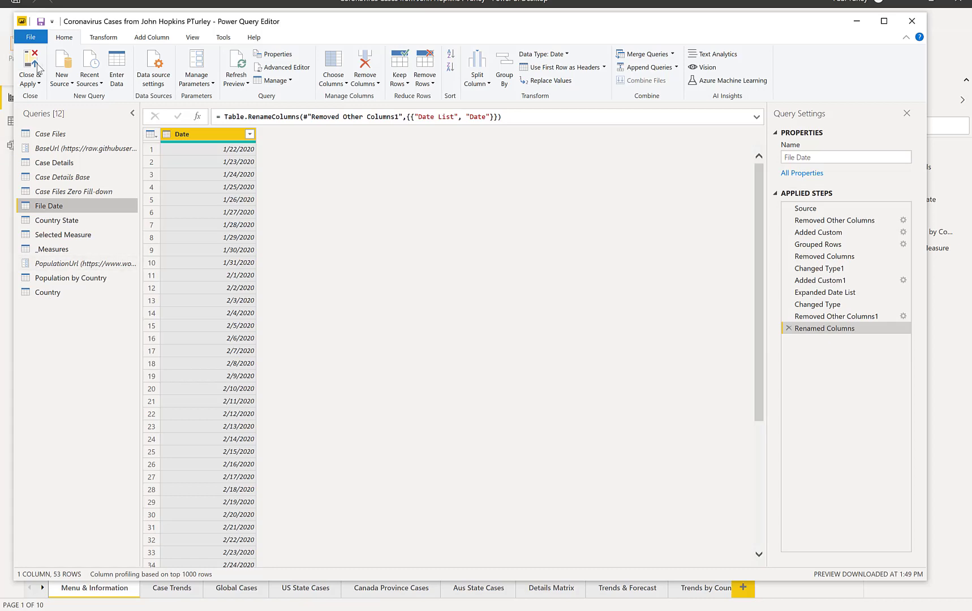
pyautogui.click(26, 66)
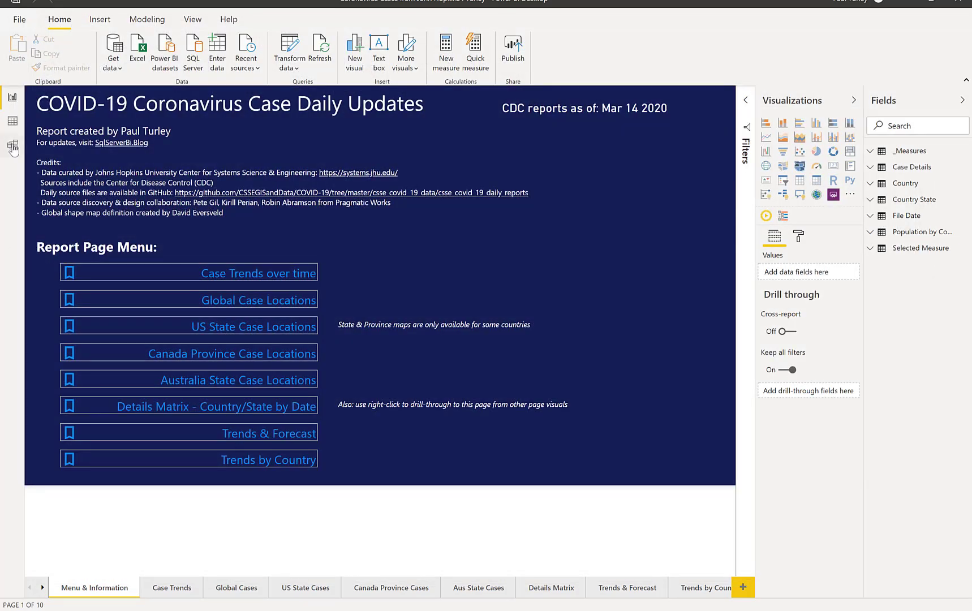
# In Model view, collapse Properties and reposition the Population by Country table among the related tables.
pyautogui.click(12, 147)
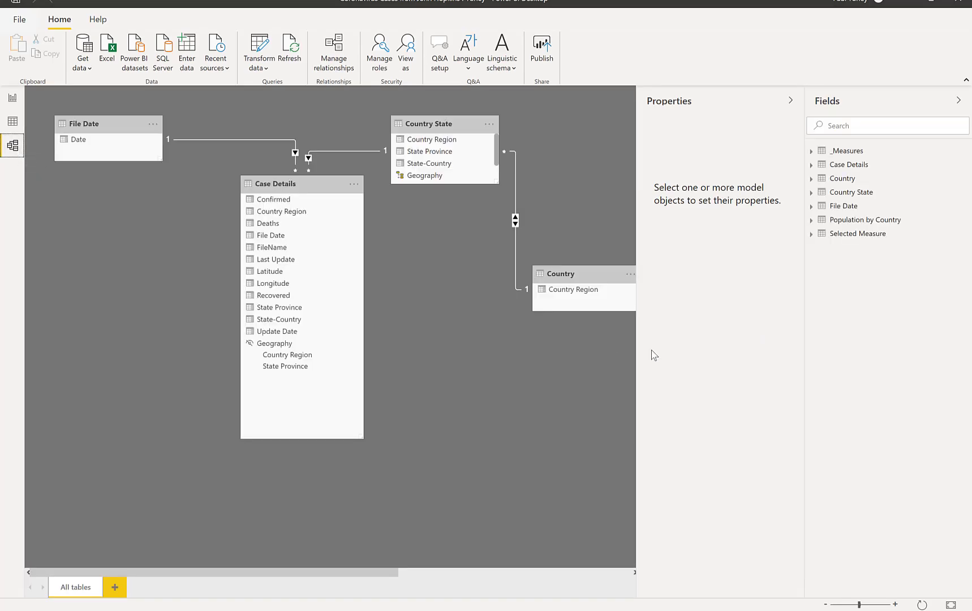
pyautogui.click(792, 101)
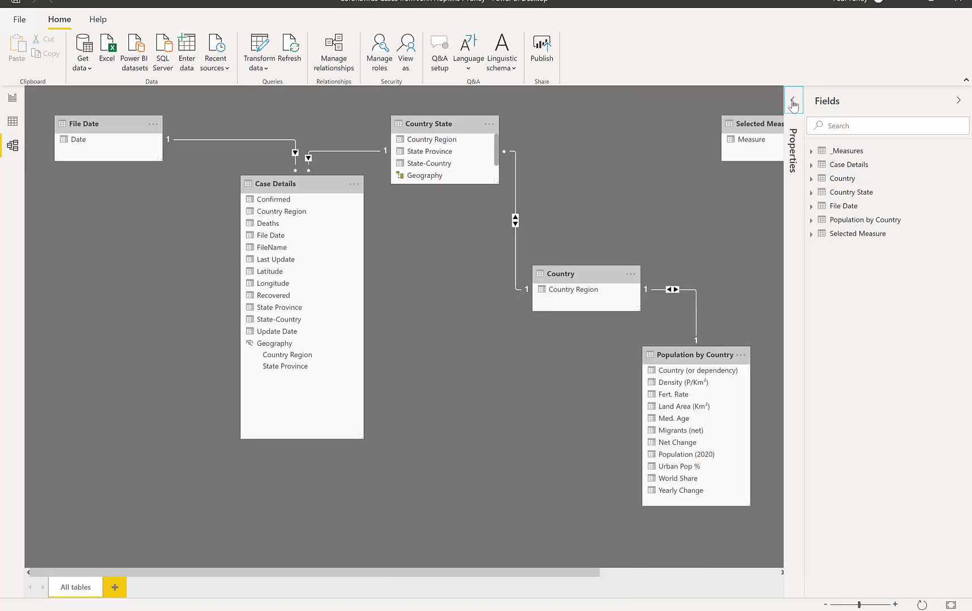
pyautogui.moveTo(695, 360)
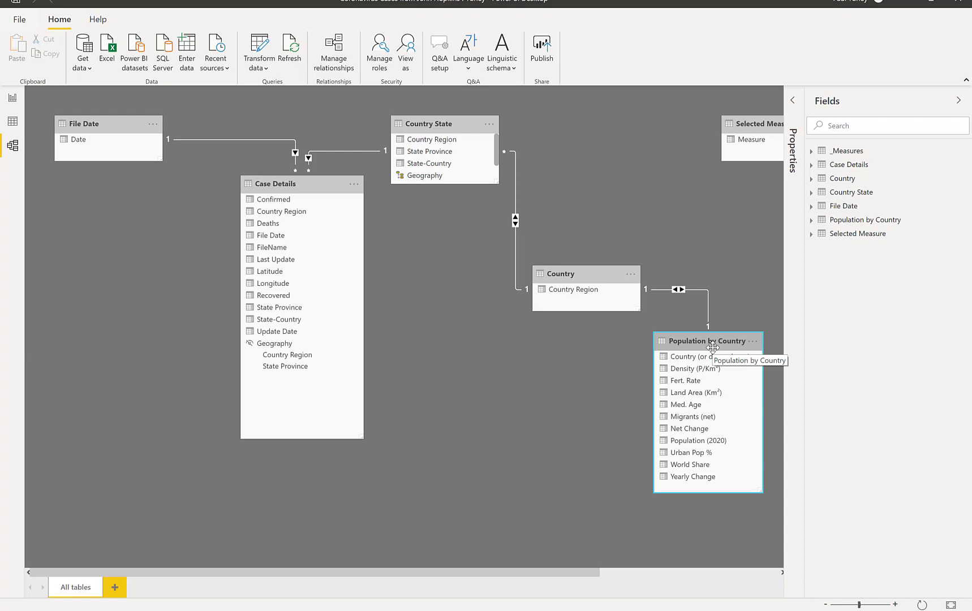
pyautogui.moveTo(586, 273); pyautogui.dragTo(566, 268)
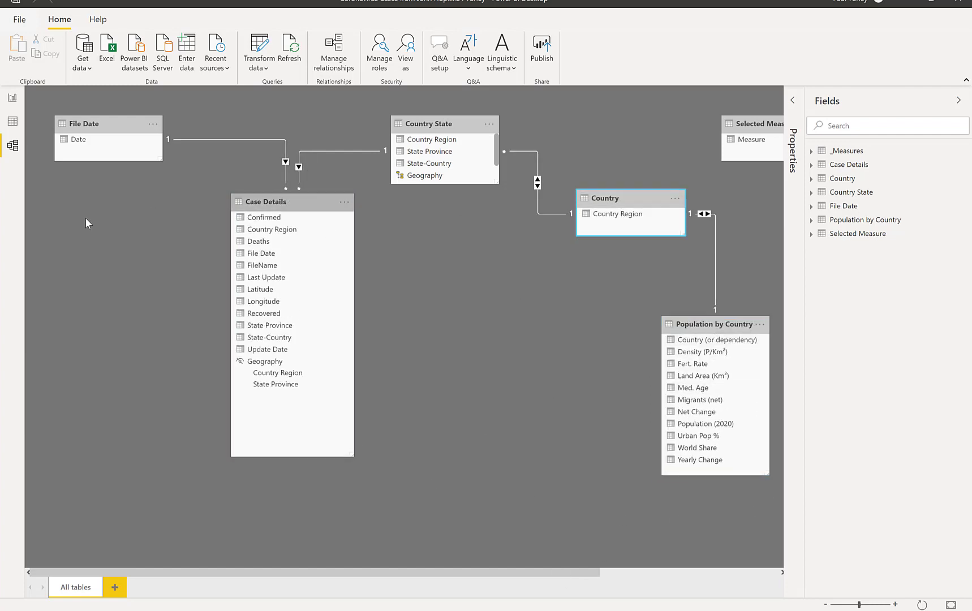
pyautogui.moveTo(327, 286)
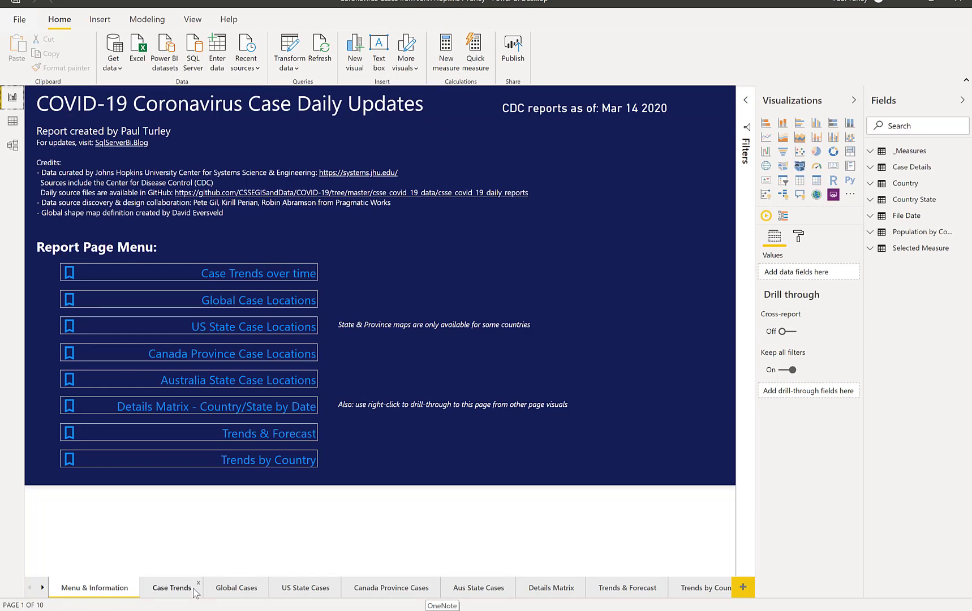
# Switch from the model diagram to the Case Trends report page.
pyautogui.click(172, 587)
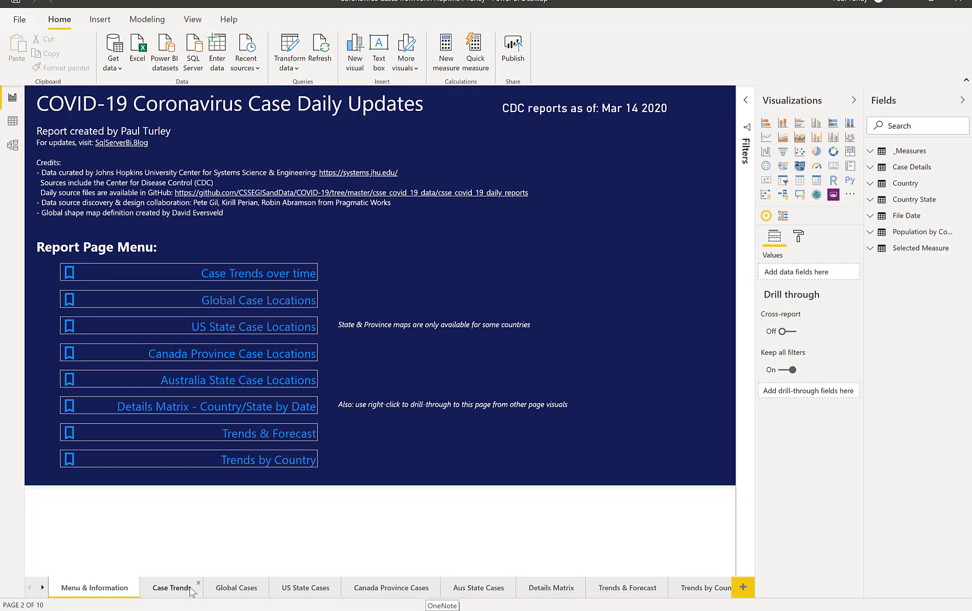
pyautogui.click(172, 588)
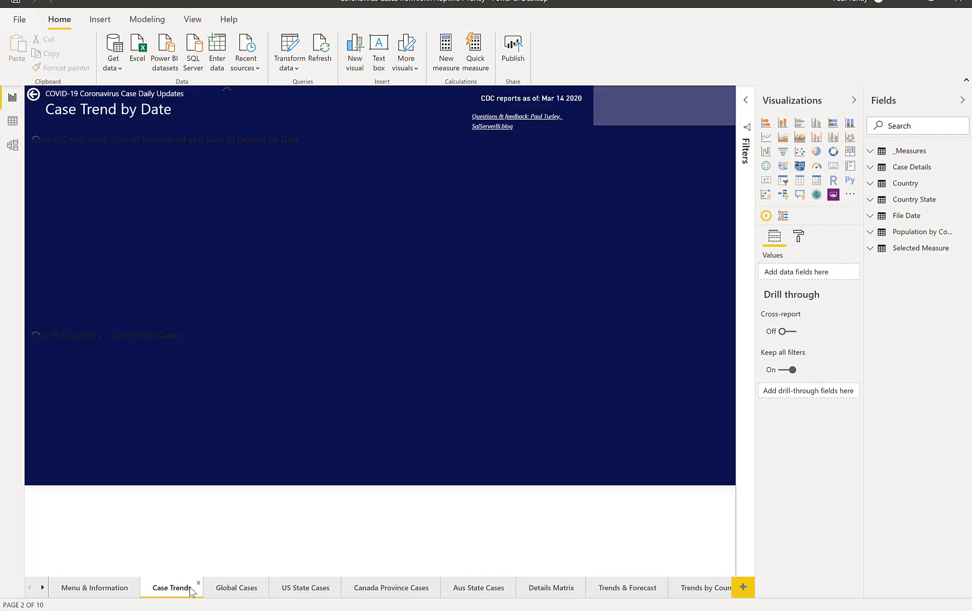